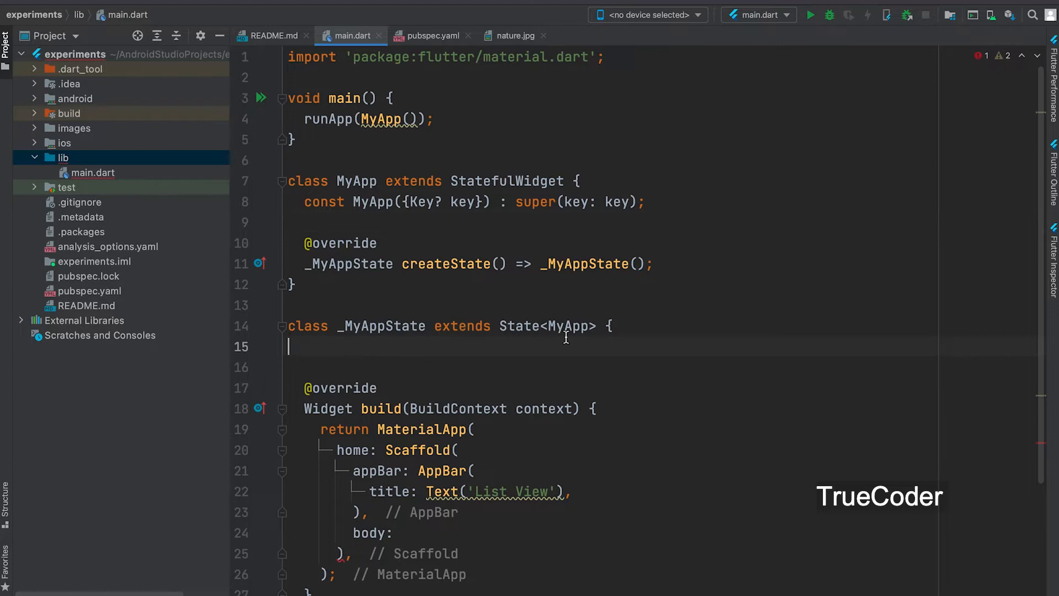
# - Begin a 'final List<>' field declaration on a new line in _MyAppState
pyautogui.press('enter')
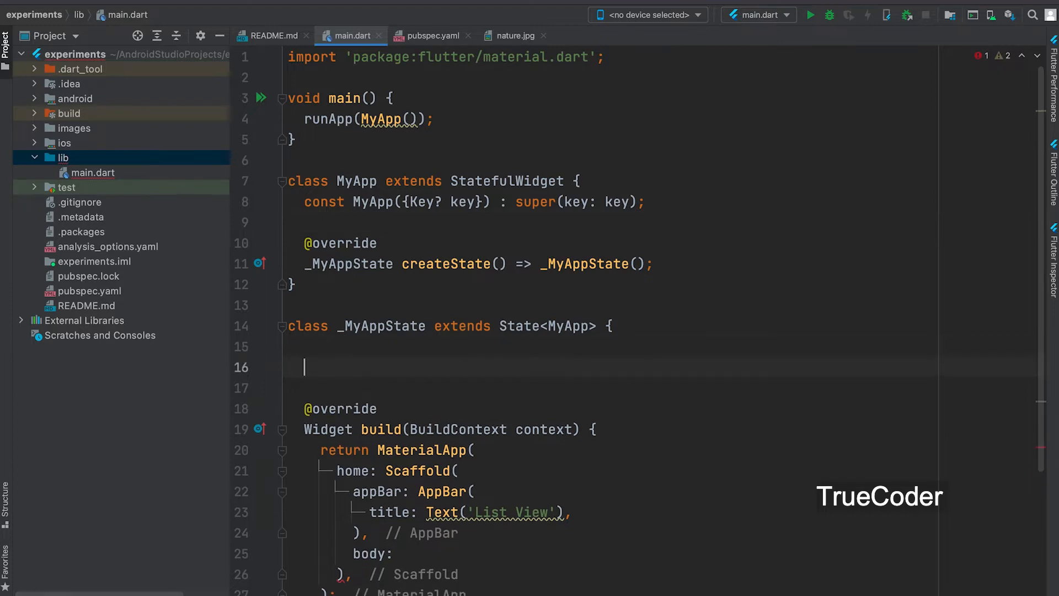
pyautogui.write('Li')
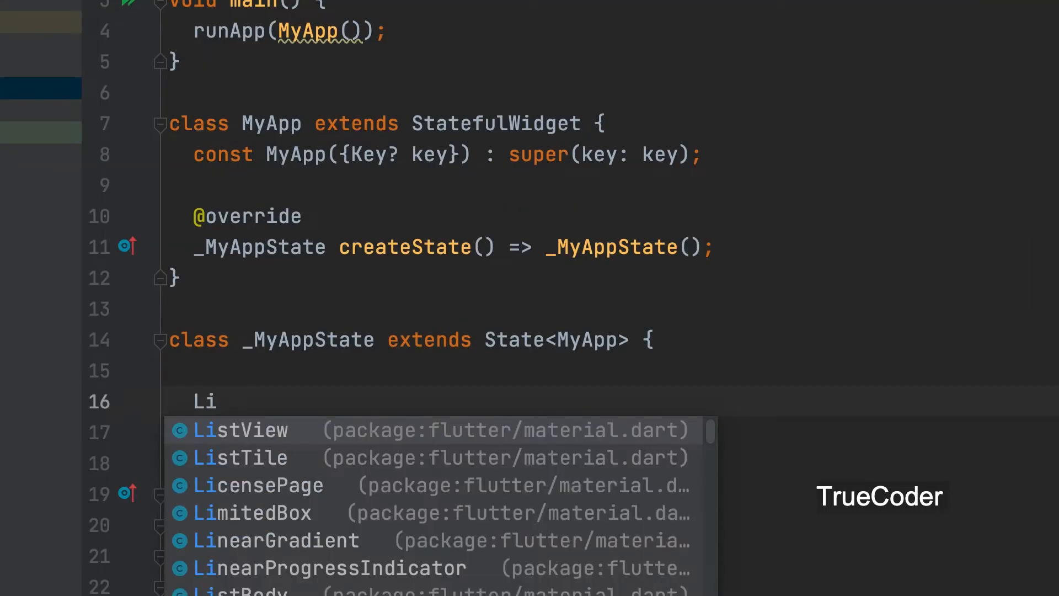
pyautogui.write('final List')
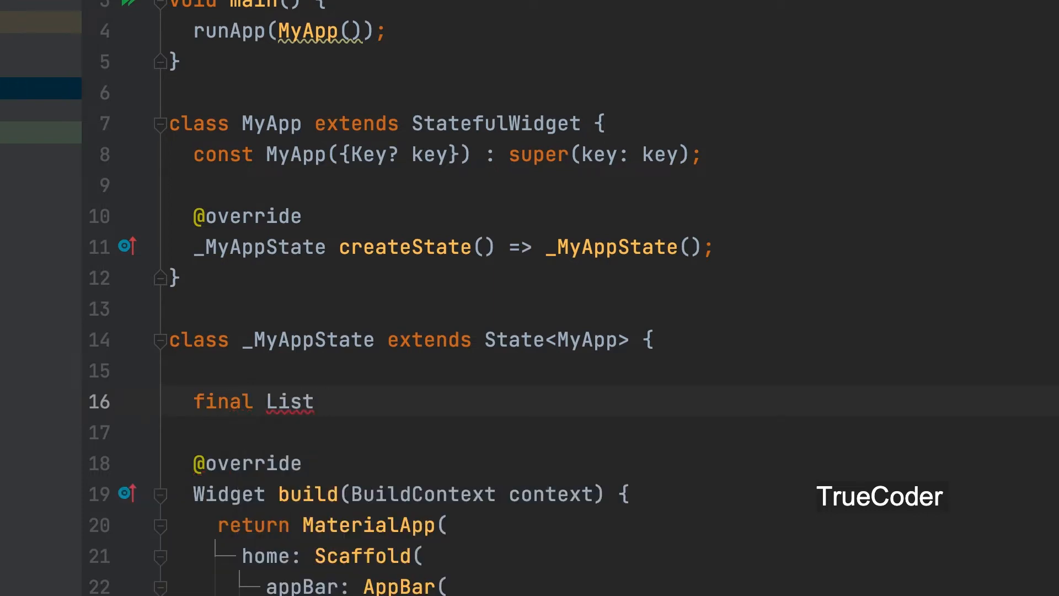
pyautogui.write('<>')
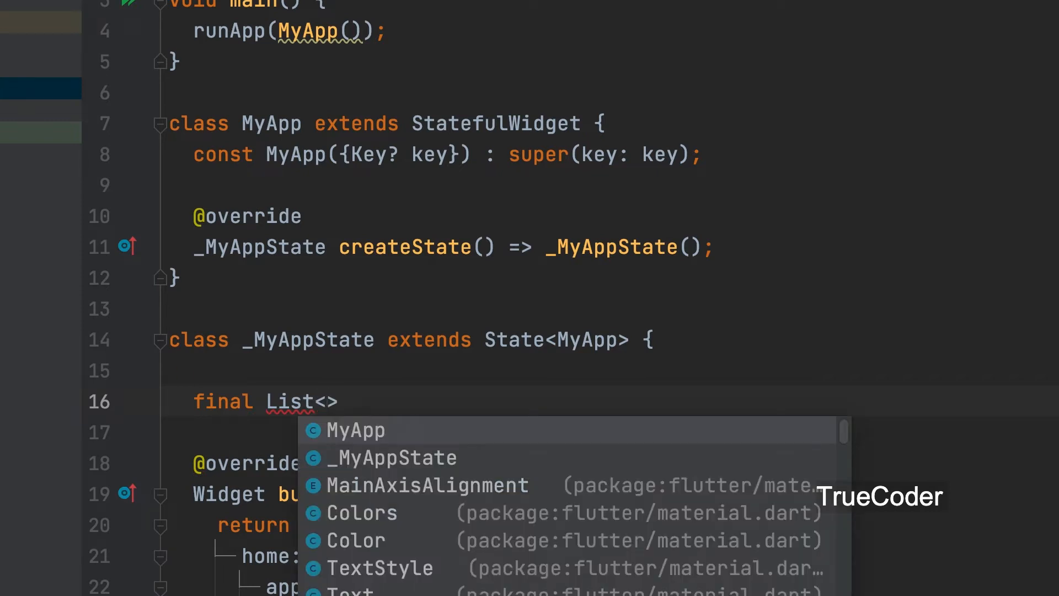
pyautogui.moveTo(883, 223)
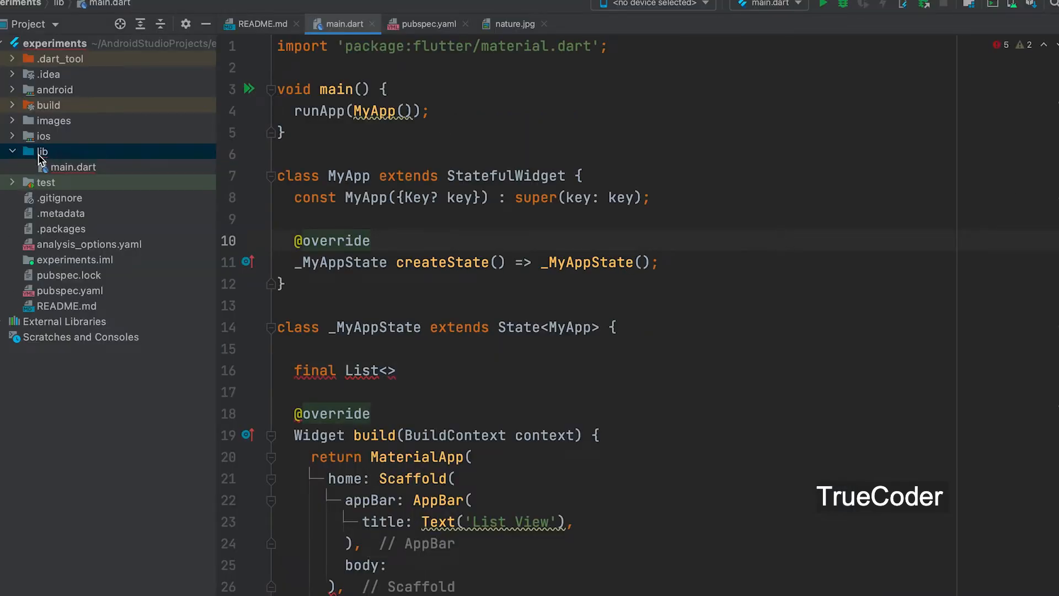
# - Create a new Dart file named 'student' in the lib folder
pyautogui.rightClick(42, 151)
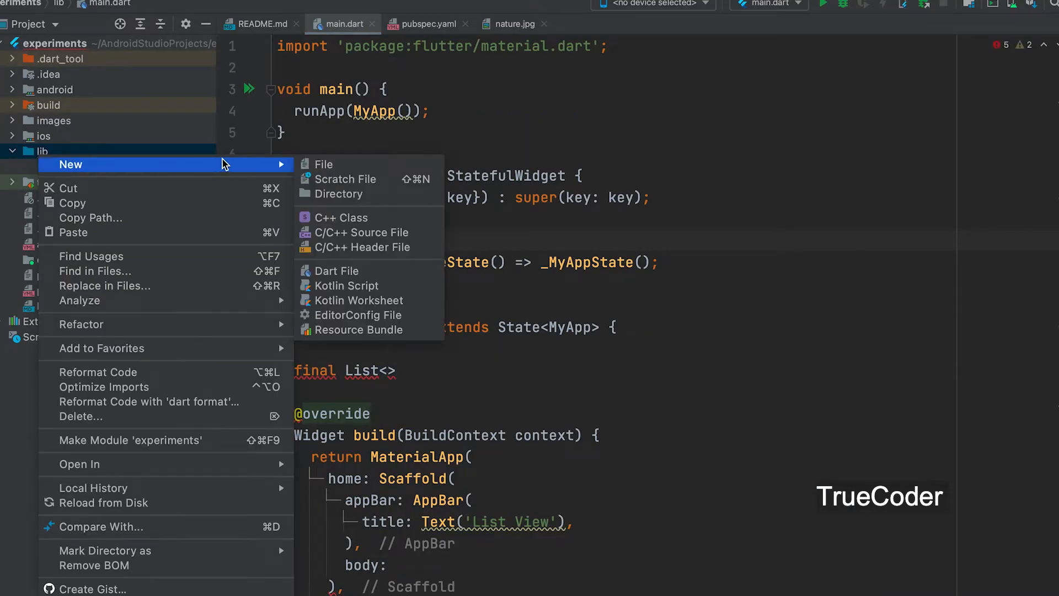
pyautogui.moveTo(333, 271)
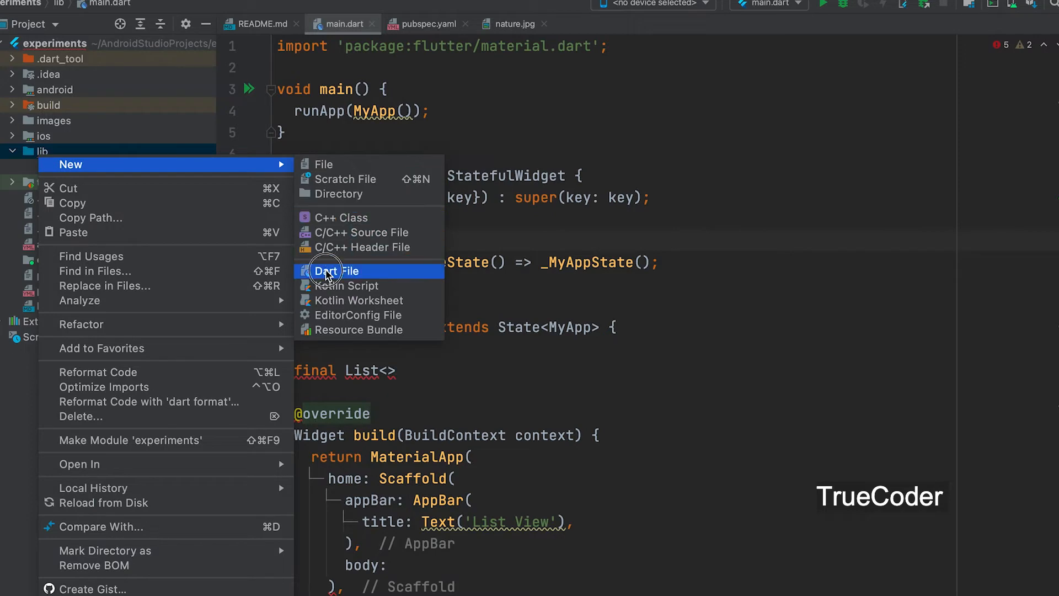
pyautogui.click(338, 272)
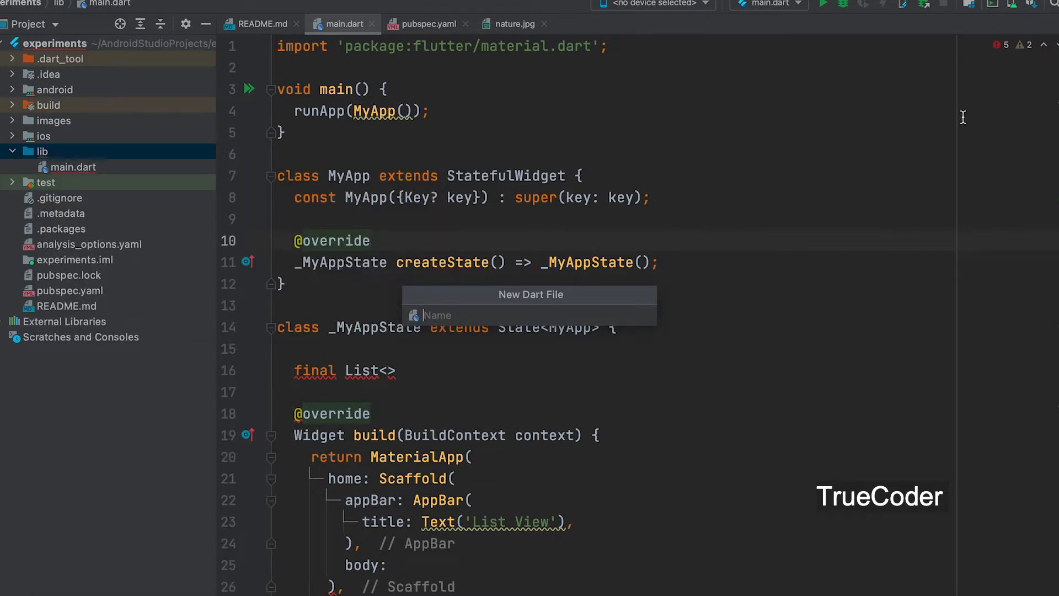
pyautogui.write('st')
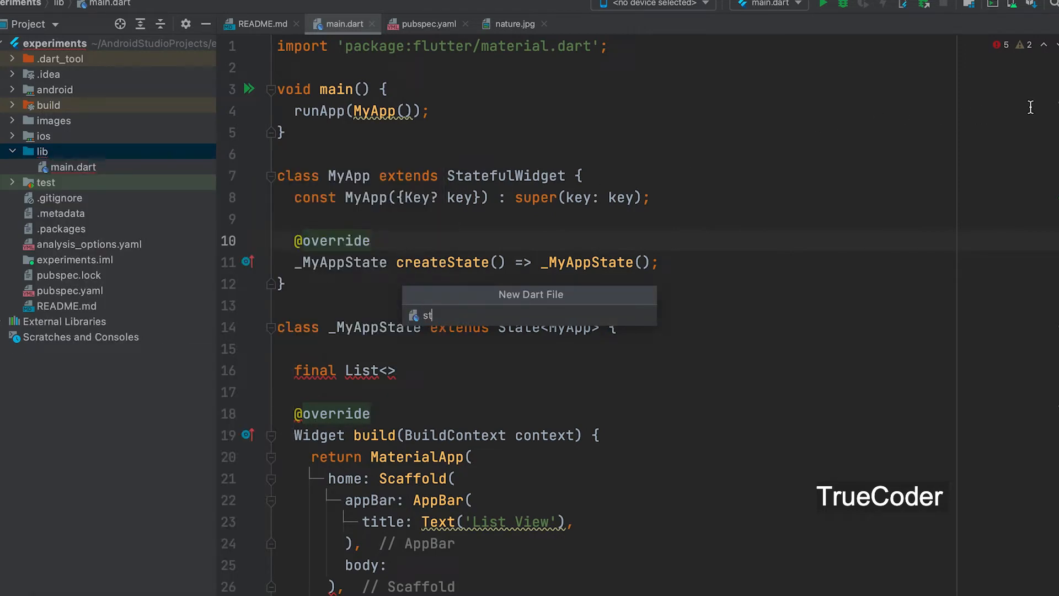
pyautogui.write('udent')
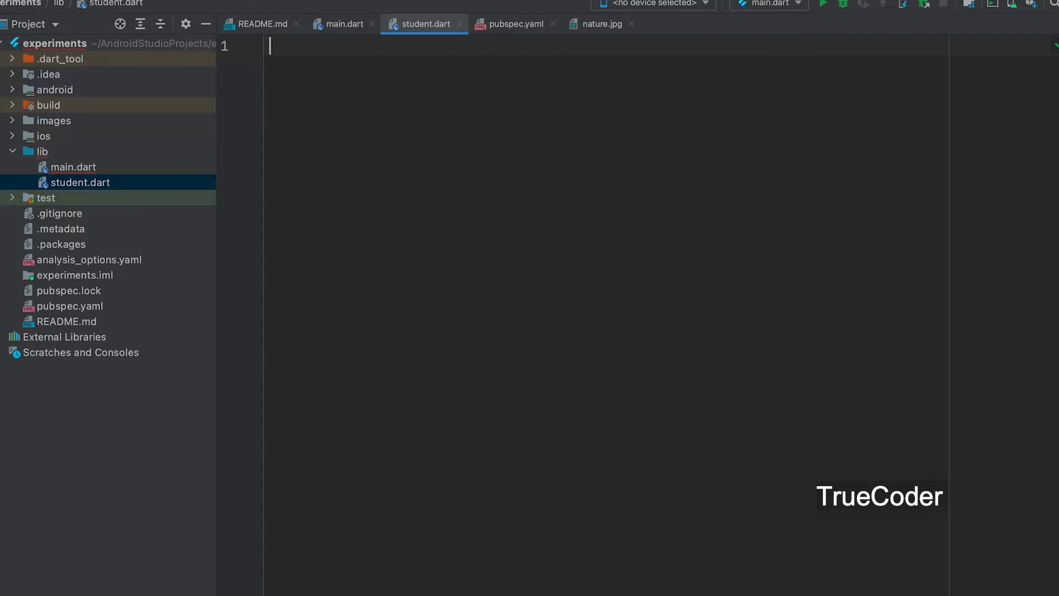
# - Import material.dart and open an empty 'class Student{' declaration
pyautogui.write("import 'ma';")
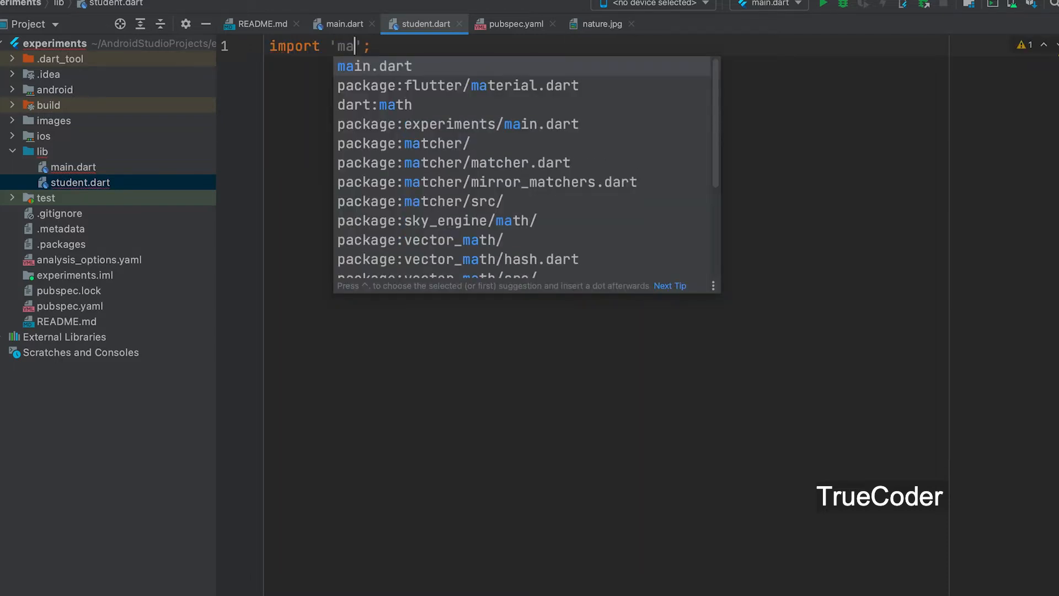
pyautogui.click(457, 85)
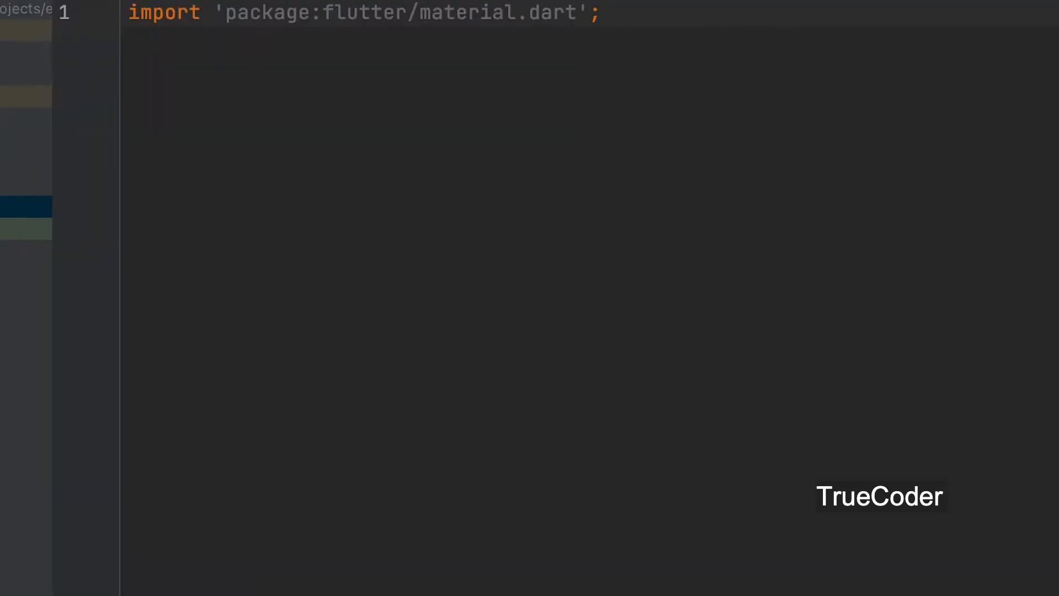
pyautogui.write('class St')
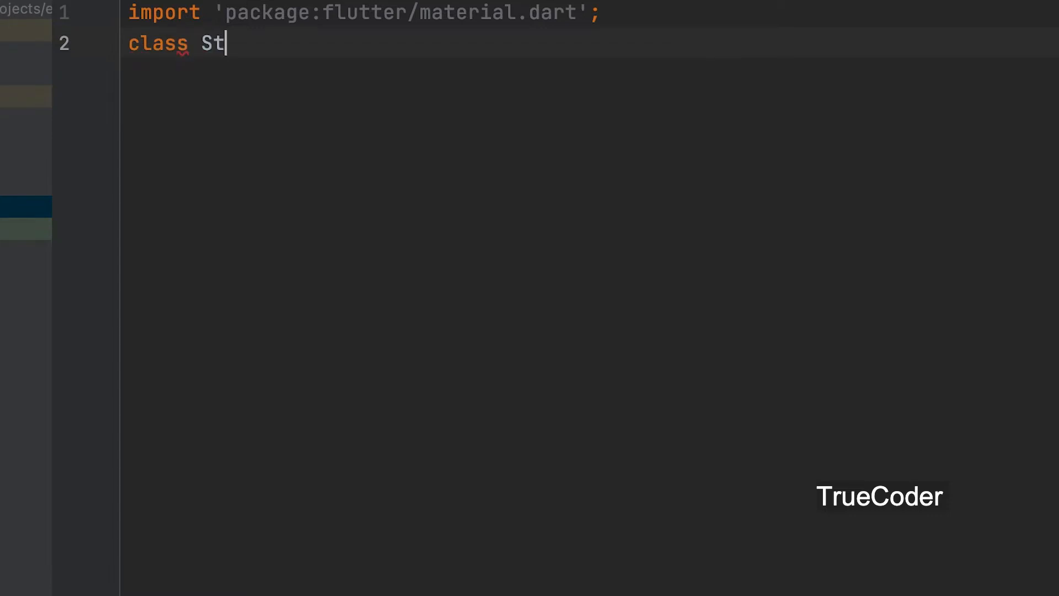
pyautogui.write('udent')
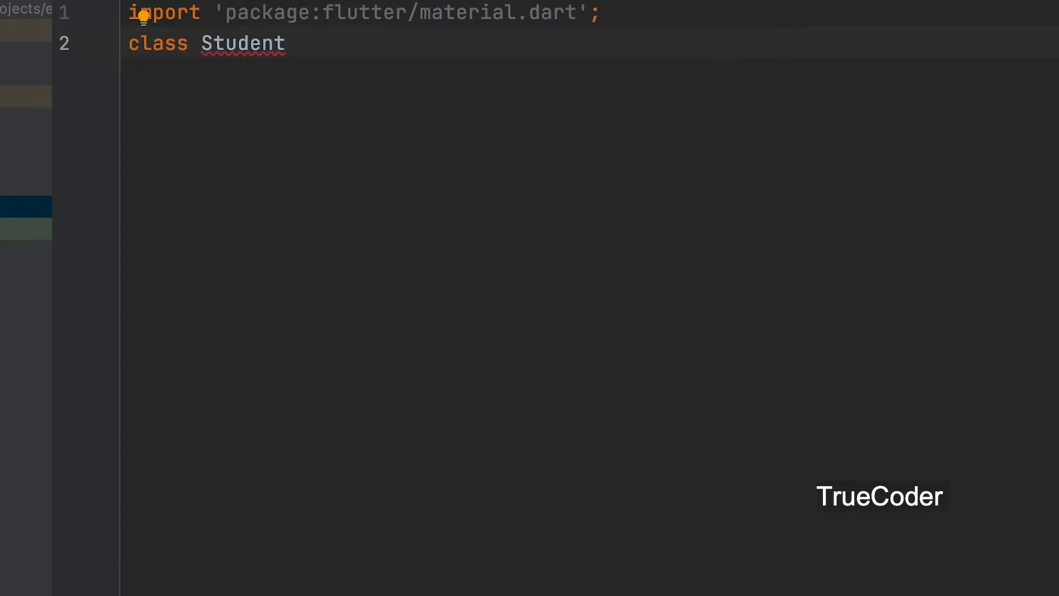
pyautogui.write('{')
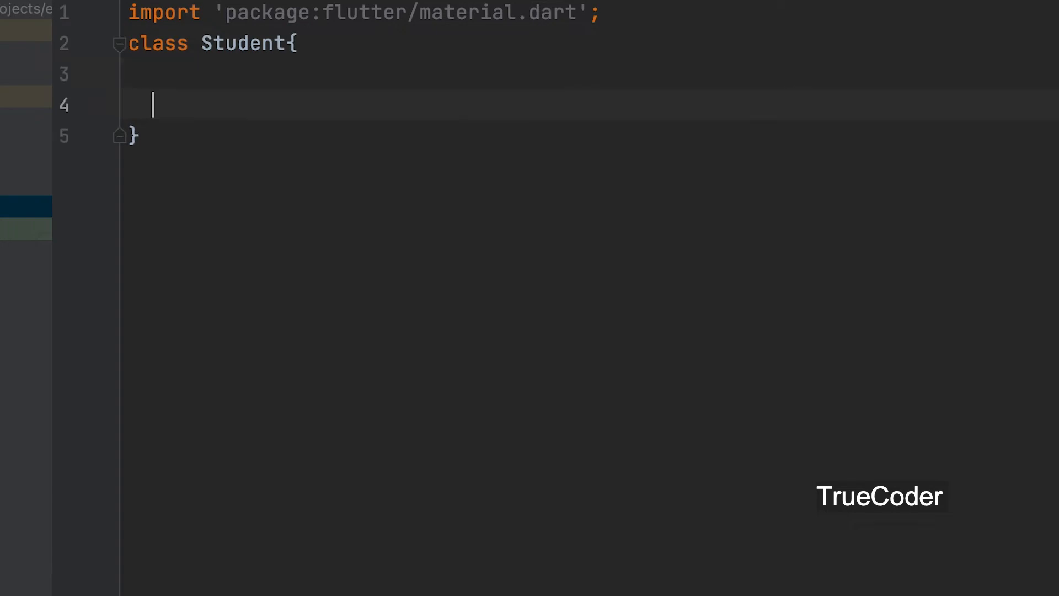
pyautogui.press('up')
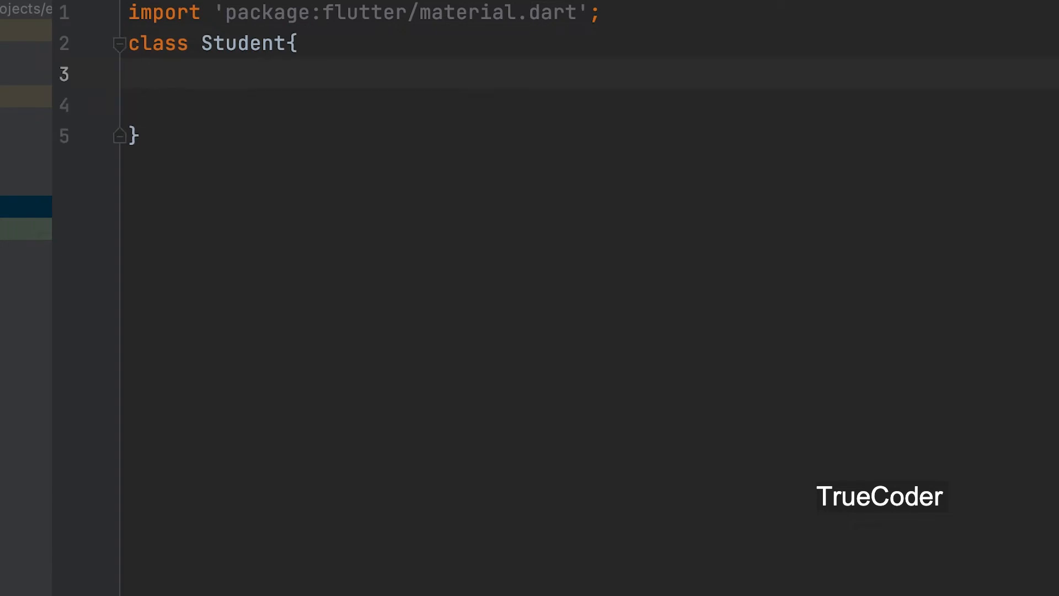
# - Add final fields String id, String name, int age and DateTime date to Student
pyautogui.write('final')
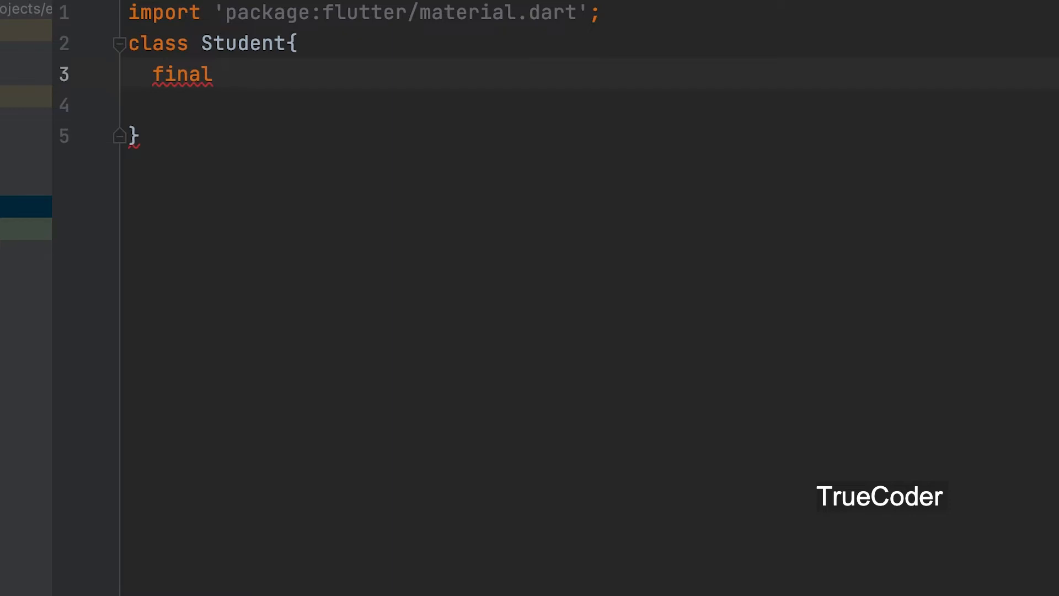
pyautogui.write('String')
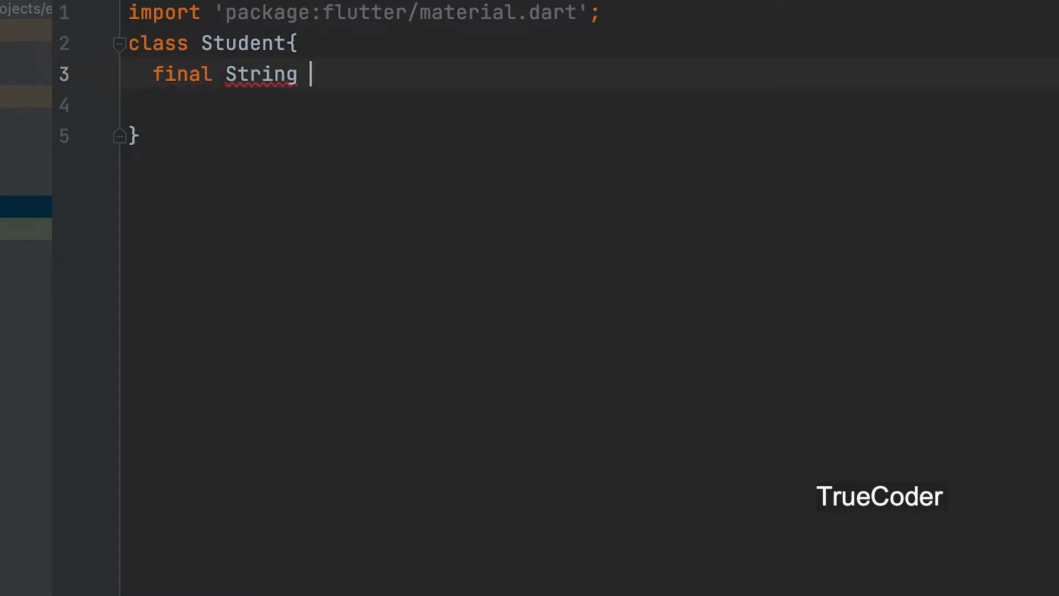
pyautogui.write('id;')
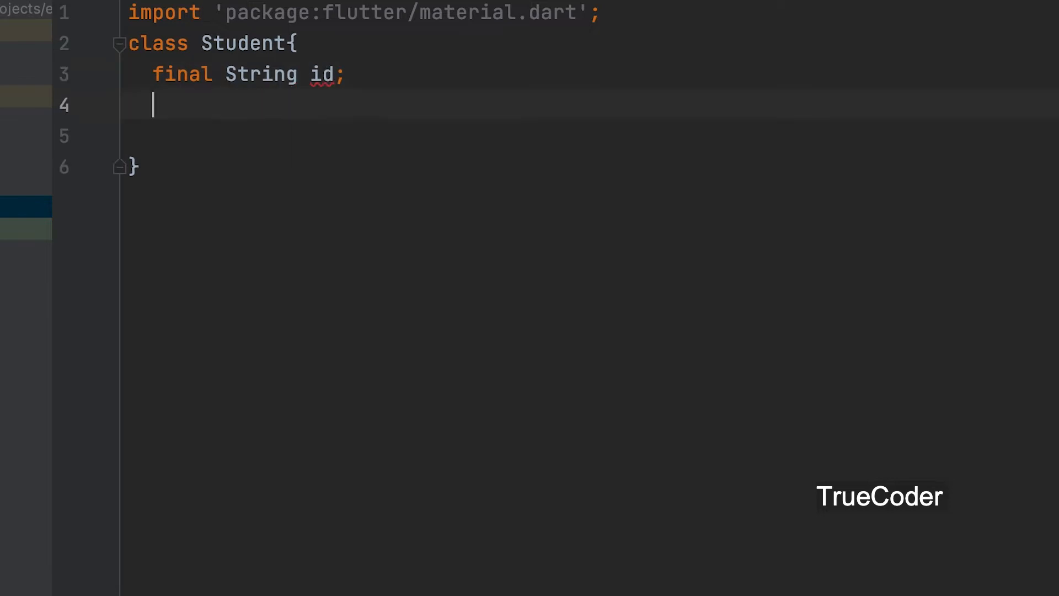
pyautogui.write('final')
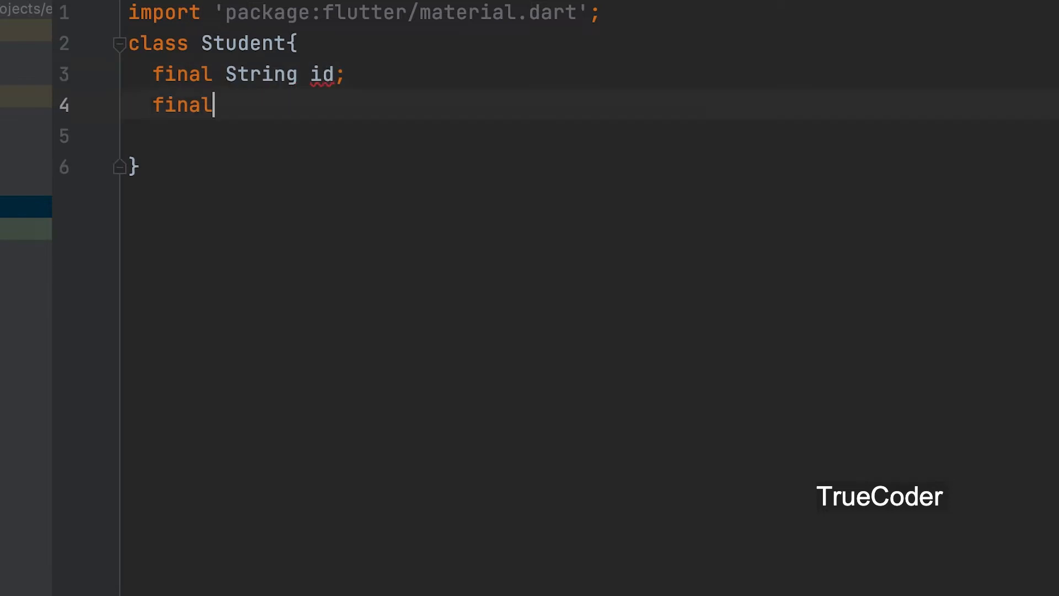
pyautogui.write('String')
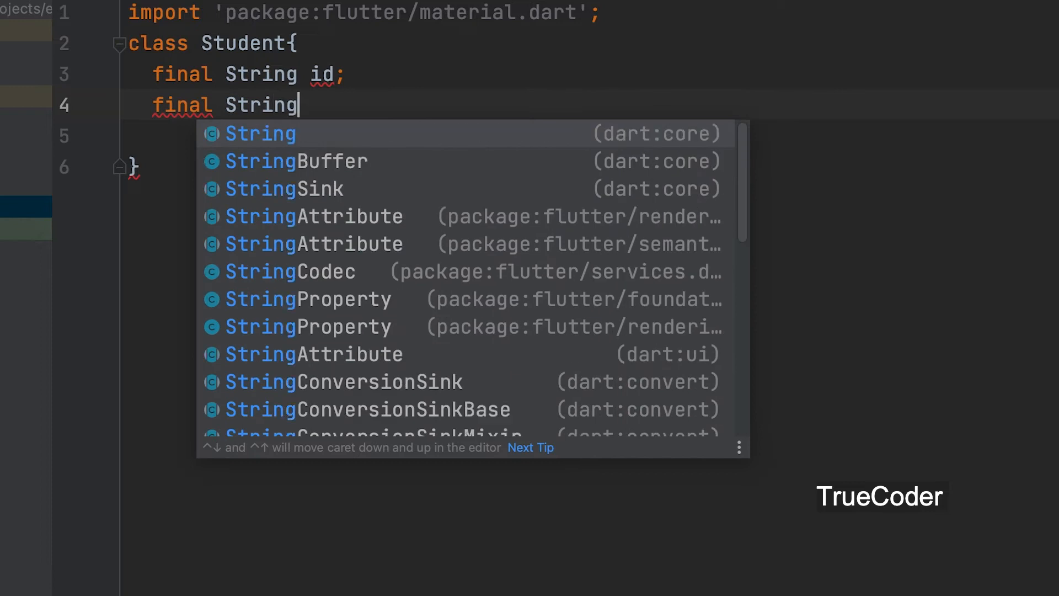
pyautogui.write('name;')
pyautogui.write('fin')
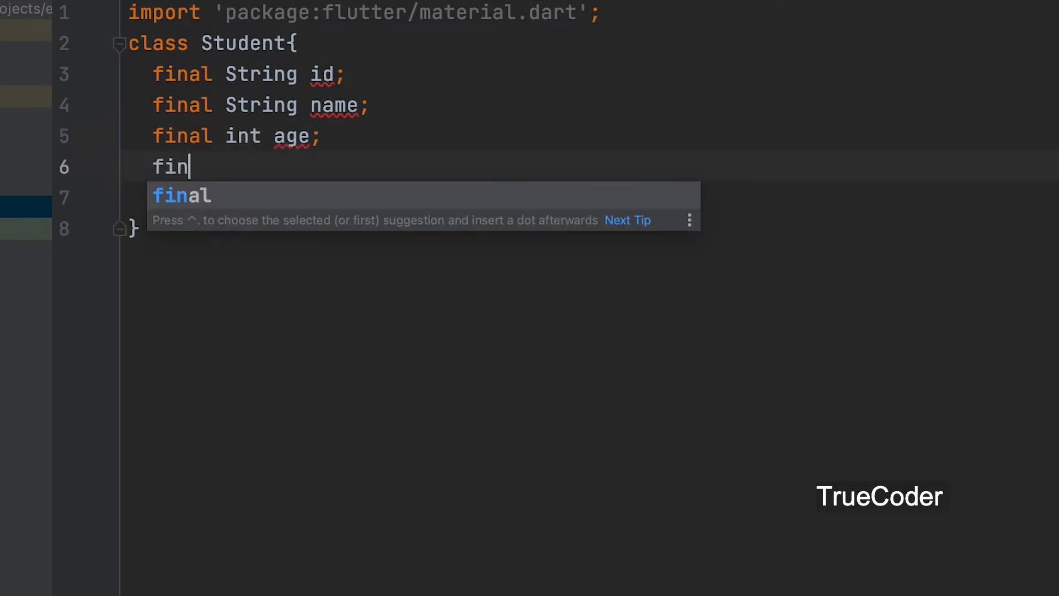
pyautogui.write('al Da')
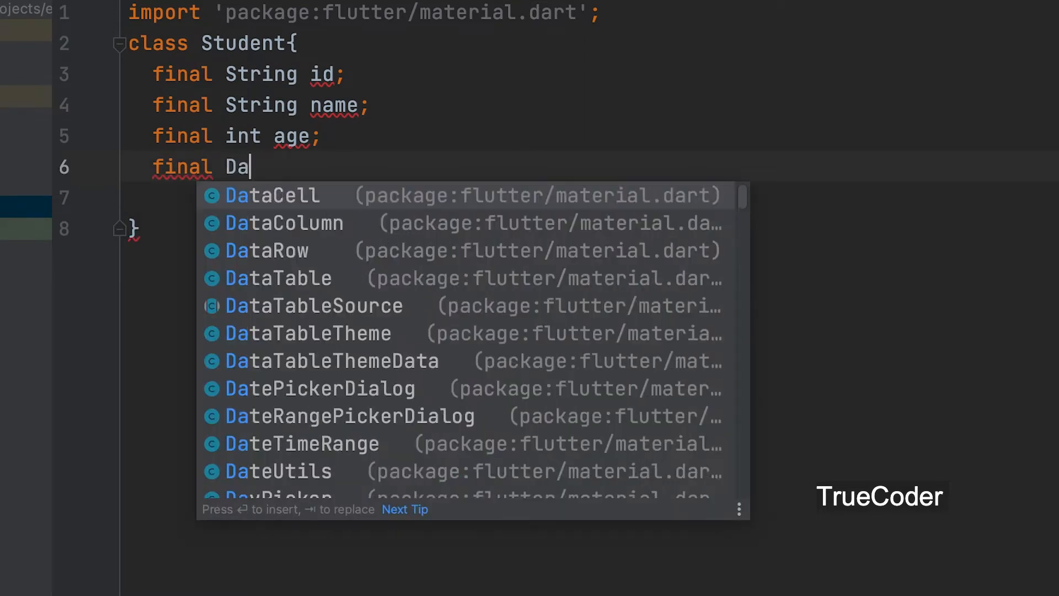
pyautogui.write('teTime')
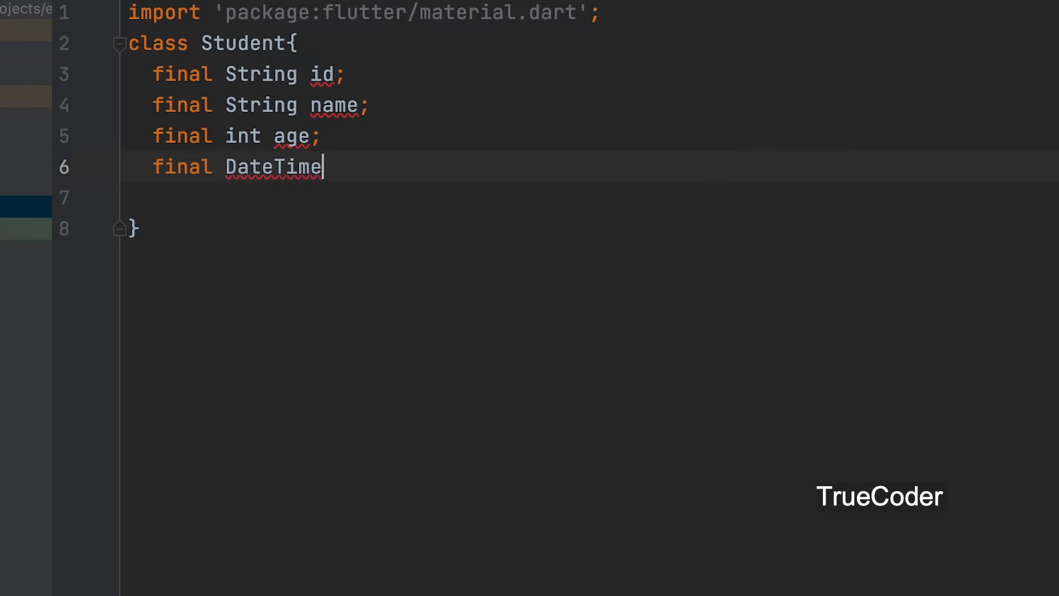
pyautogui.write('date;')
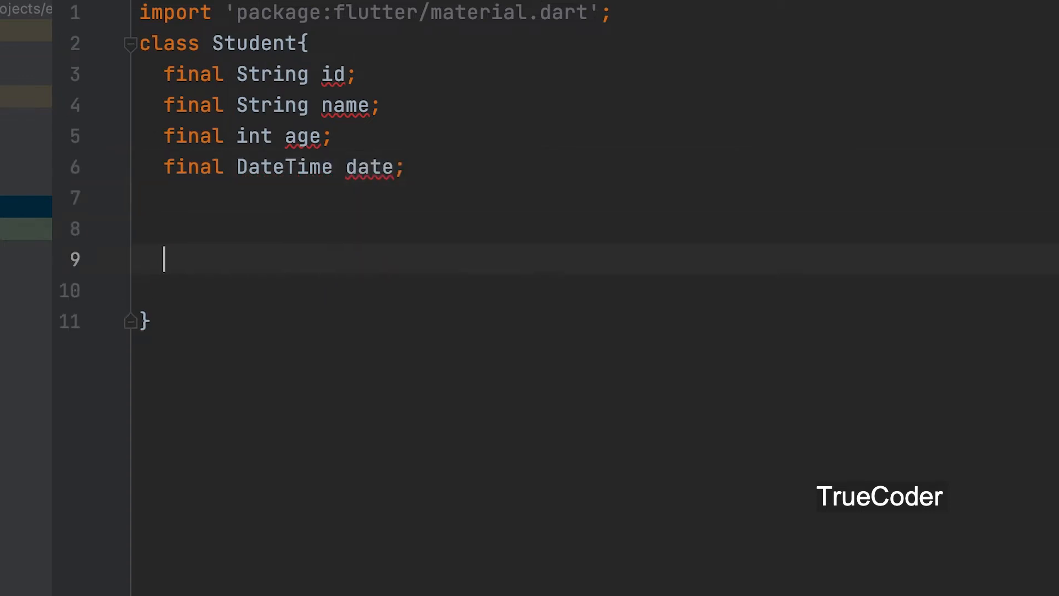
# - Start the Student constructor with required this.id and required this.name
pyautogui.write('Student({')
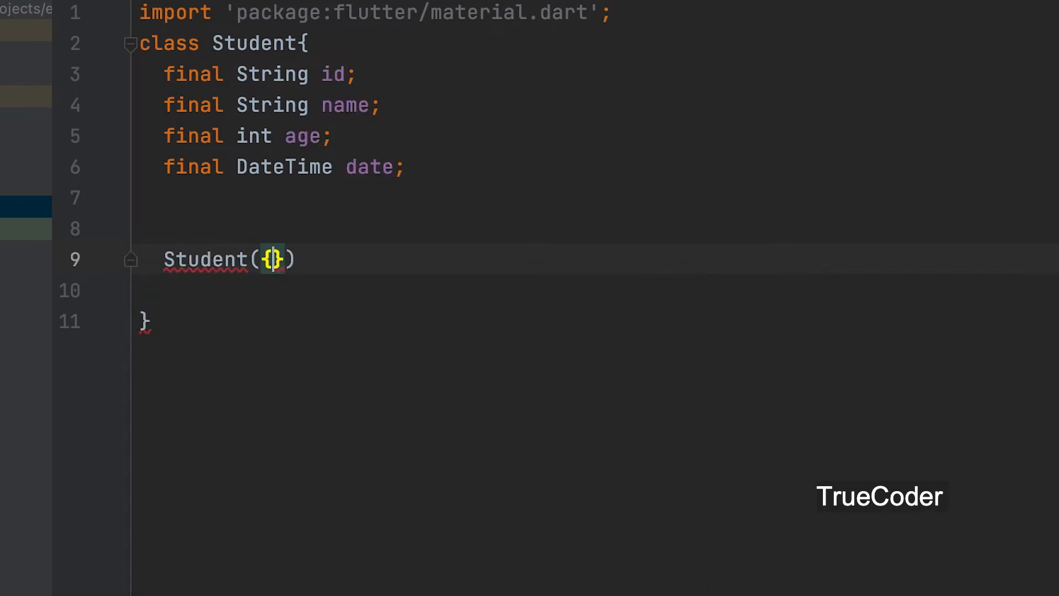
pyautogui.write('required')
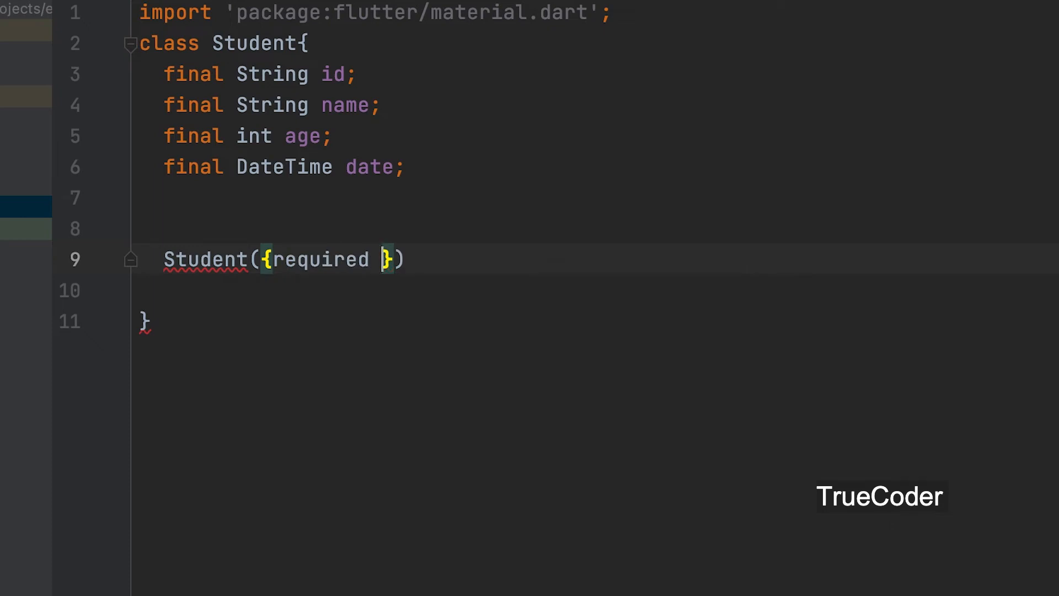
pyautogui.write('this')
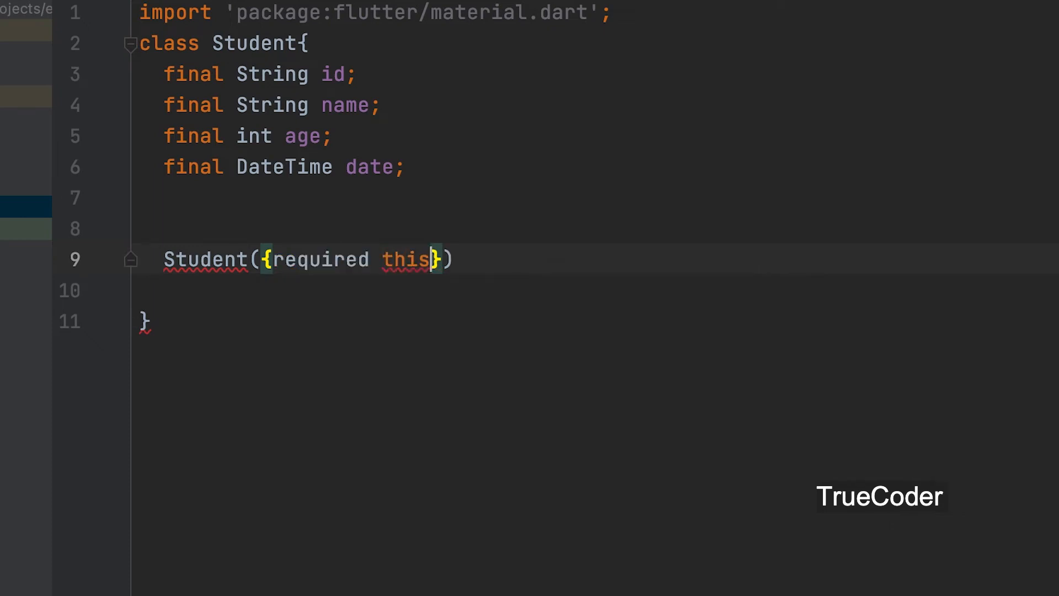
pyautogui.write('.id,')
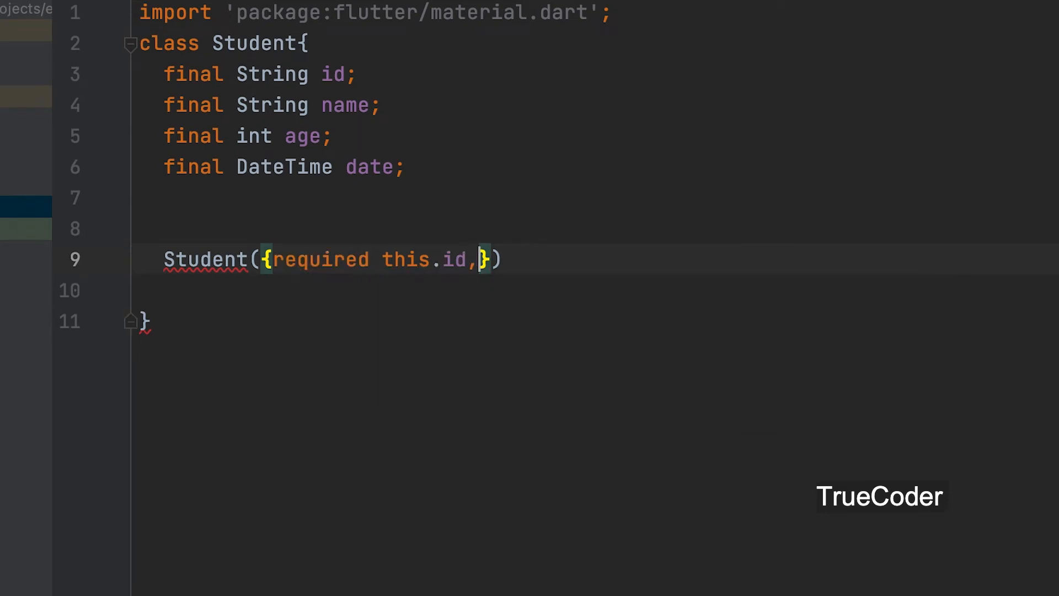
pyautogui.write('required')
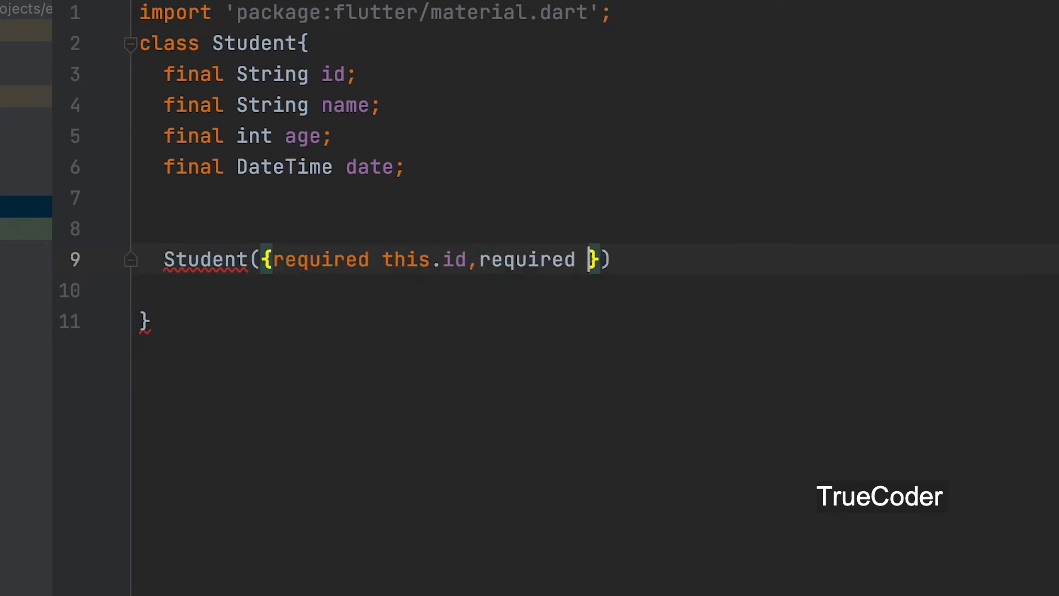
pyautogui.write('t')
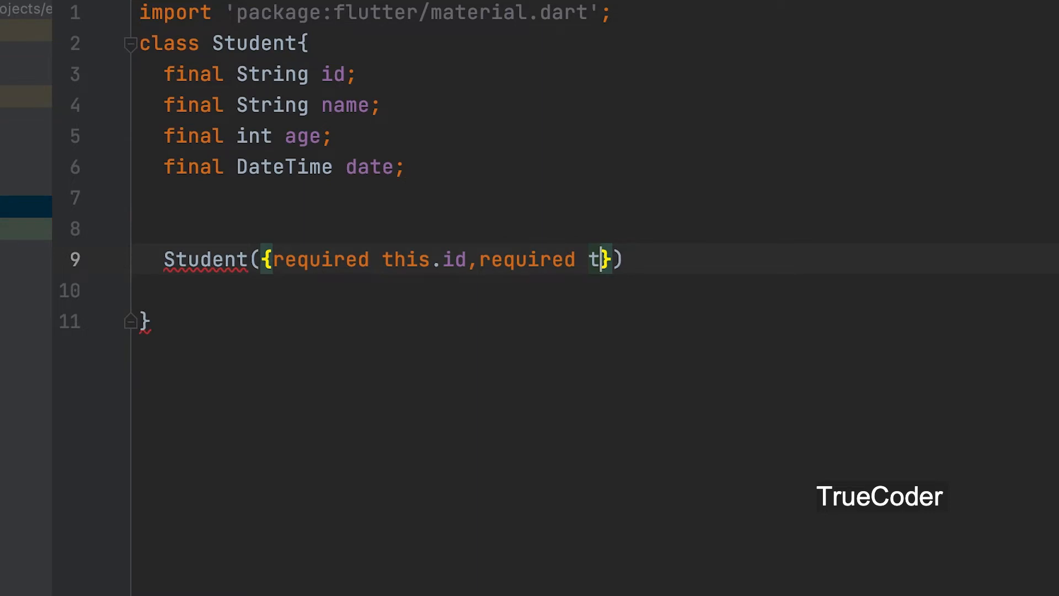
pyautogui.write('his.name')
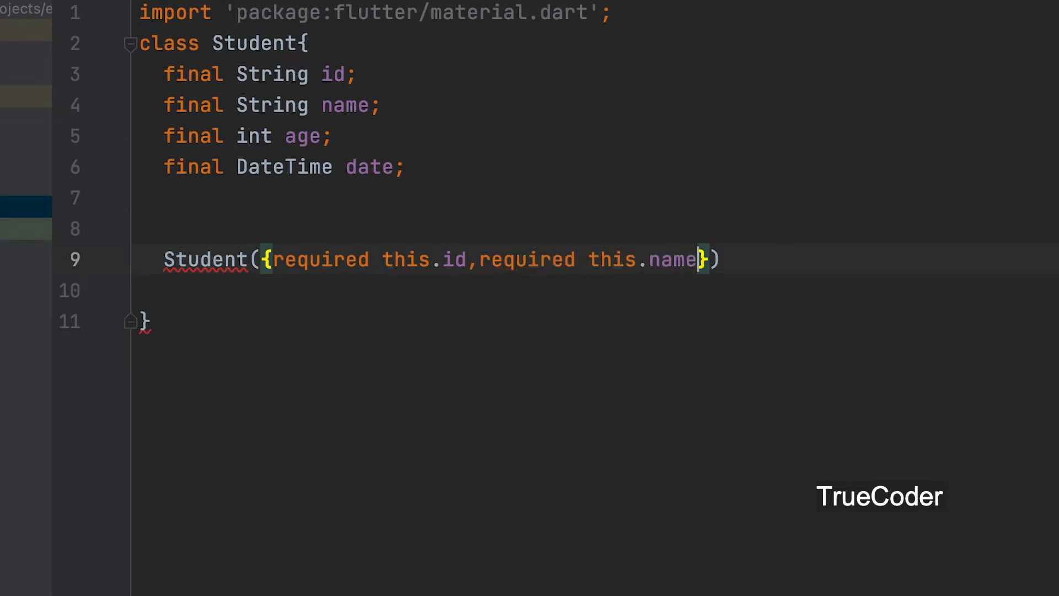
# - Finish the constructor with required this.age and required this.date
pyautogui.write(',required')
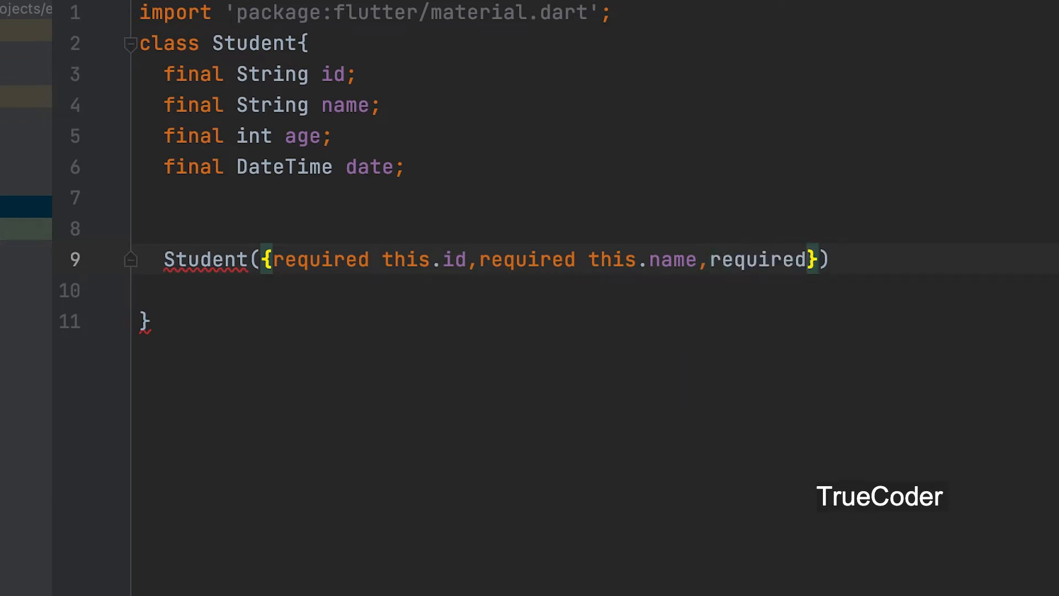
pyautogui.write('th')
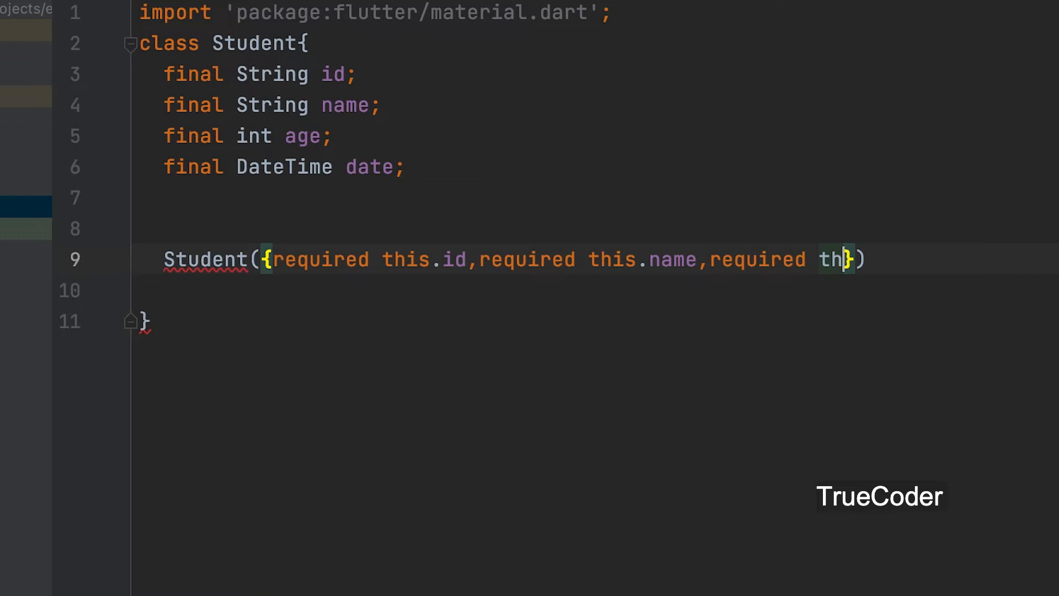
pyautogui.write('is.age,')
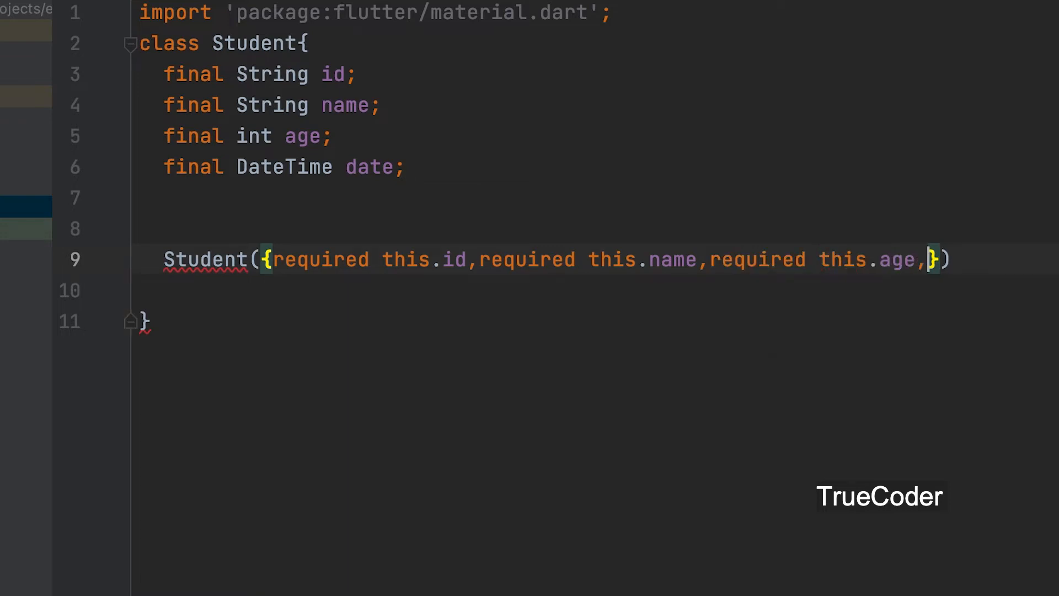
pyautogui.write('required')
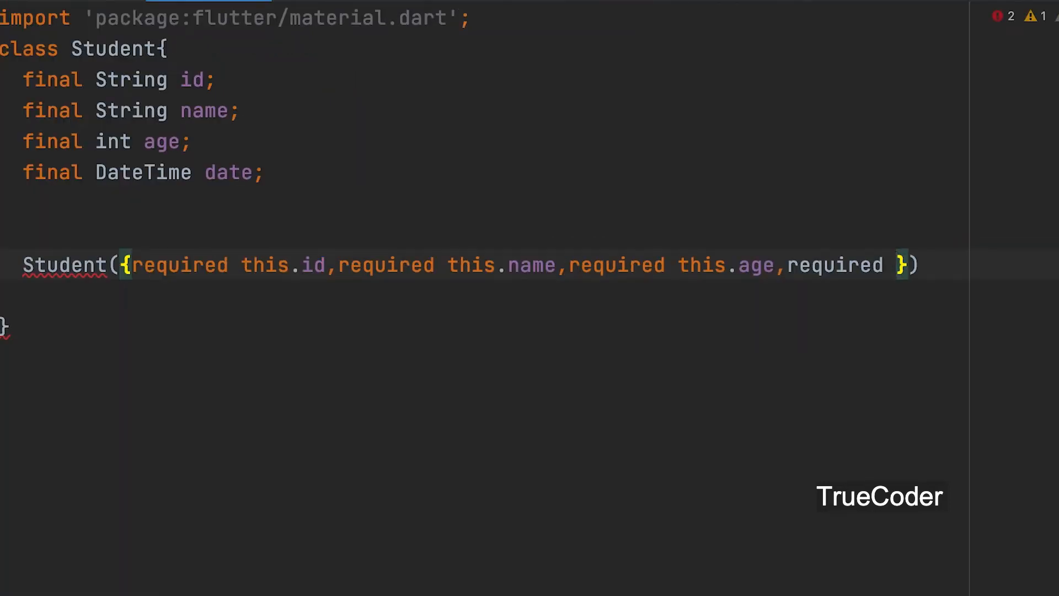
pyautogui.write('this.')
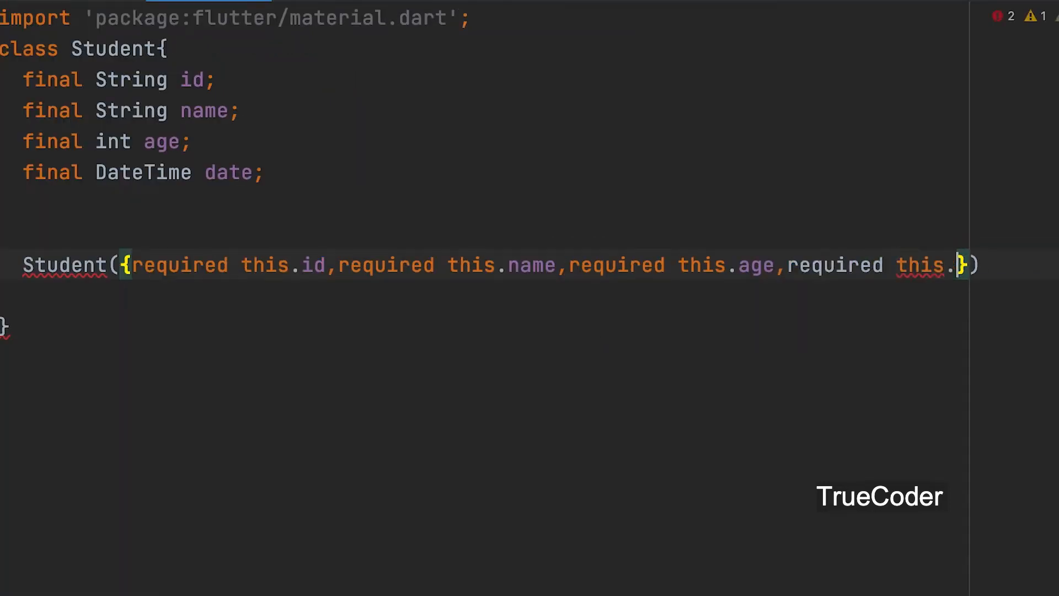
pyautogui.write('date')
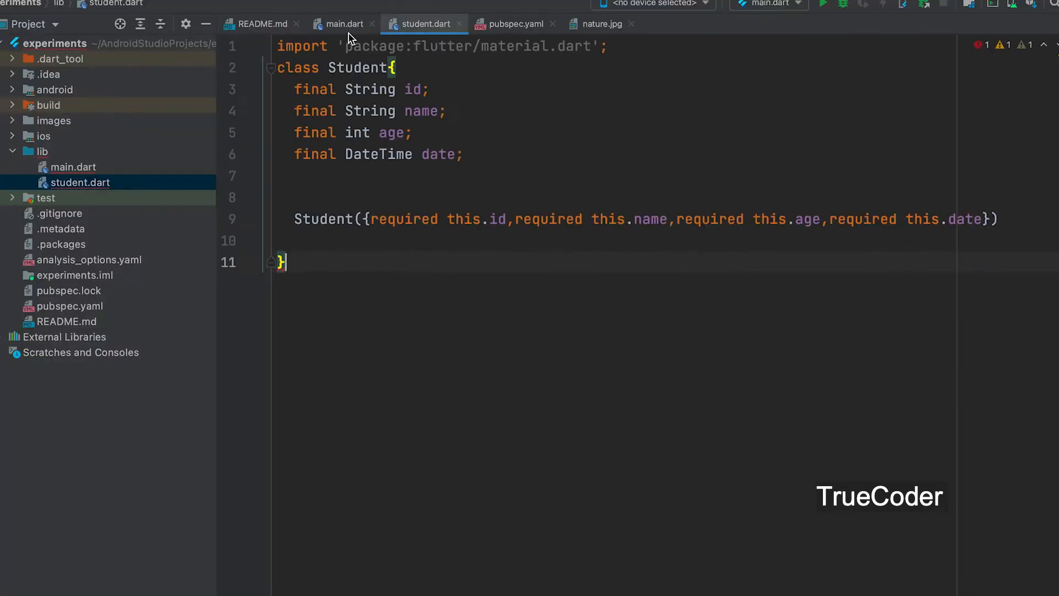
# - In main.dart, import './student.dart' and type the List field as List<Student>
pyautogui.click(342, 23)
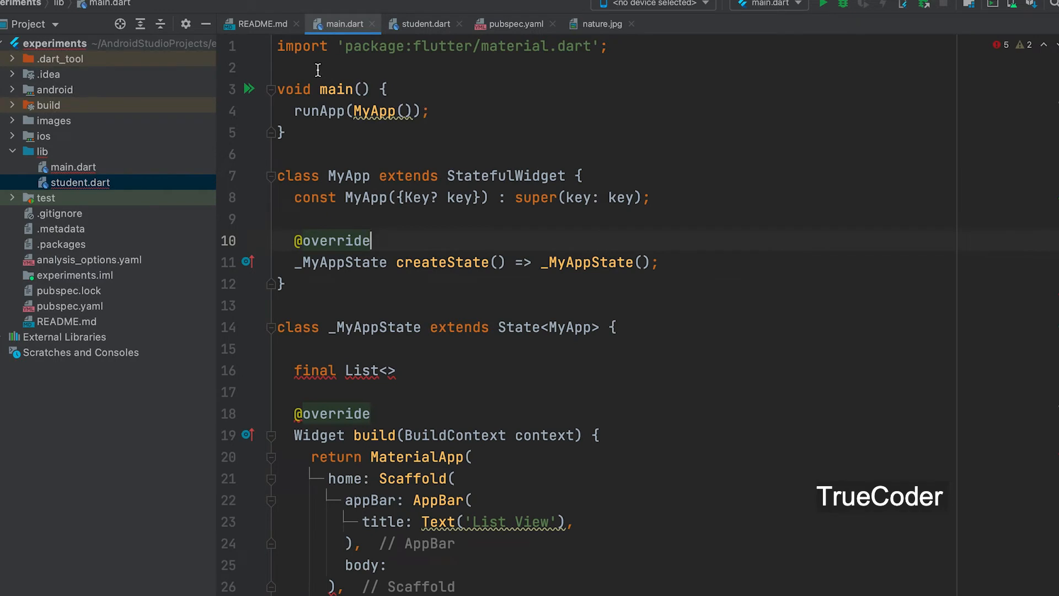
pyautogui.write("import '';")
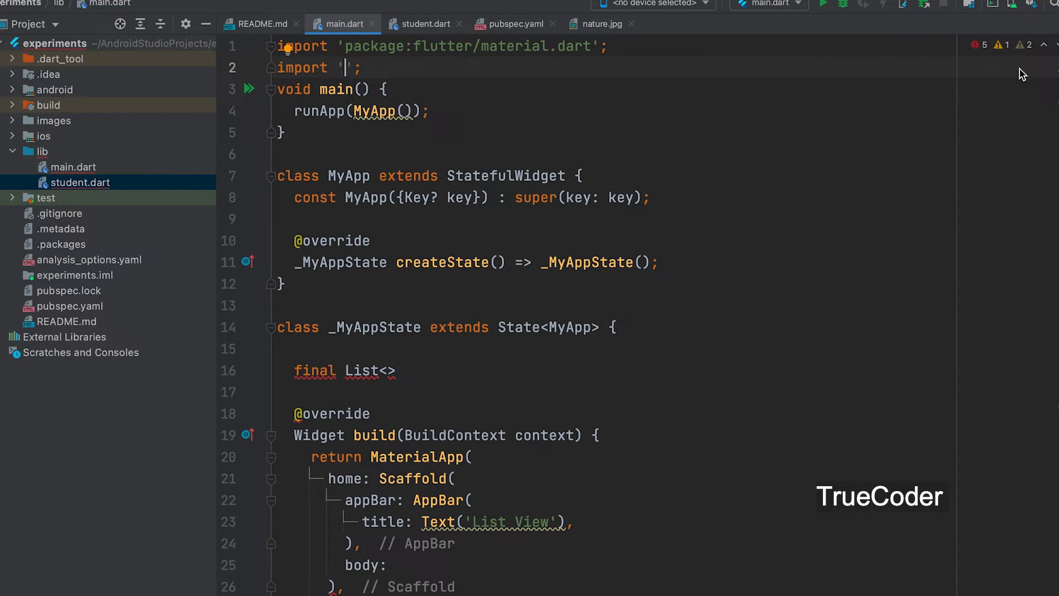
pyautogui.moveTo(1027, 73)
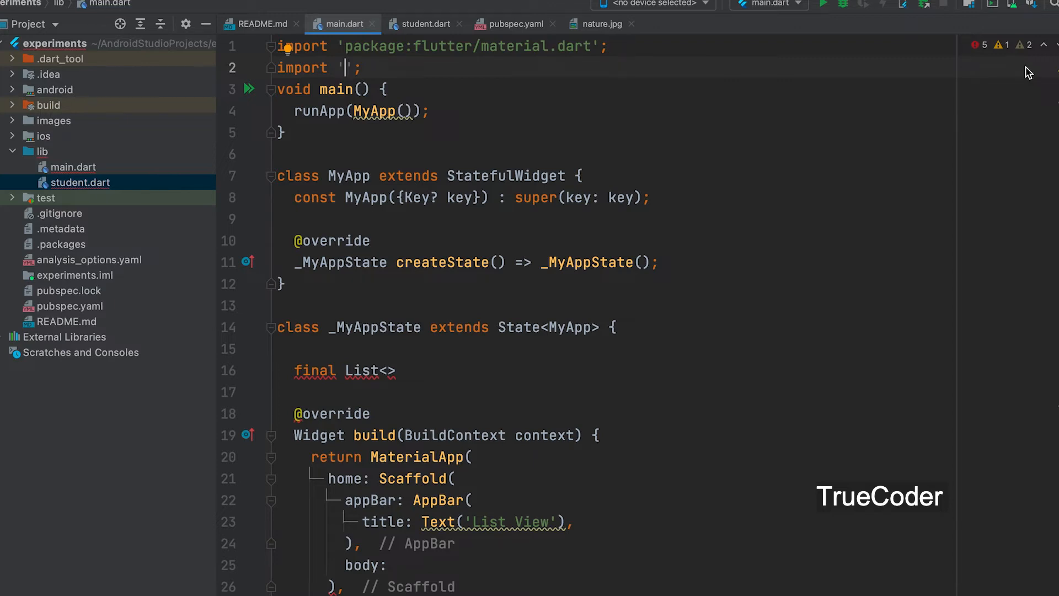
pyautogui.write('./student.dart')
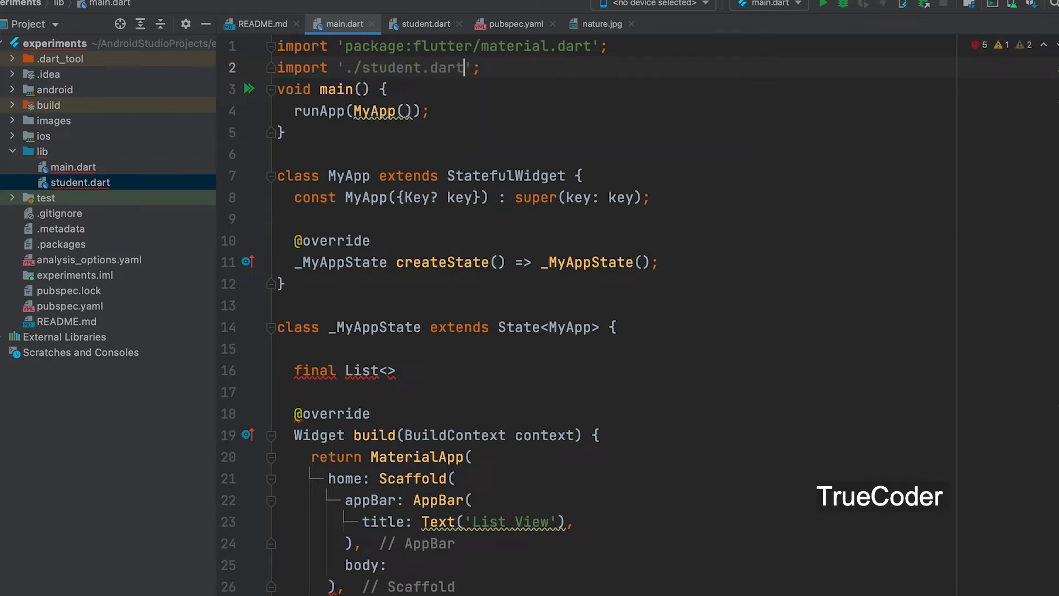
pyautogui.scroll(-3)
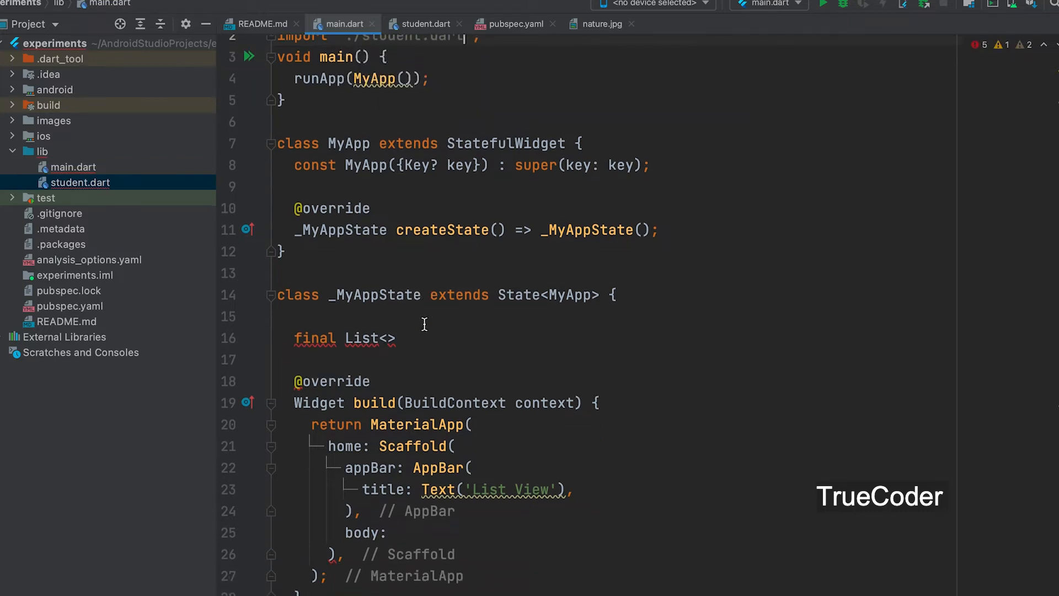
pyautogui.scroll(-3)
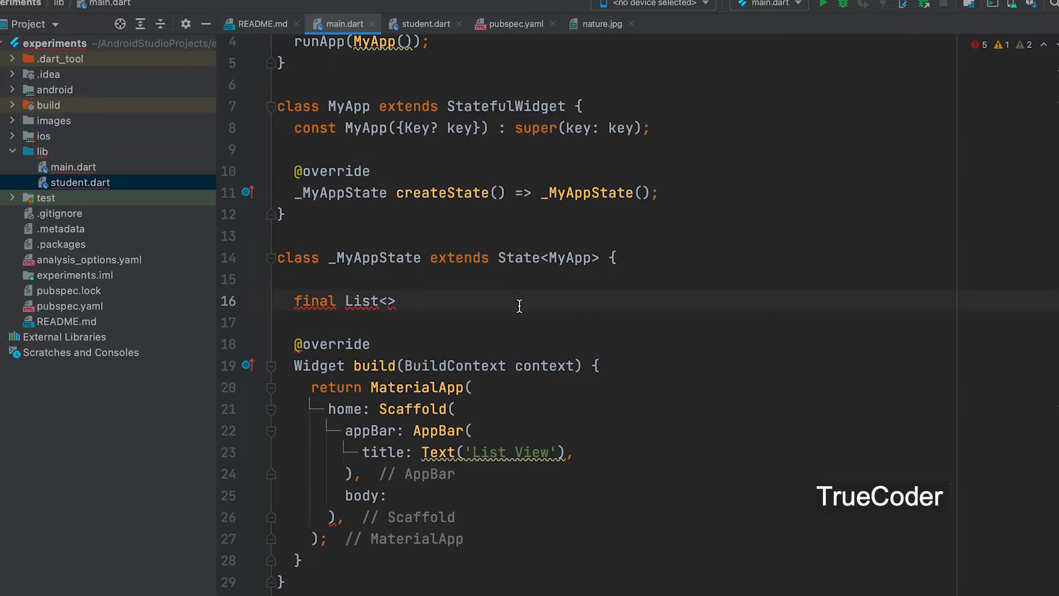
pyautogui.write('Student')
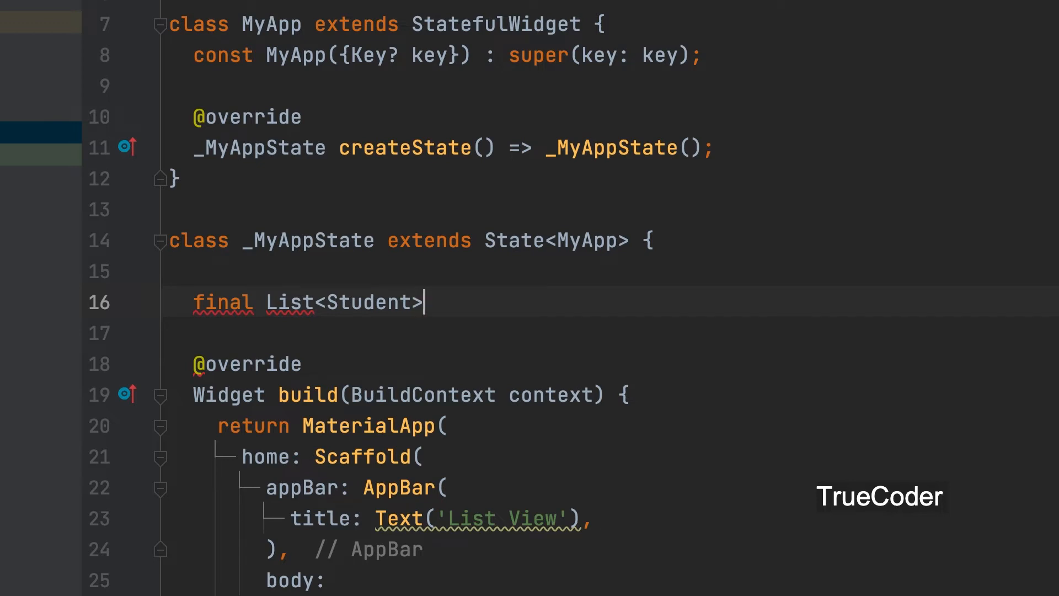
# - Name the field 'students' and start its list literal with '=['
pyautogui.write('stu')
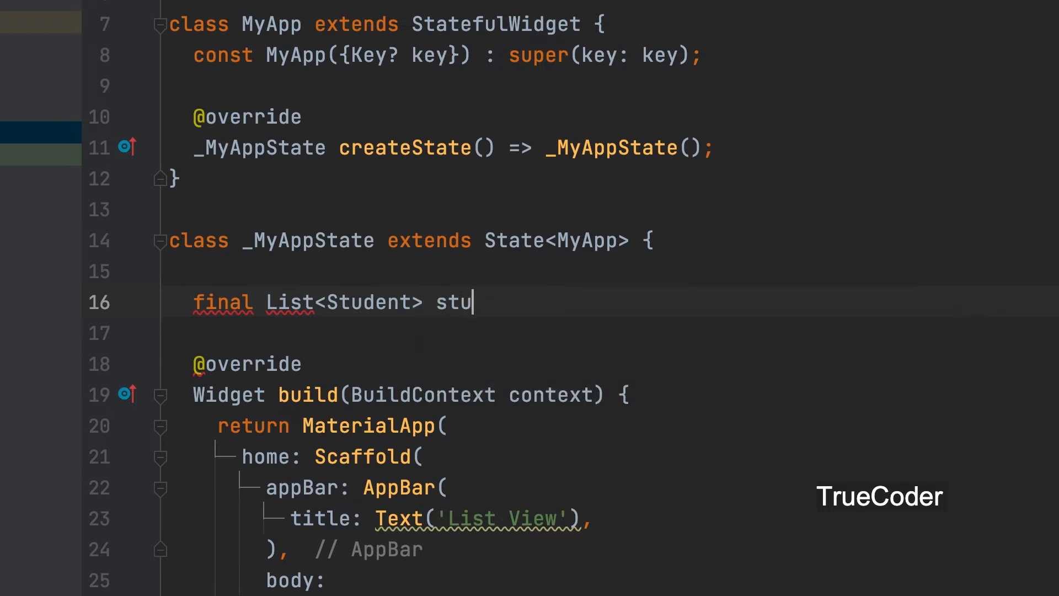
pyautogui.write('dents')
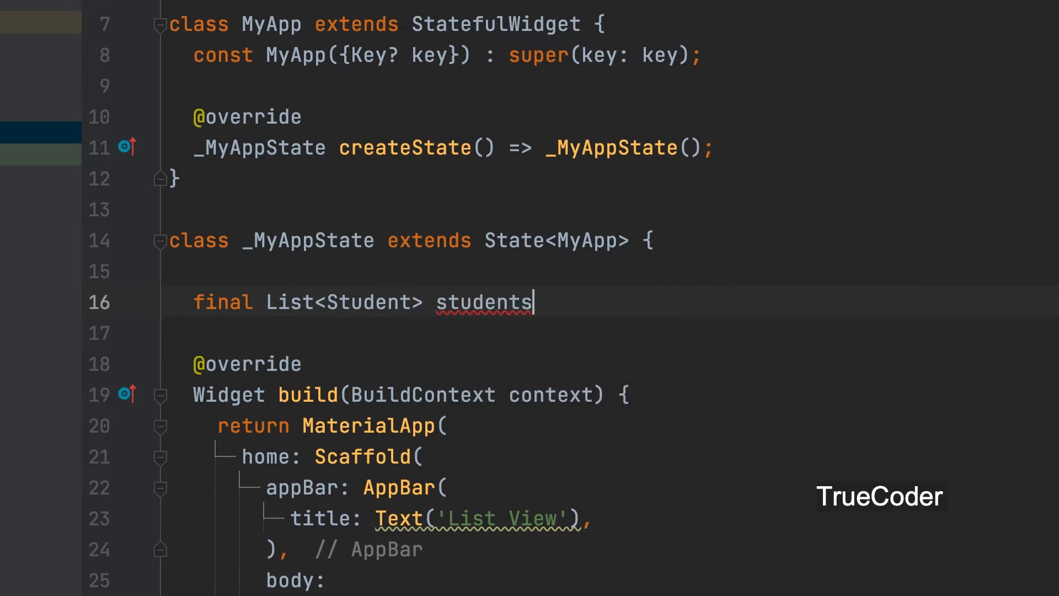
pyautogui.write('=')
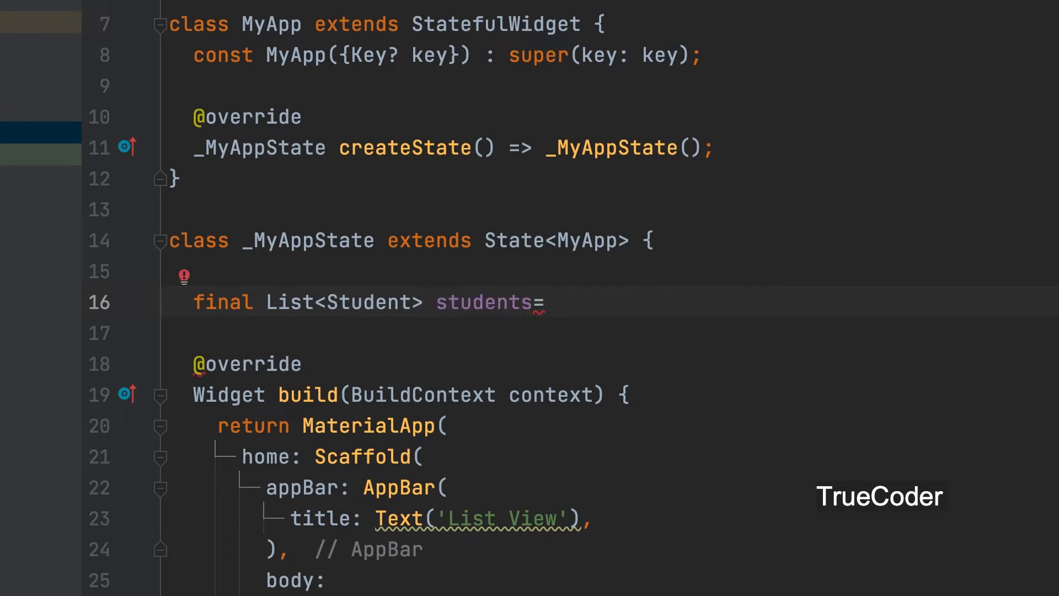
pyautogui.write('[')
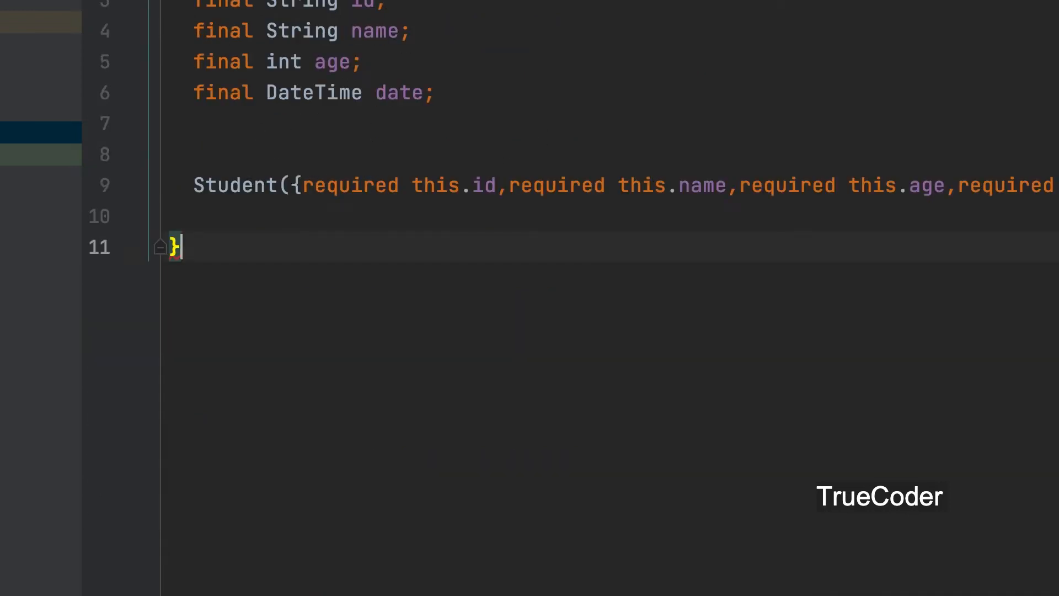
# - Add Student entry id 'st1', name 'jaison', age 21, date DateTime.now()
pyautogui.write('St')
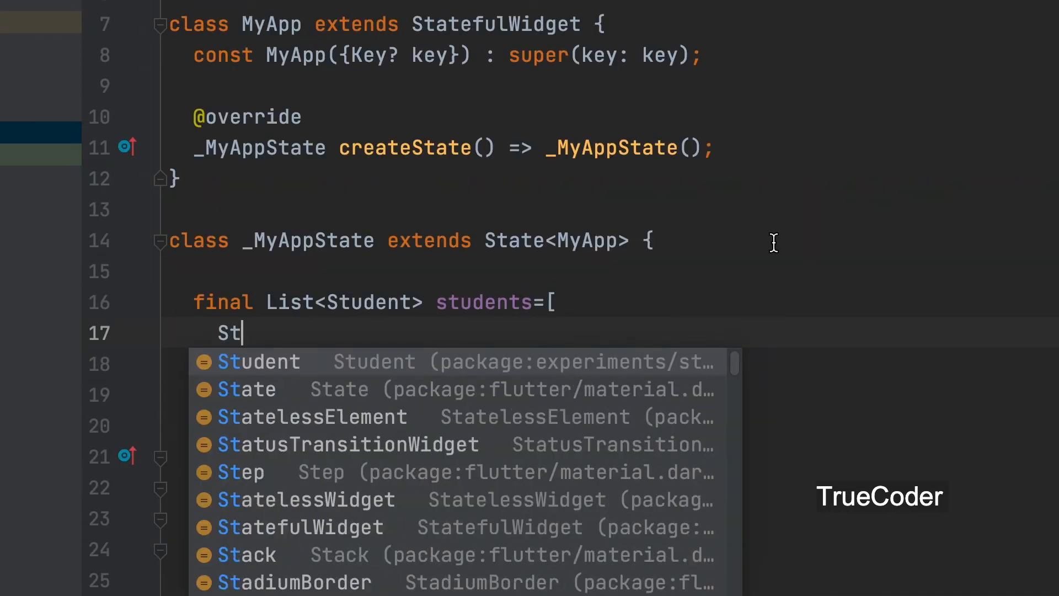
pyautogui.moveTo(975, 291)
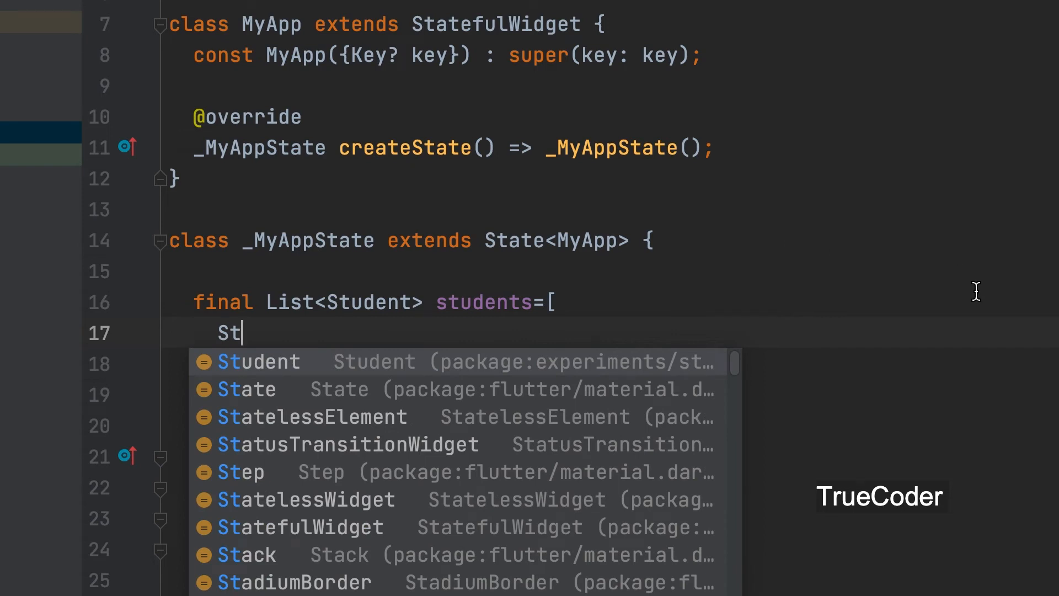
pyautogui.click(266, 361)
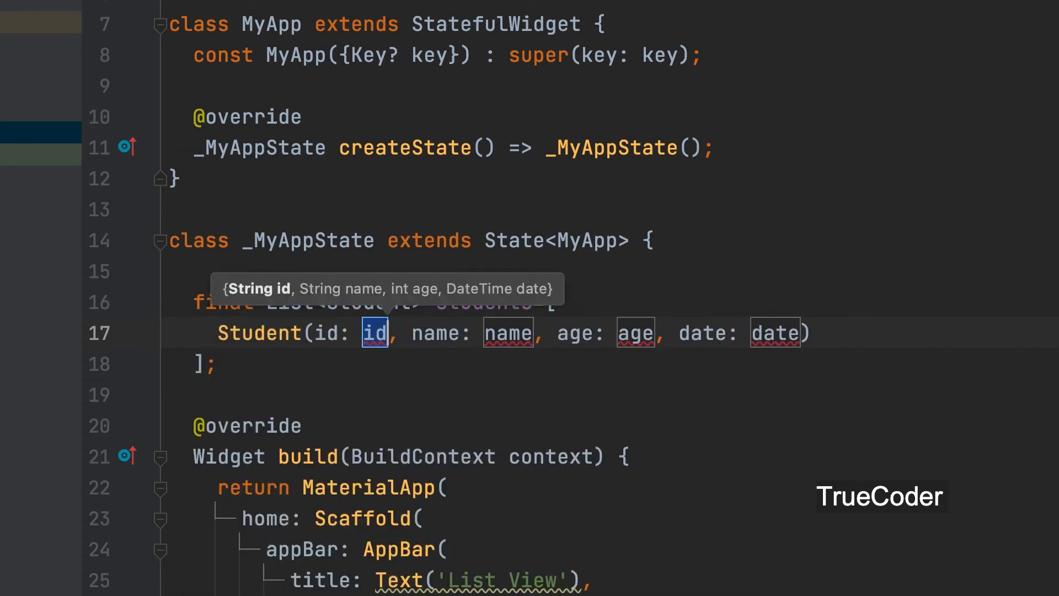
pyautogui.write("'st'")
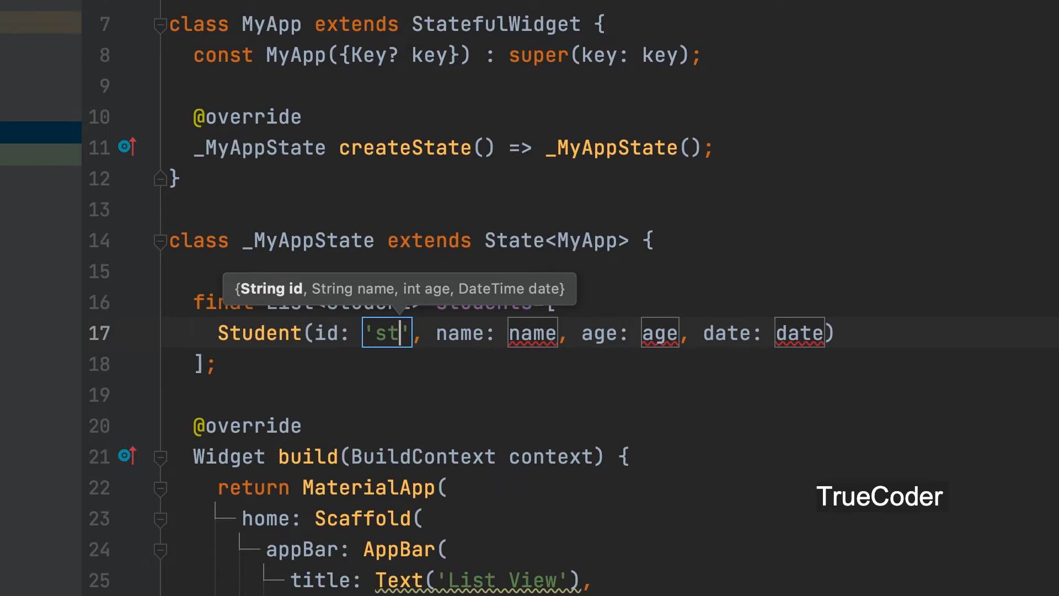
pyautogui.write('1')
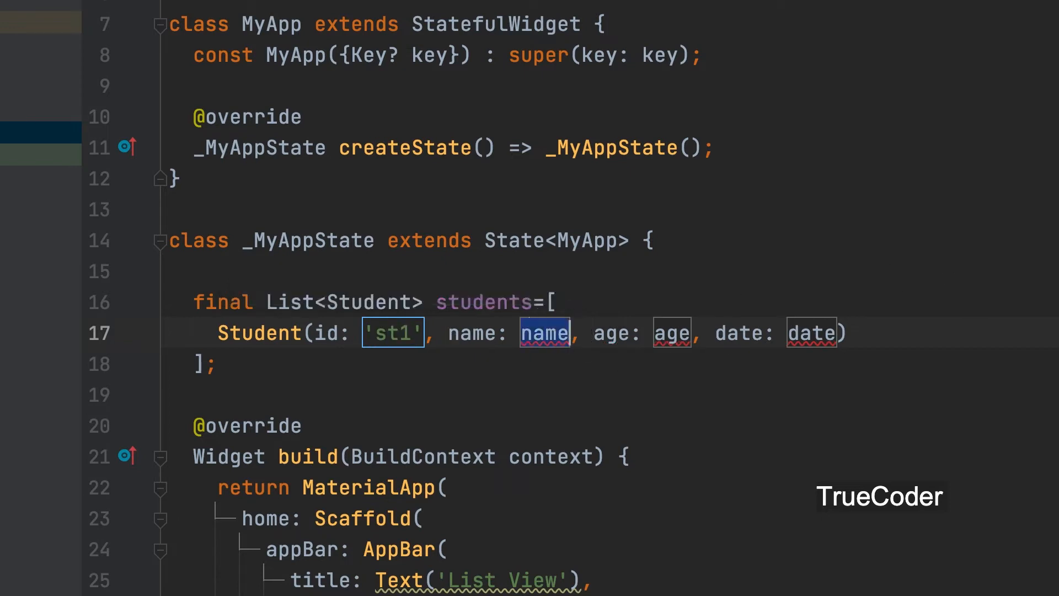
pyautogui.write("'jais'")
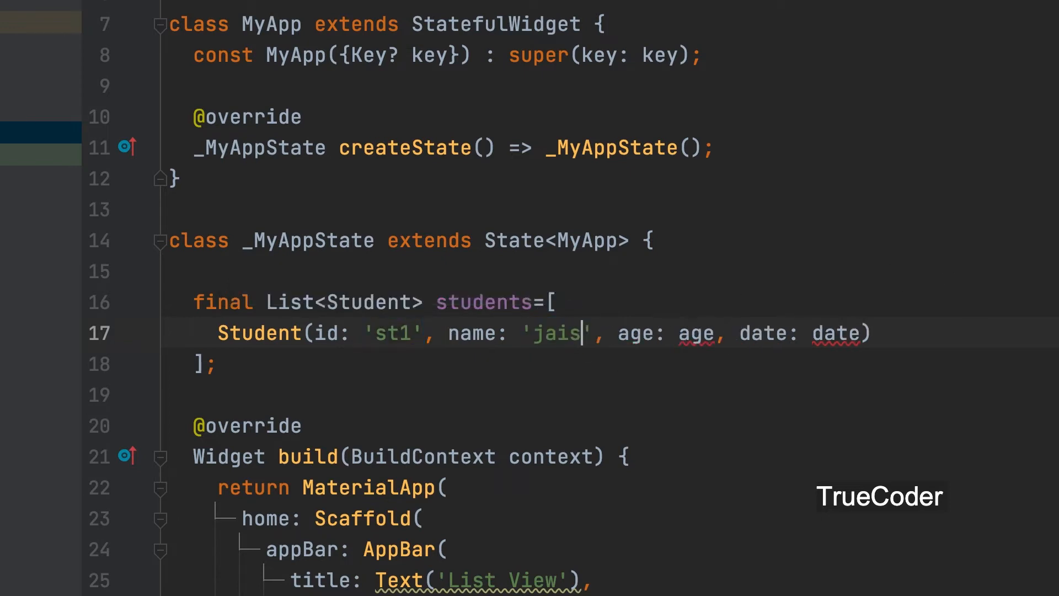
pyautogui.write('on')
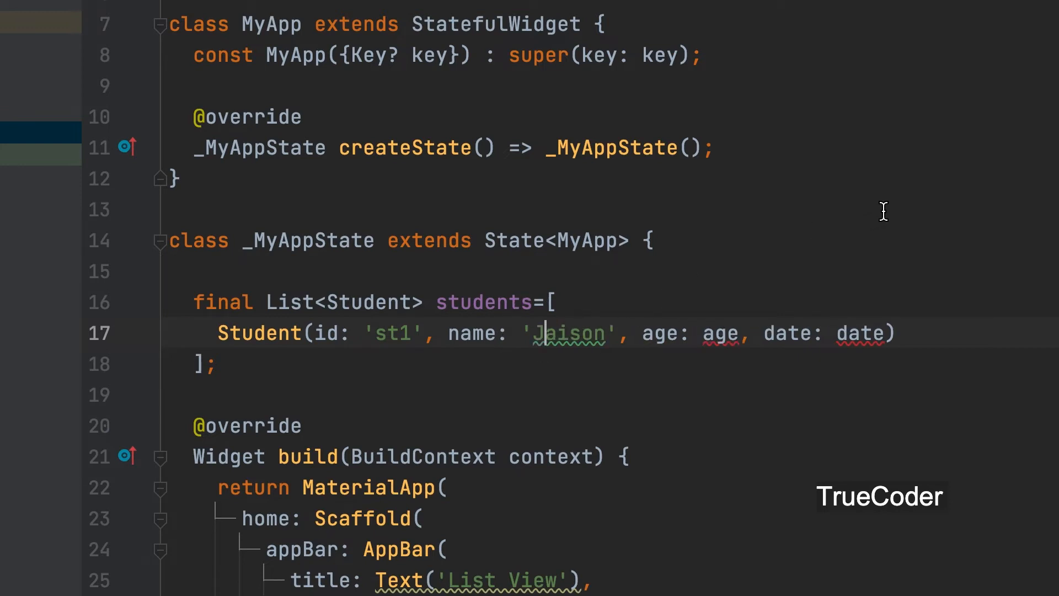
pyautogui.write('21')
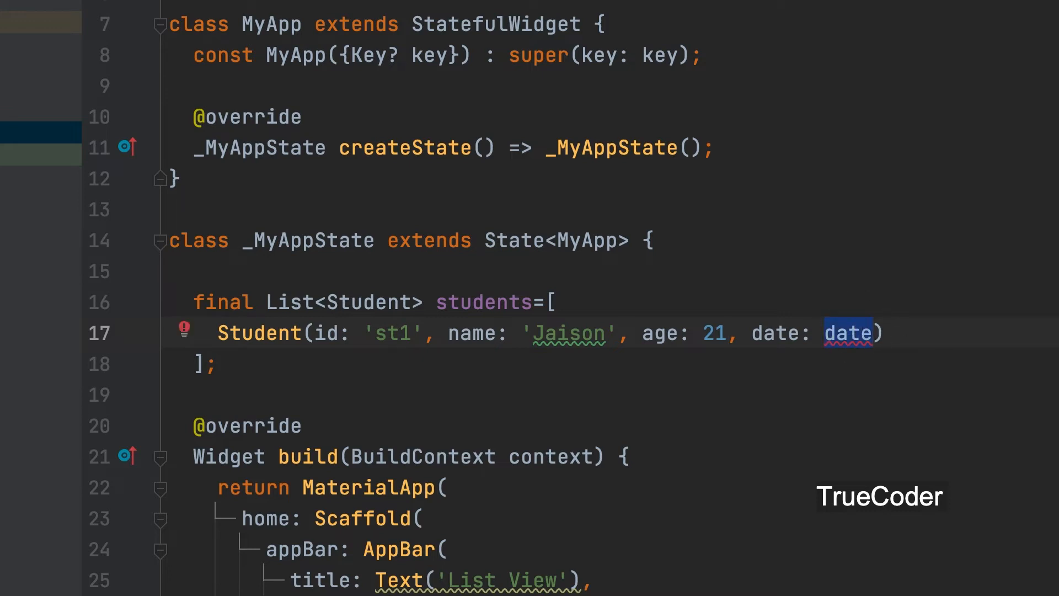
pyautogui.write('Da')
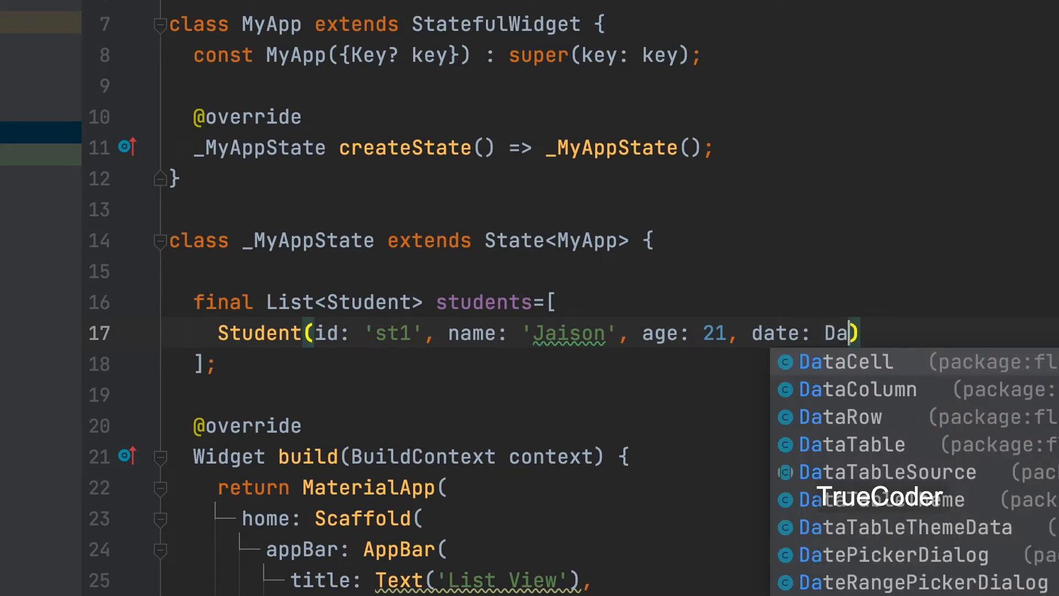
pyautogui.write('teTime')
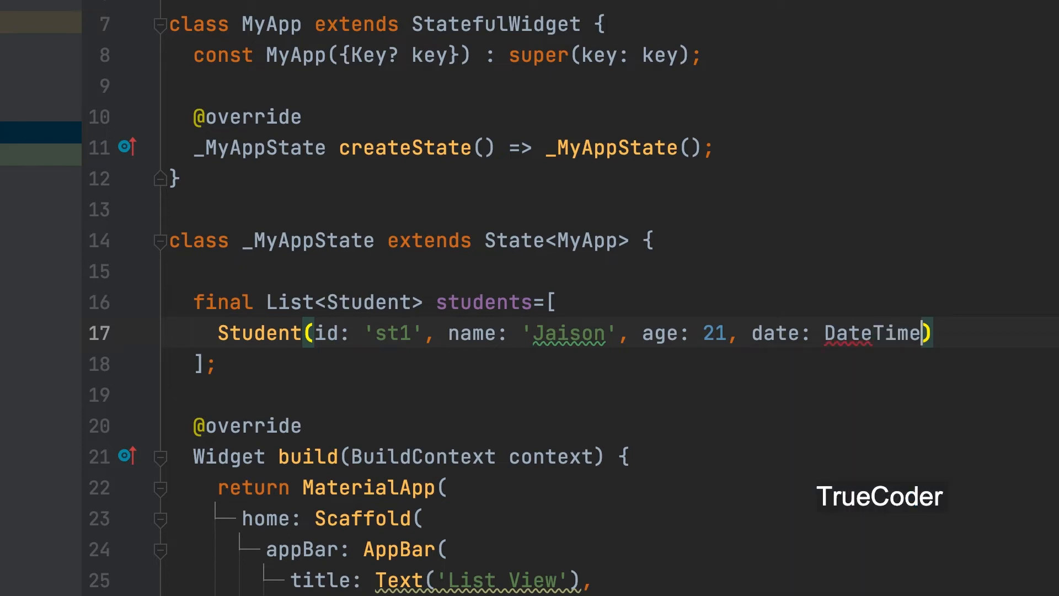
pyautogui.write('.now(')
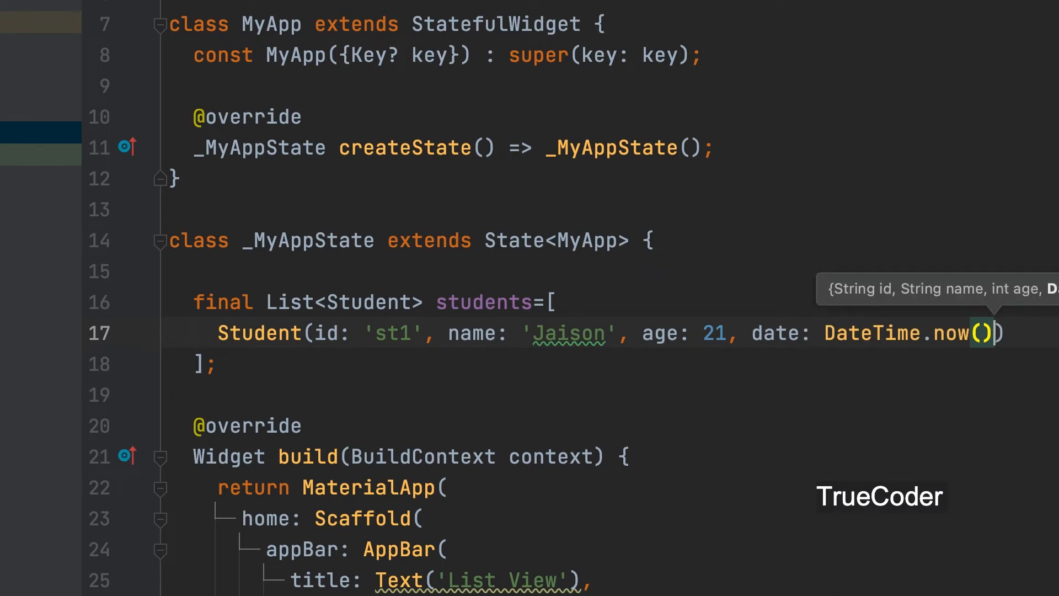
pyautogui.write(',')
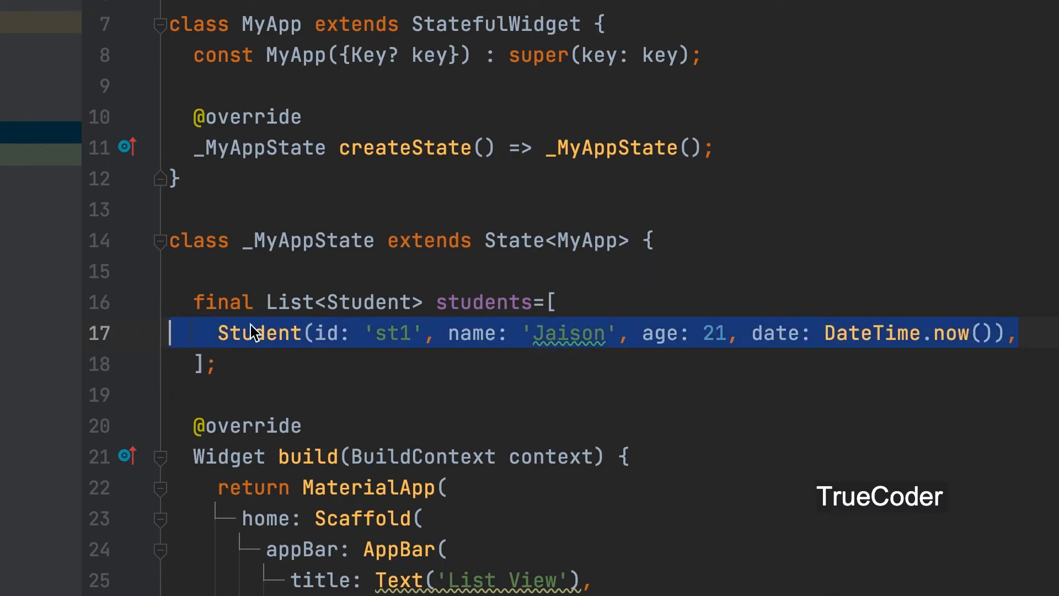
# - Duplicate the entry and edit the copy to name 'Treesa', age 22
pyautogui.press('enter')
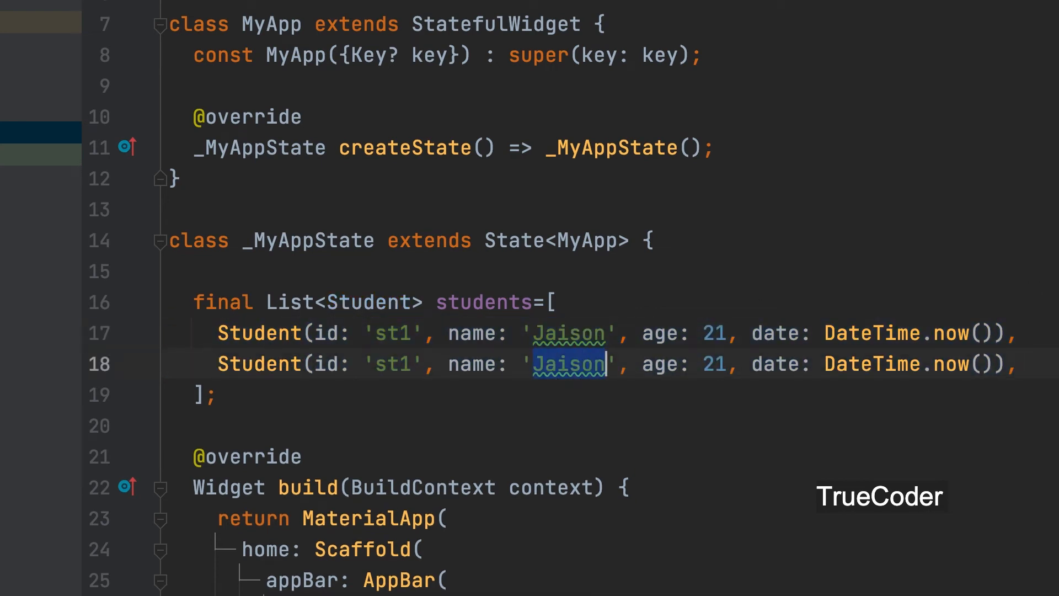
pyautogui.write('Treesa')
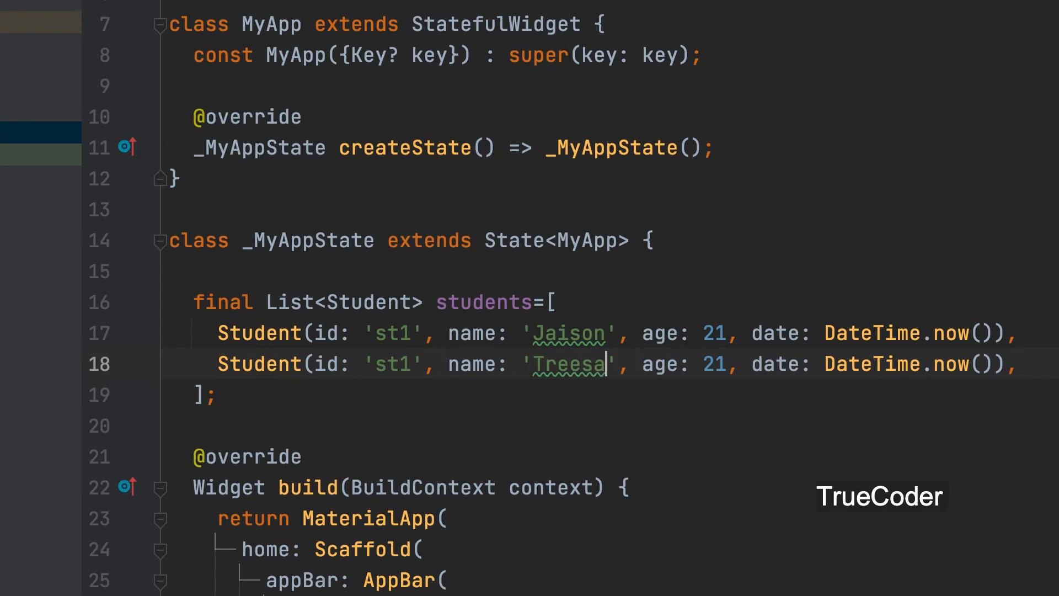
pyautogui.write('22')
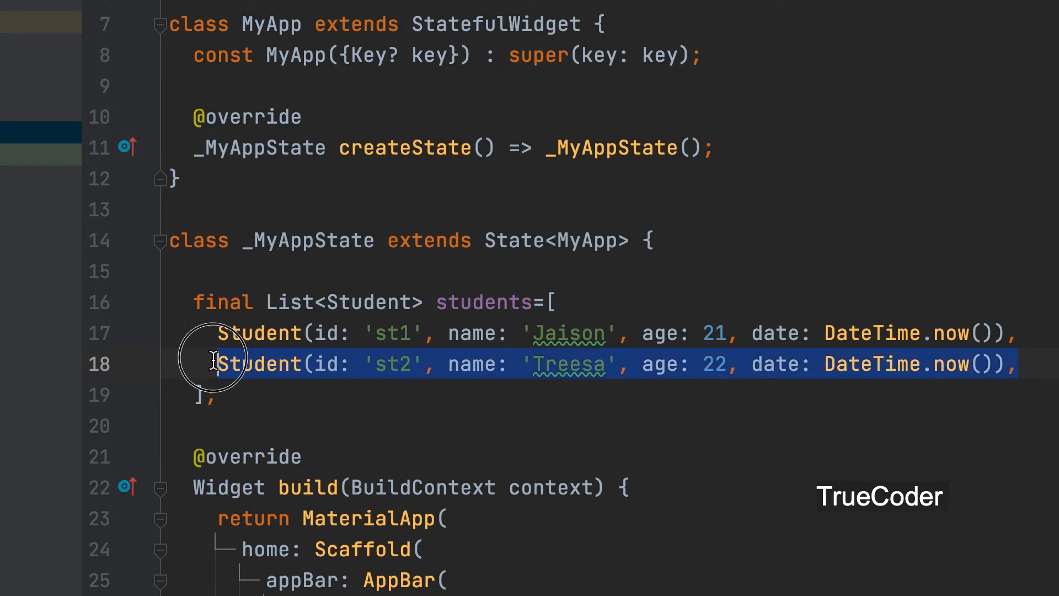
pyautogui.moveTo(471, 441)
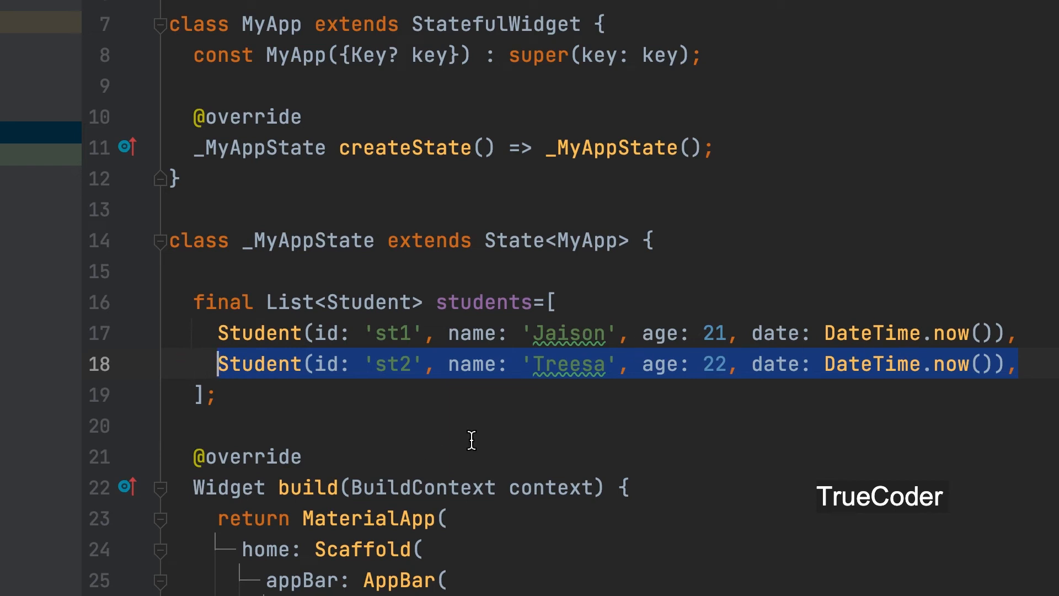
# - Make the Scaffold body a ListView() and start its children: parameter
pyautogui.scroll(-3)
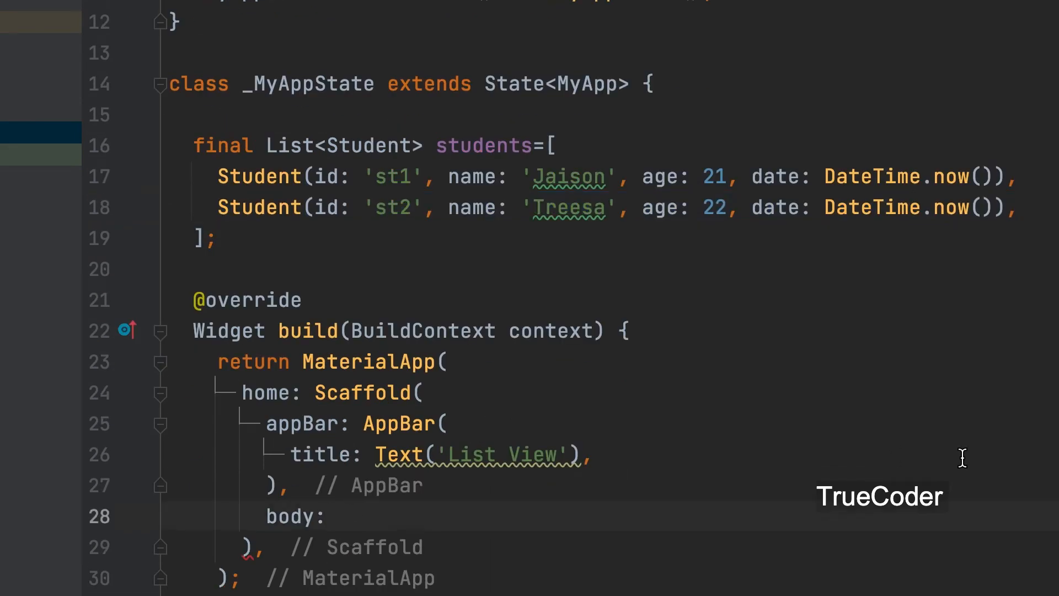
pyautogui.write('Li')
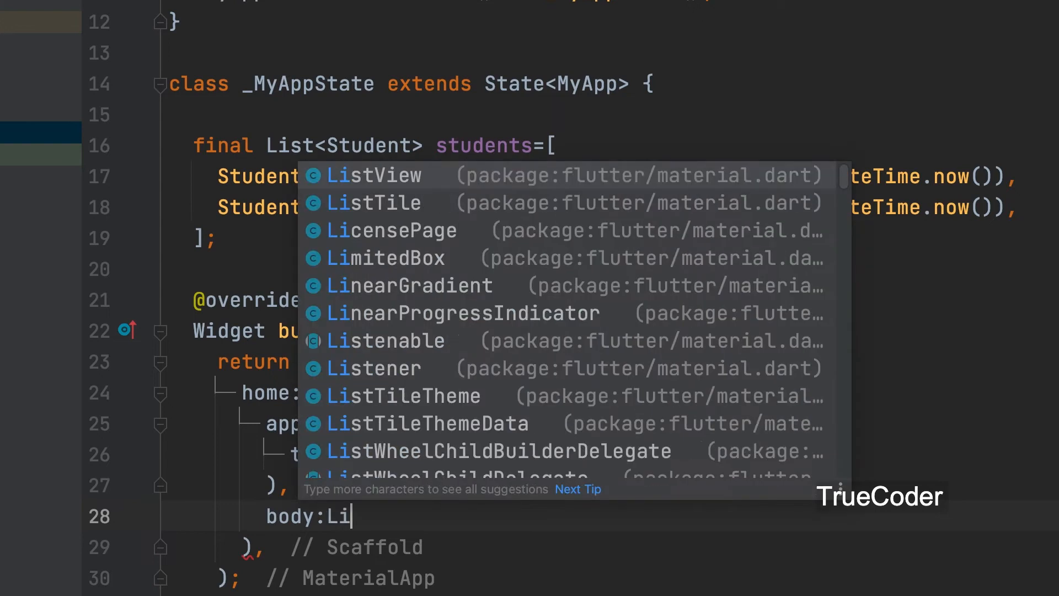
pyautogui.write('stView')
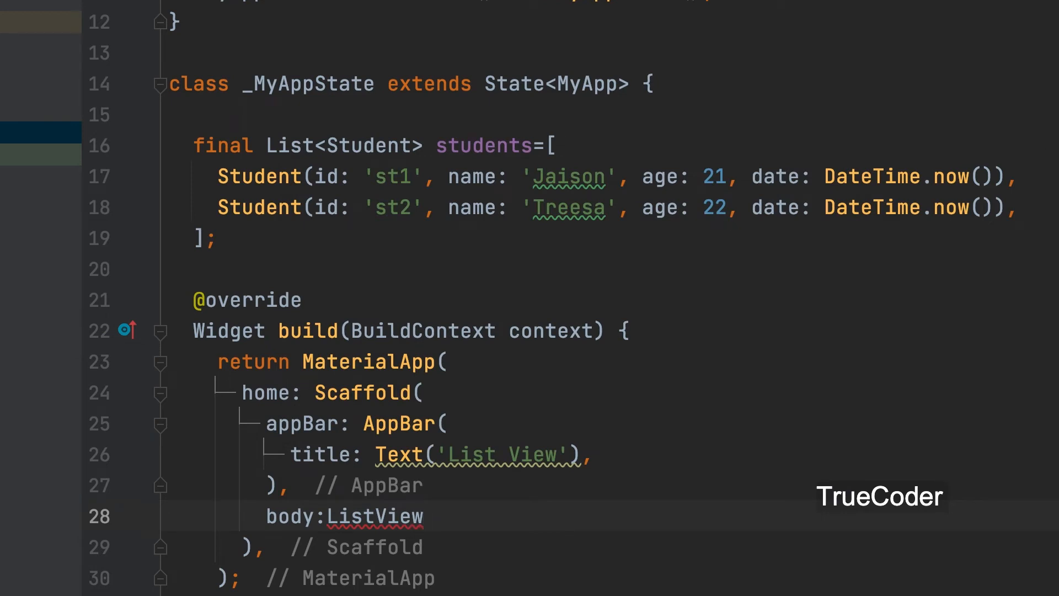
pyautogui.write('()')
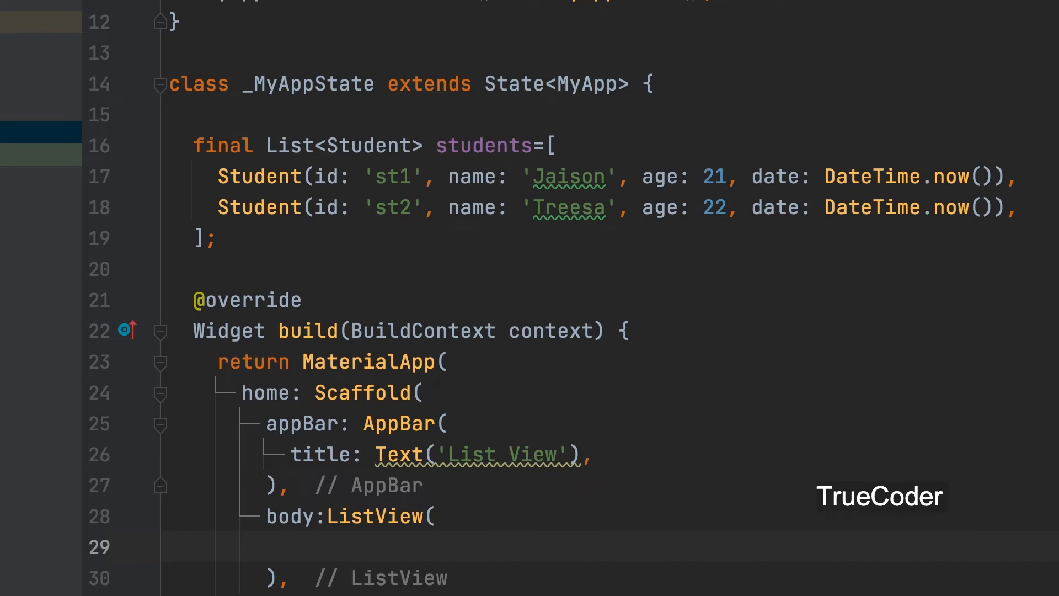
pyautogui.write('children:')
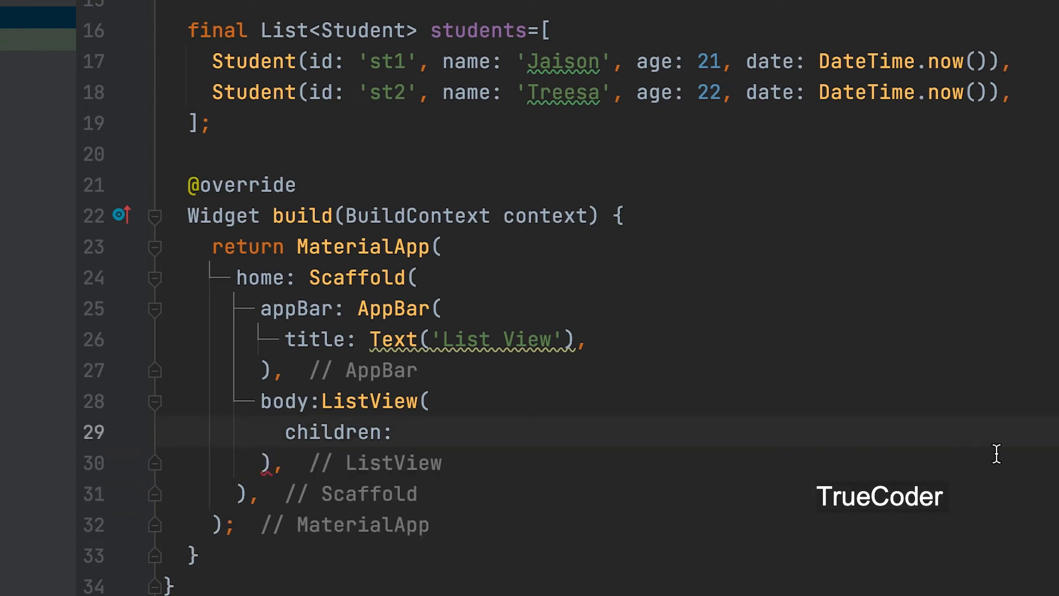
# - Set children to students.map((st) => null).toList();
pyautogui.click(402, 432)
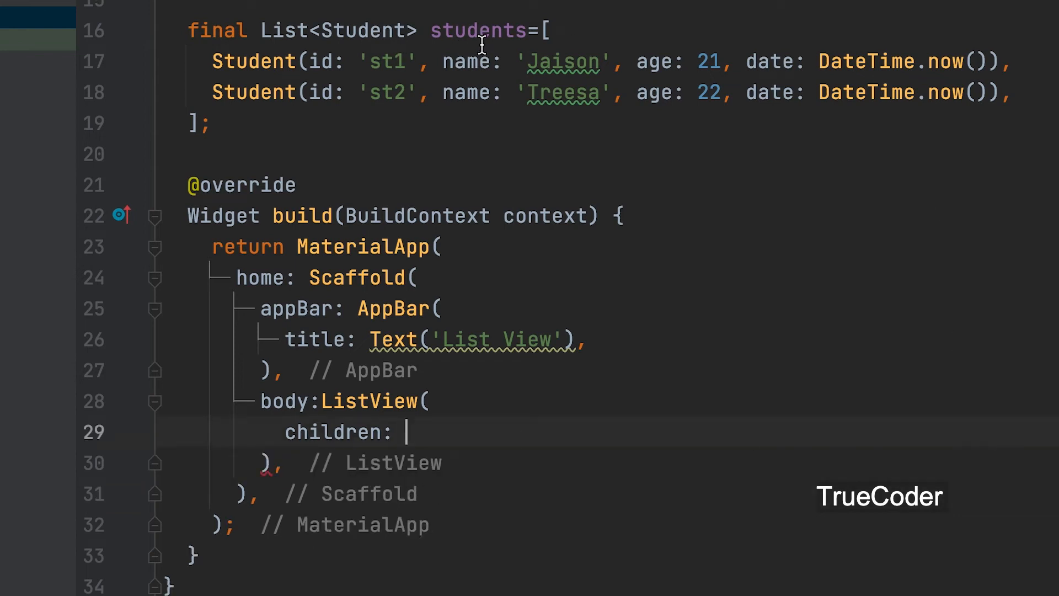
pyautogui.moveTo(624, 206)
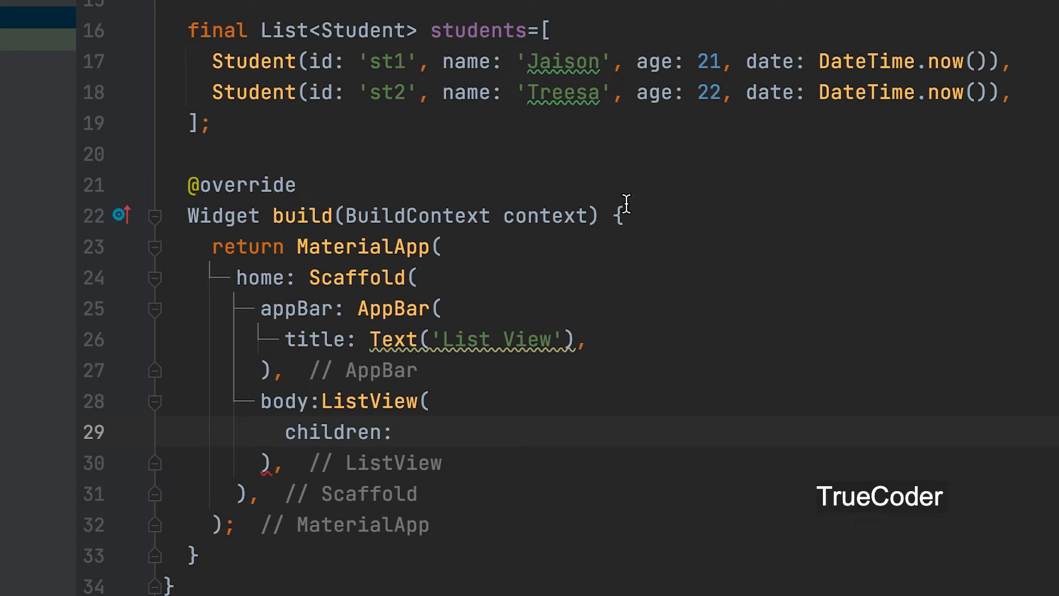
pyautogui.write('st')
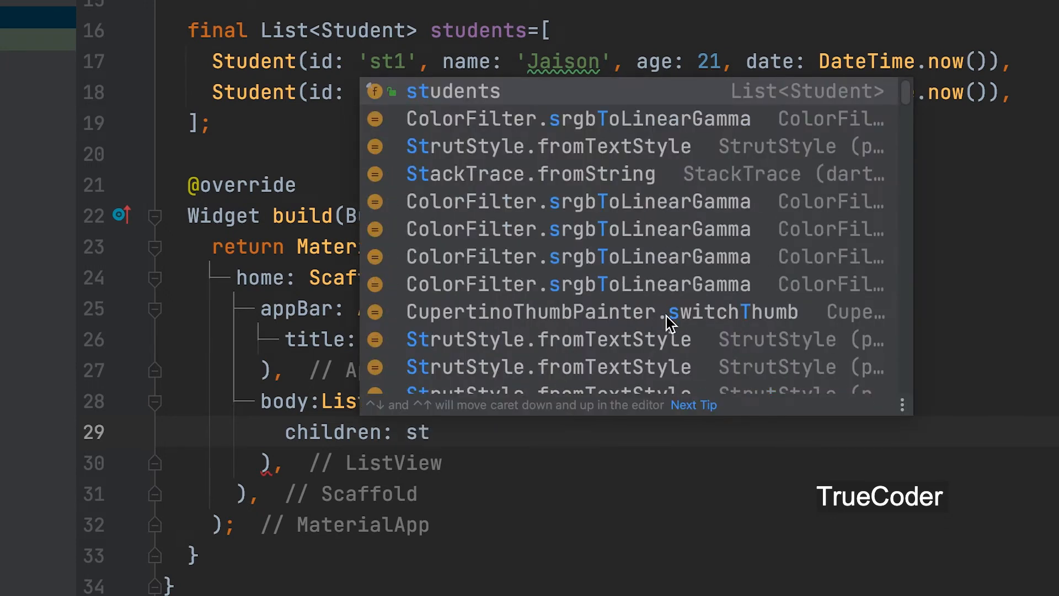
pyautogui.write('students.map((st) => null')
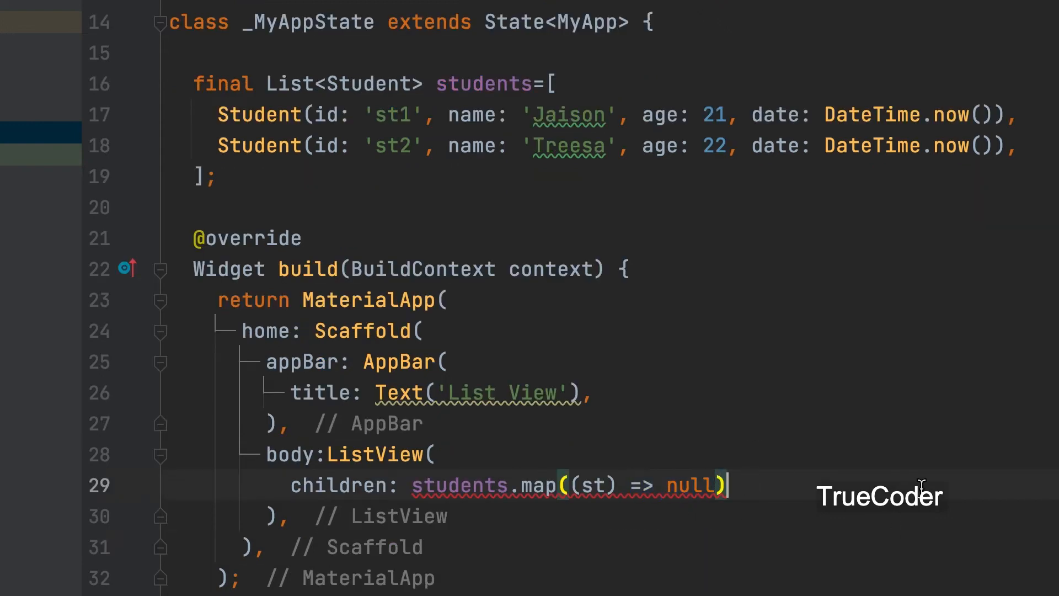
pyautogui.write('.l')
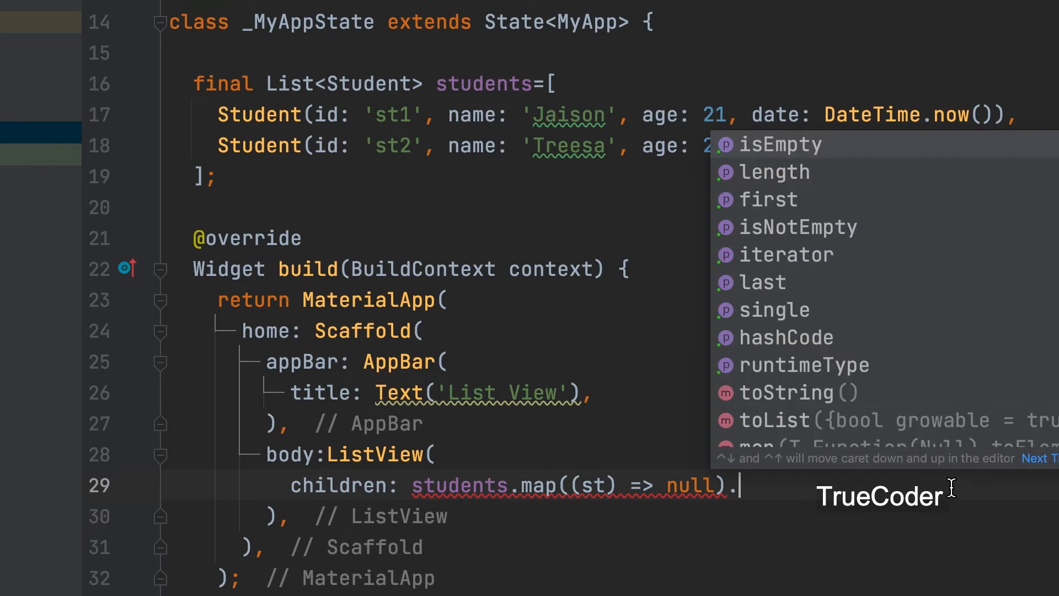
pyautogui.write('to')
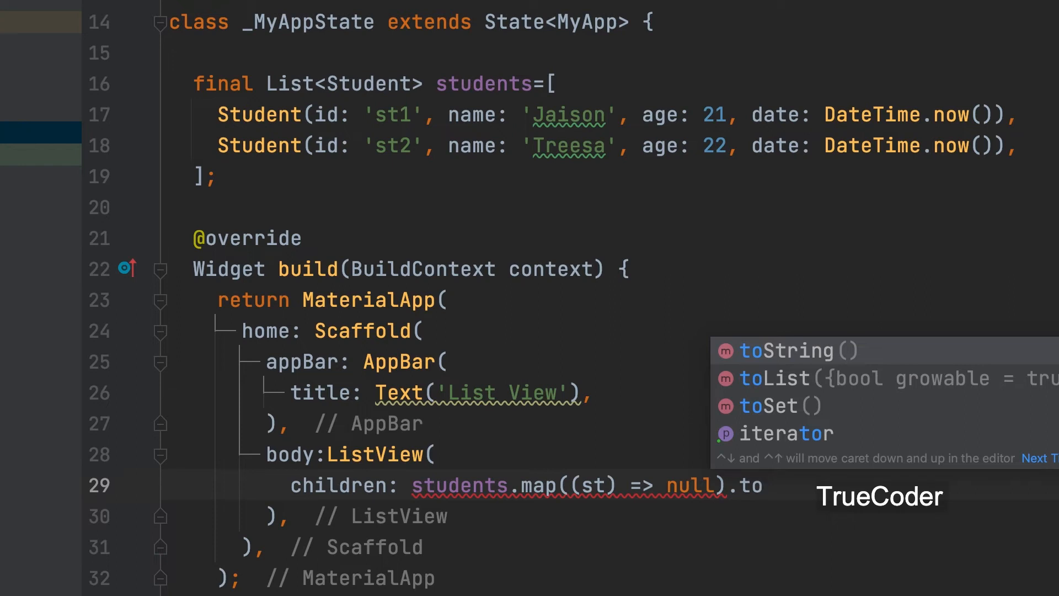
pyautogui.write('List(')
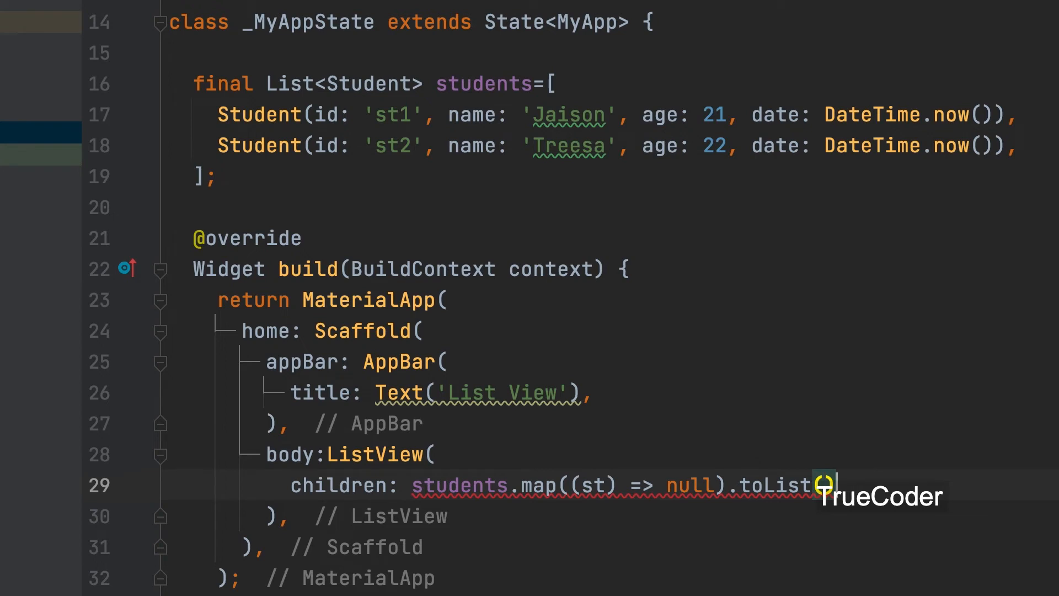
pyautogui.write(';')
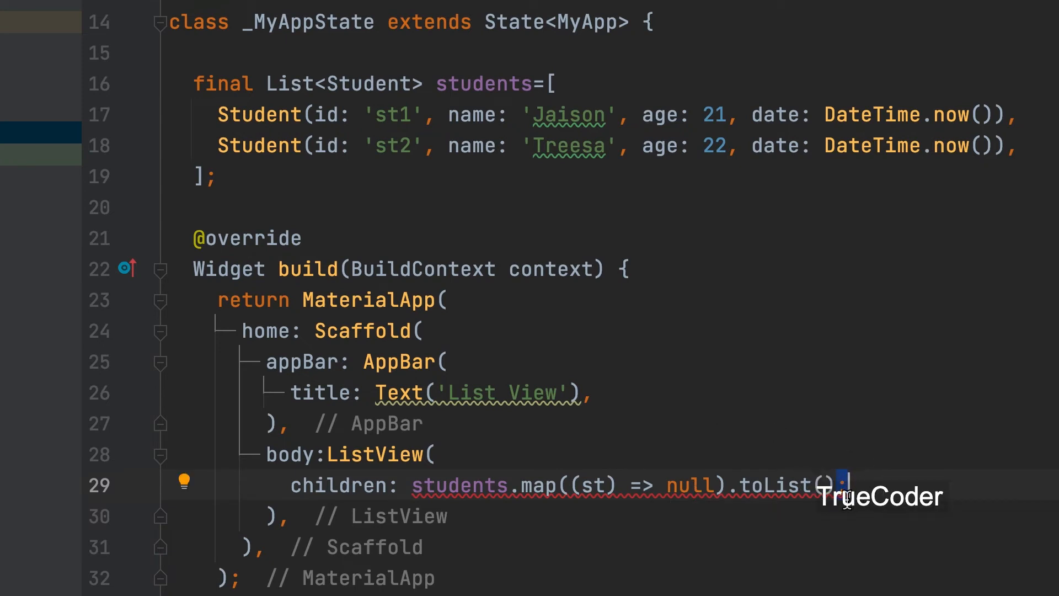
# - Replace '=> null' in the map callback with a block body returning a Card
pyautogui.doubleClick(687, 486)
pyautogui.write('{')
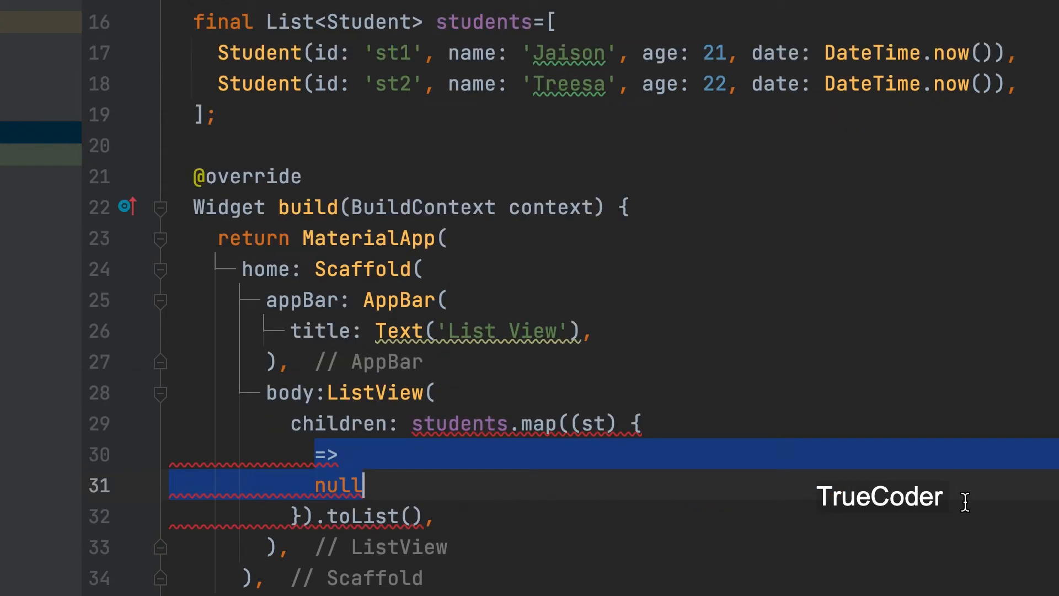
pyautogui.press('Delete')
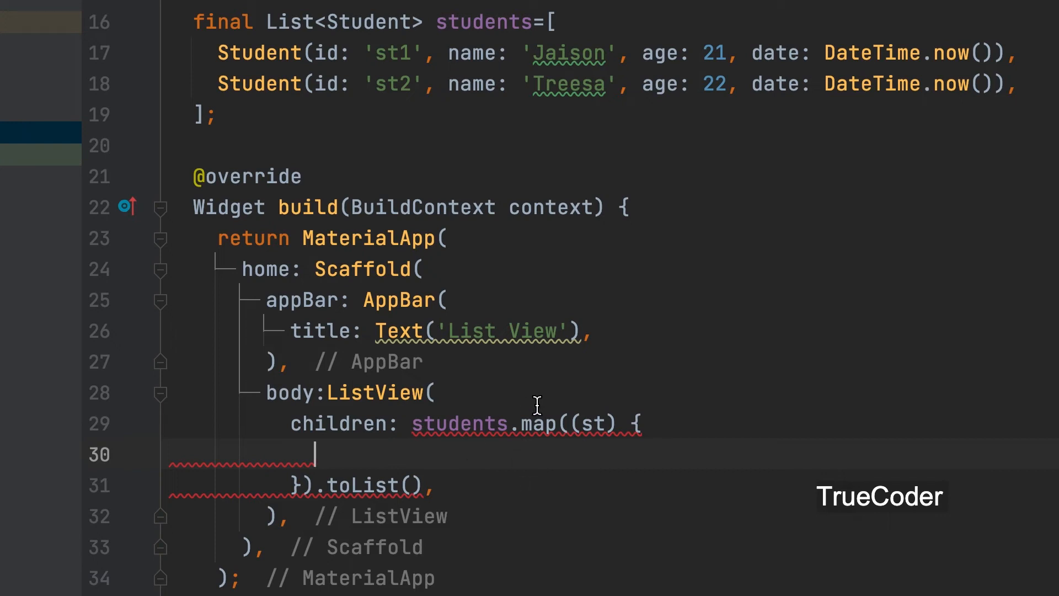
pyautogui.write('return')
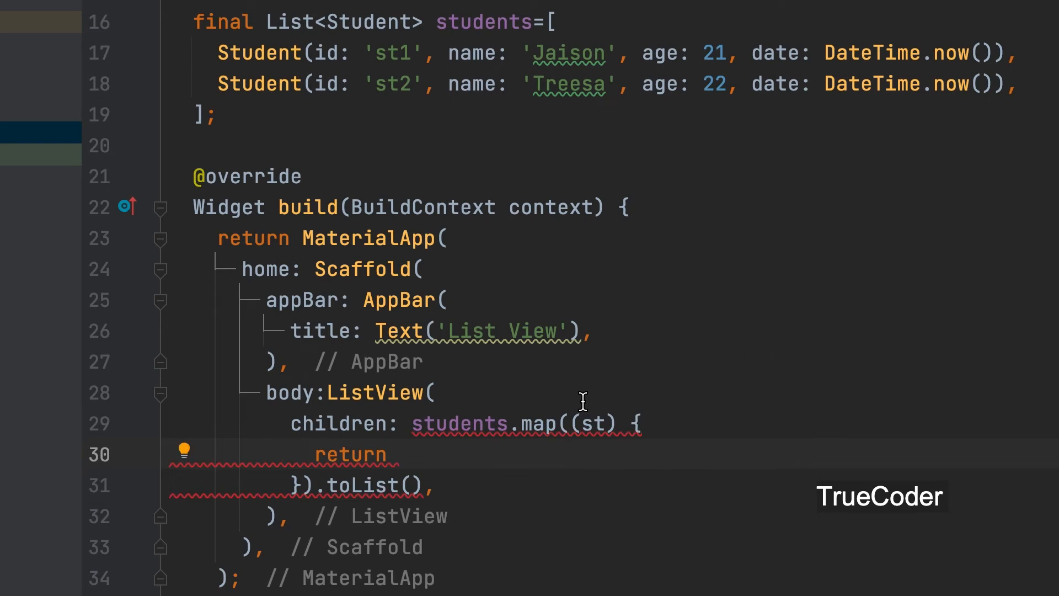
pyautogui.write('Card(')
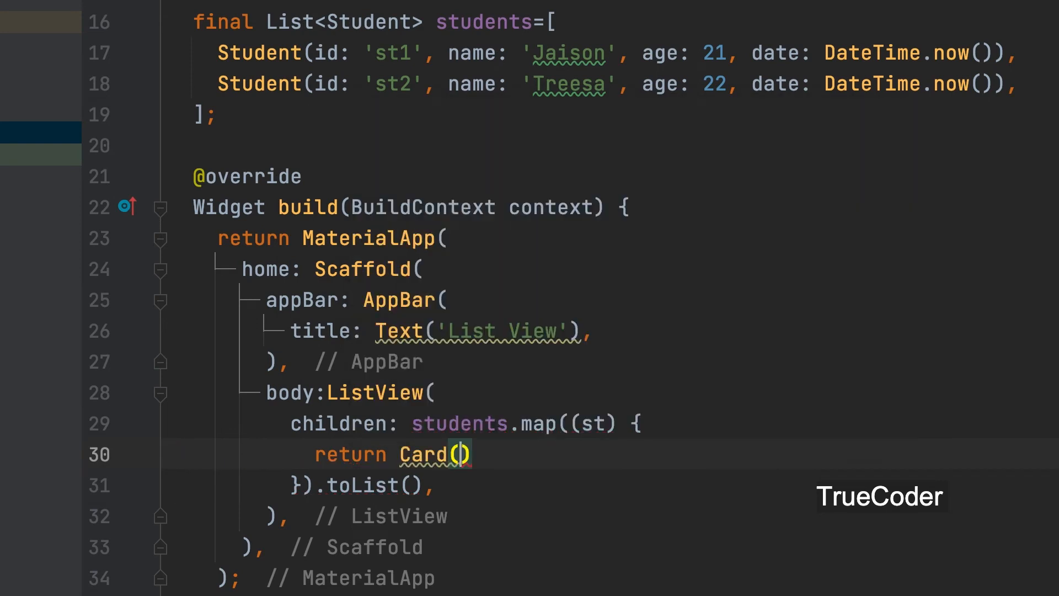
# - Return a Card whose child is a Row with a children list started, using autocomplete
pyautogui.write(';')
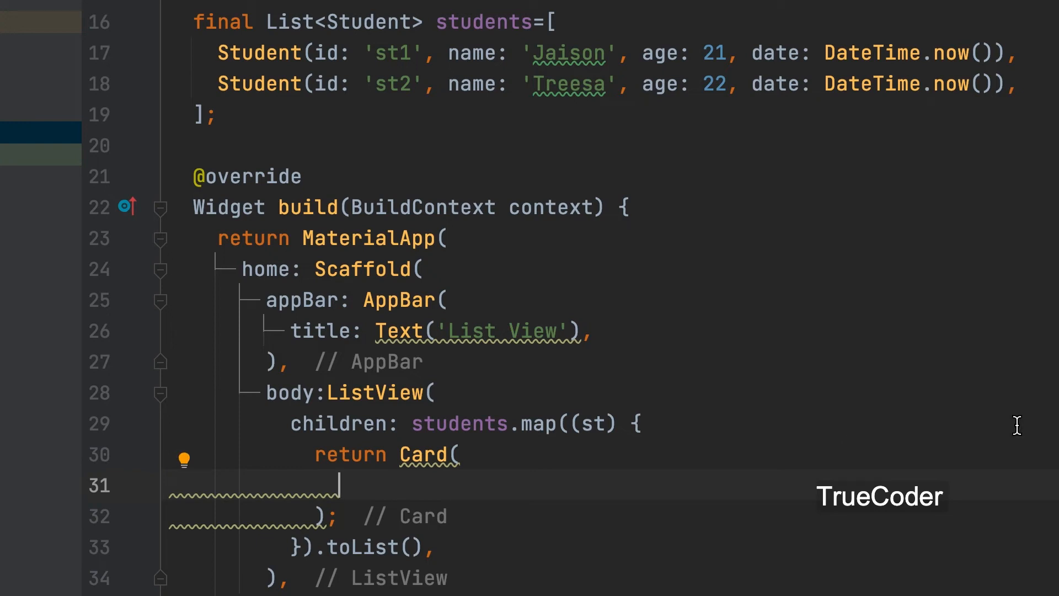
pyautogui.write('child: ,')
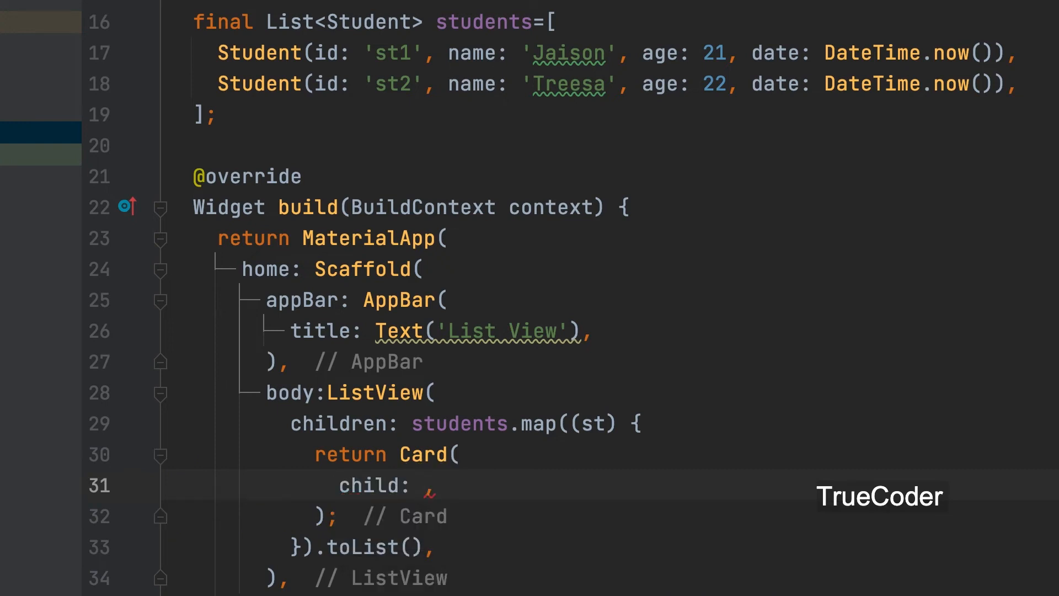
pyautogui.write('Row(')
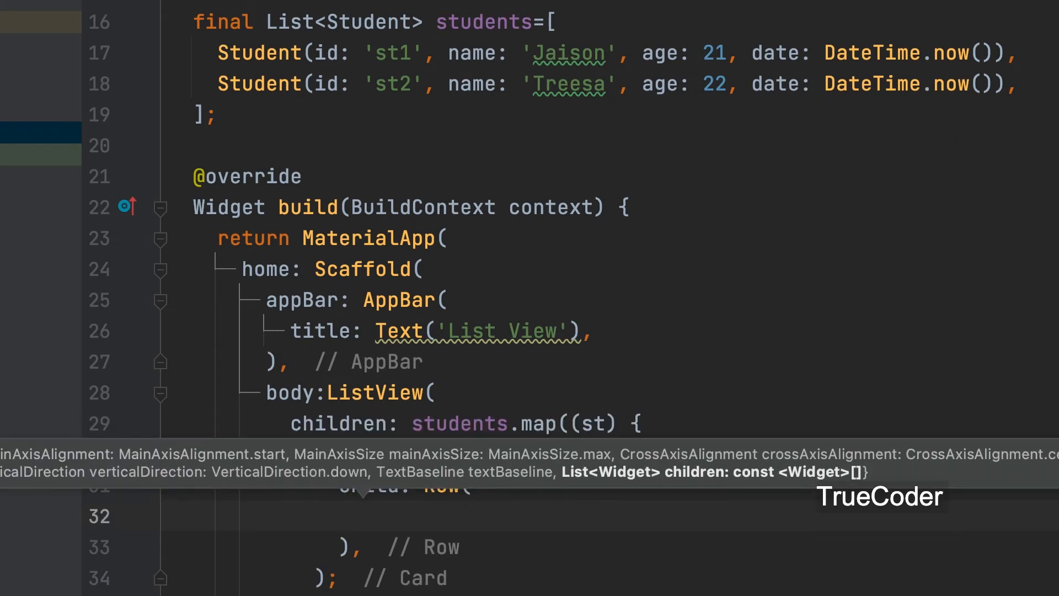
pyautogui.write('children: [')
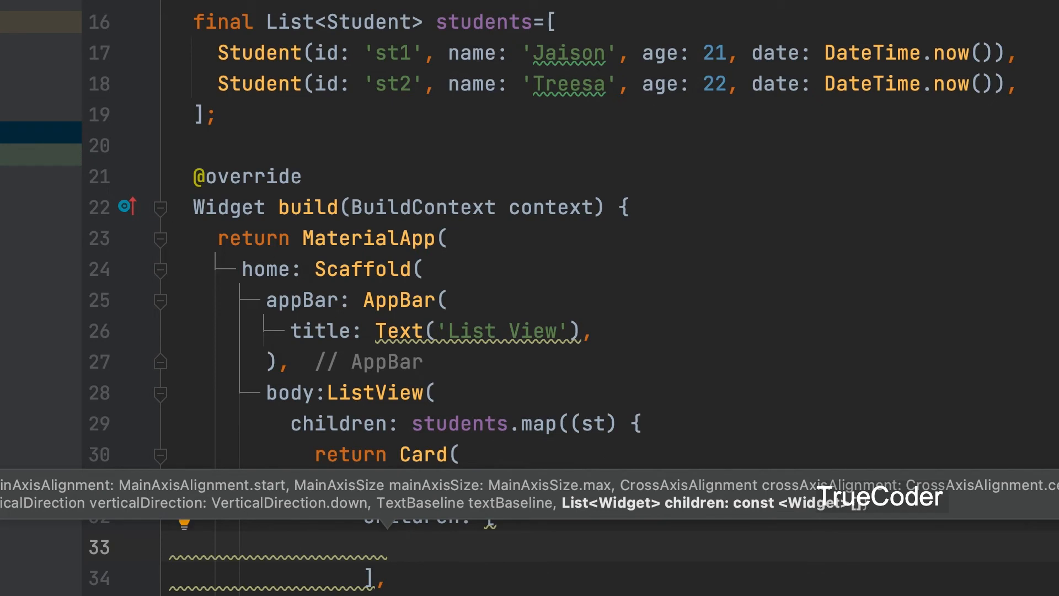
# - Add Container(child: Text(st.name)) as the Row's first child in main.dart
pyautogui.write('C')
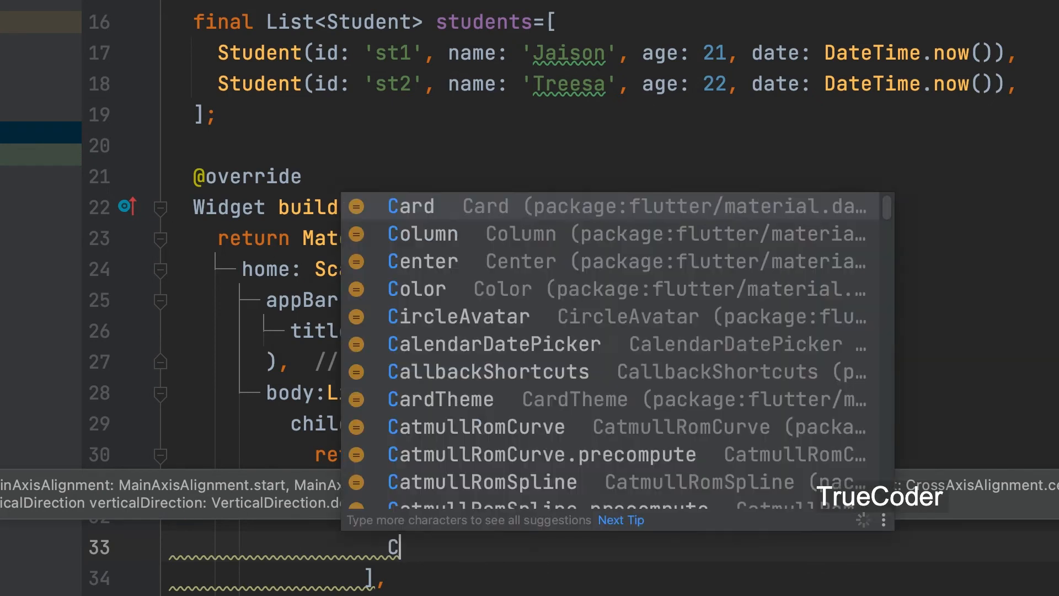
pyautogui.write('ontainer(')
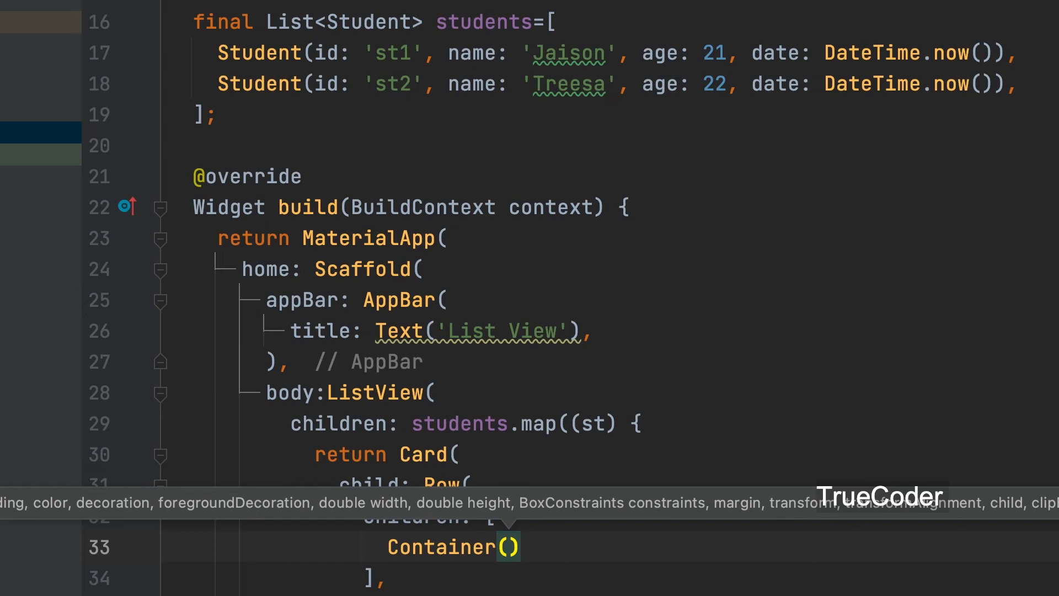
pyautogui.write('child:')
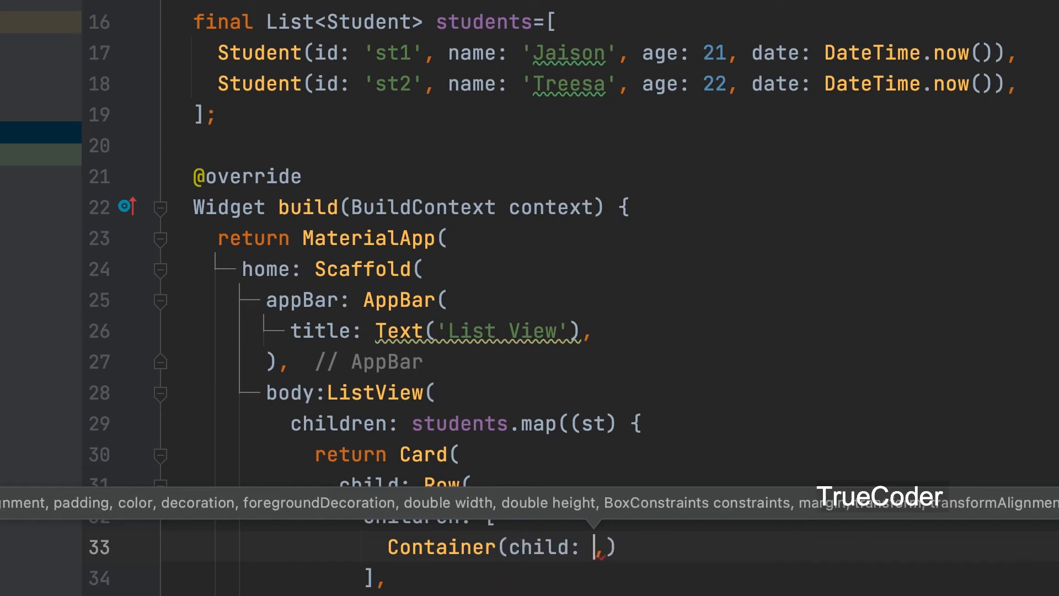
pyautogui.write('Text')
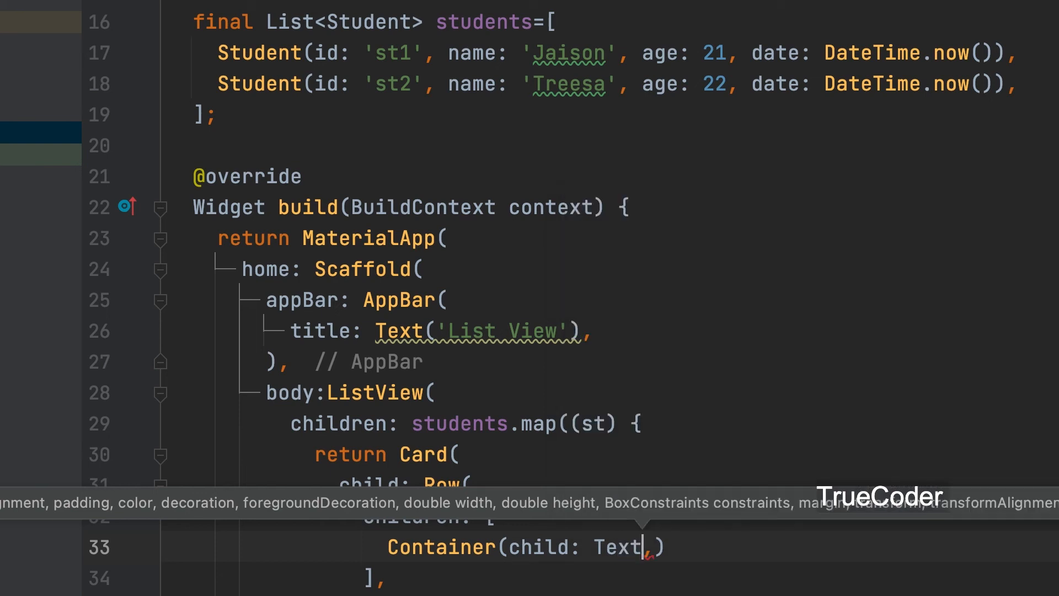
pyautogui.write('()')
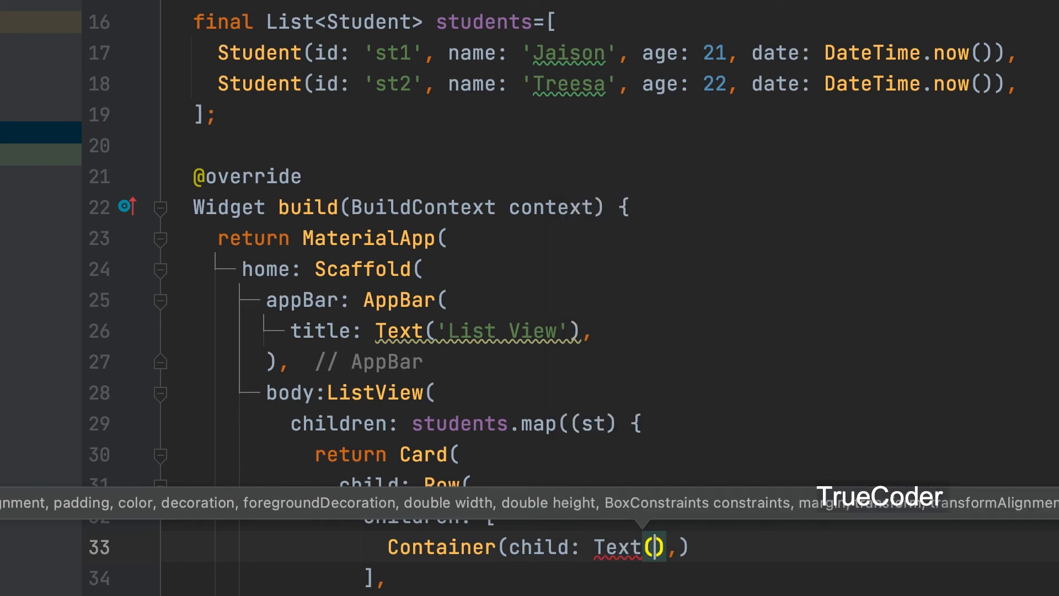
pyautogui.write('st')
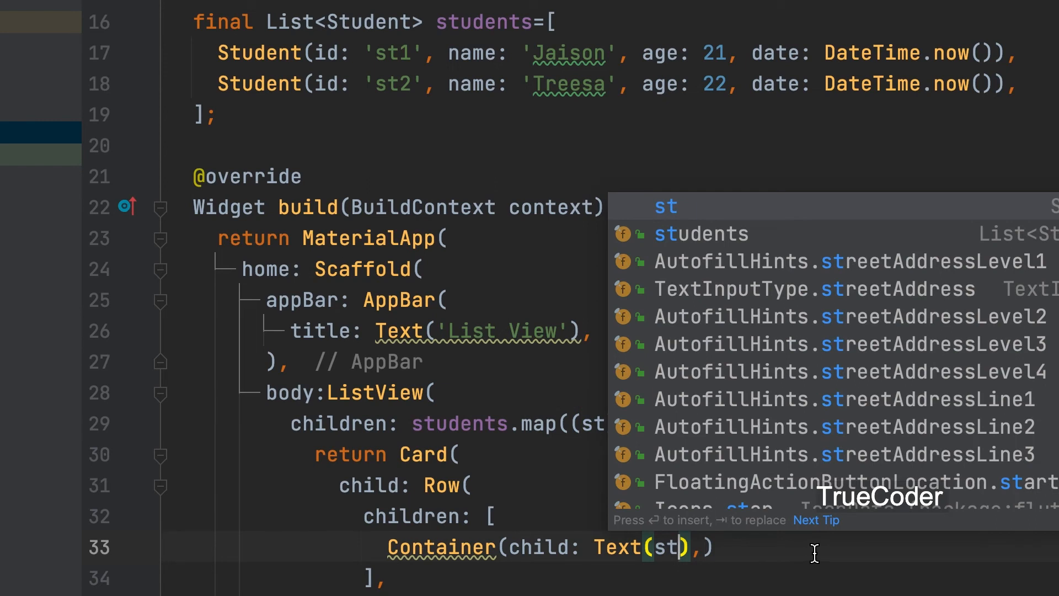
pyautogui.write('.name')
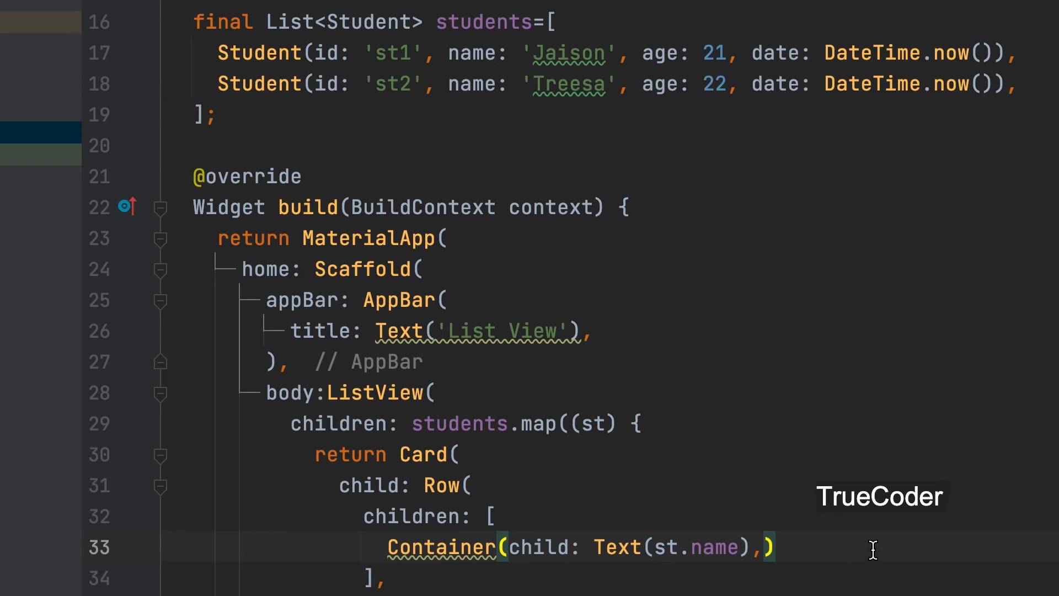
pyautogui.write(',')
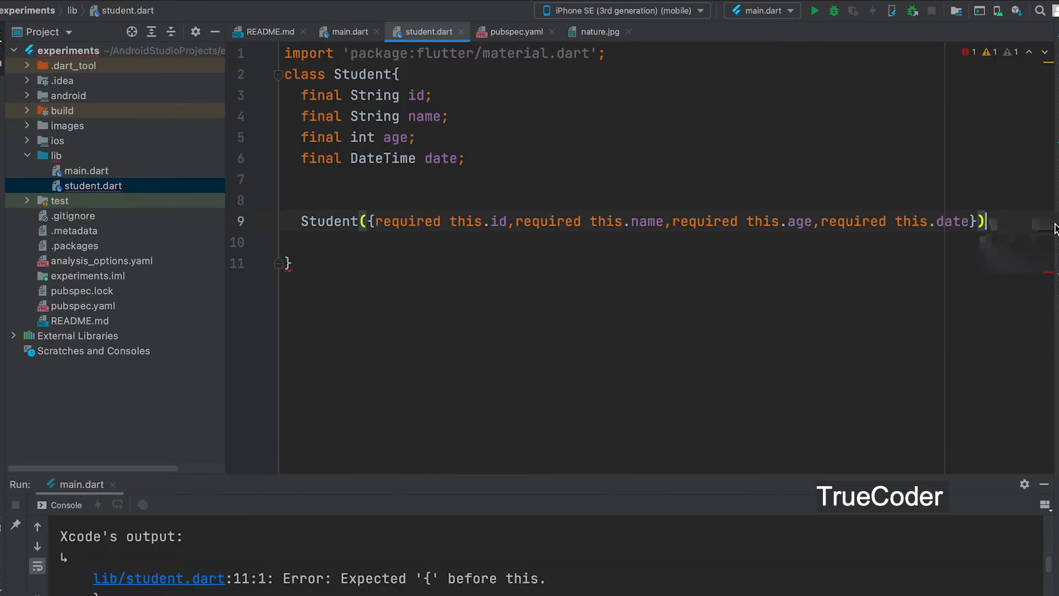
# - Add the missing semicolon in student.dart so the app runs with Jaison and Treesa cards
pyautogui.write(';')
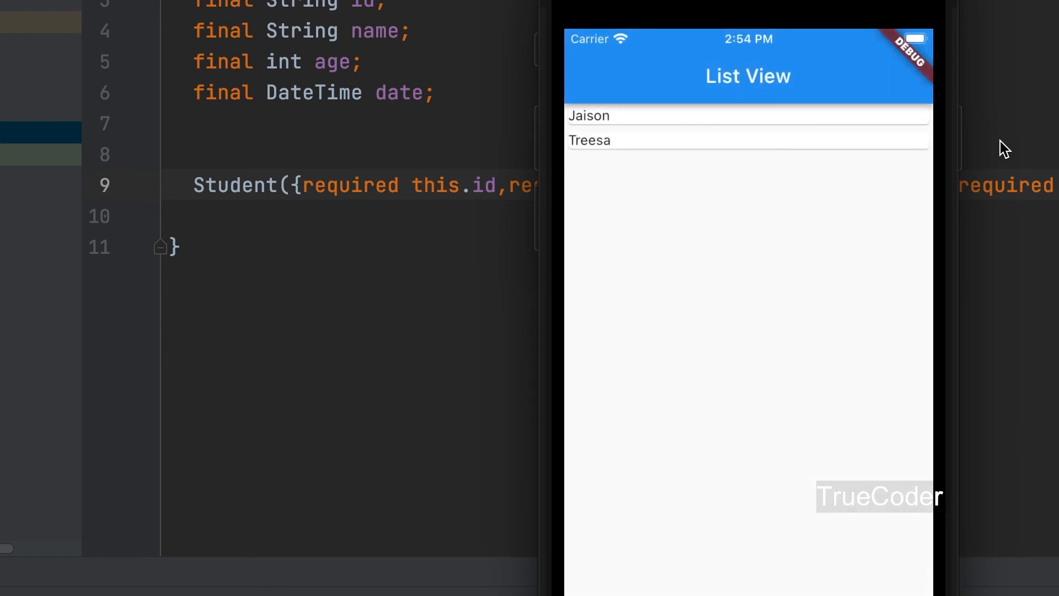
pyautogui.moveTo(601, 151)
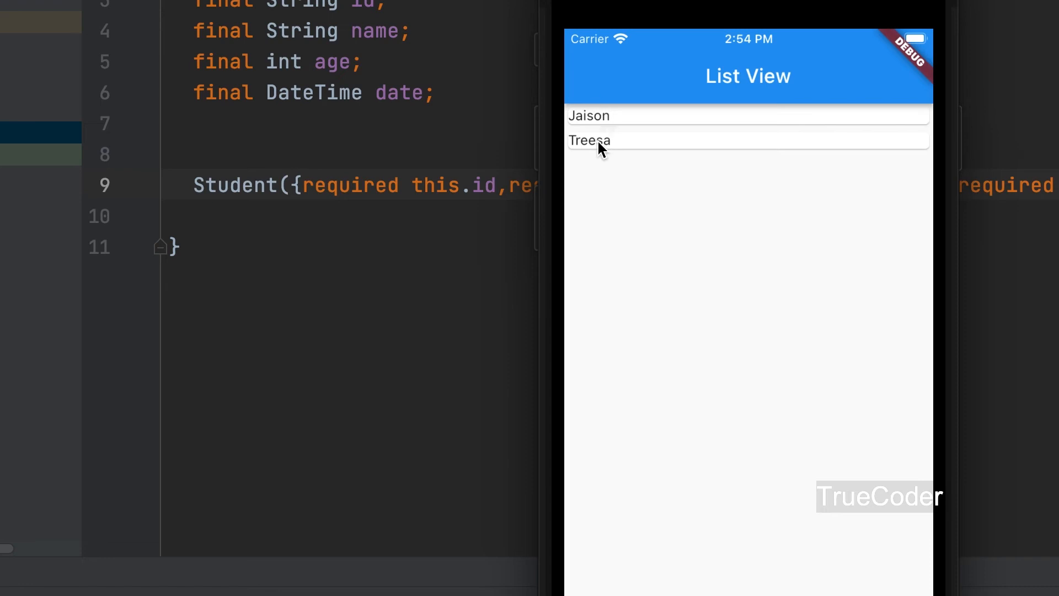
pyautogui.moveTo(461, 518)
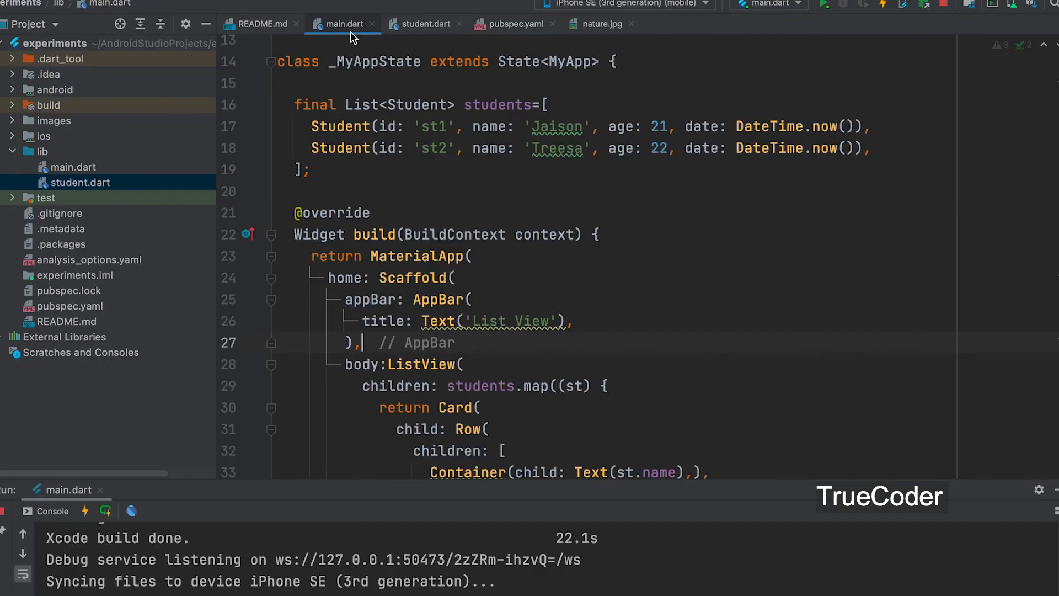
# - Paste three more Container(child: Text(...)) lines, changing two to st.id and st.age
pyautogui.scroll(-3)
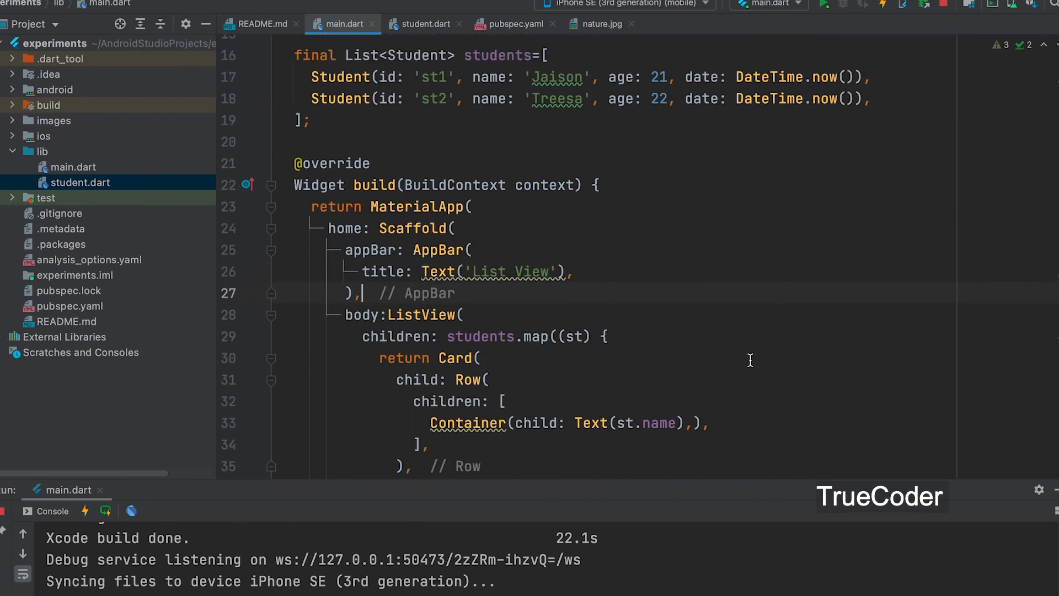
pyautogui.scroll(-3)
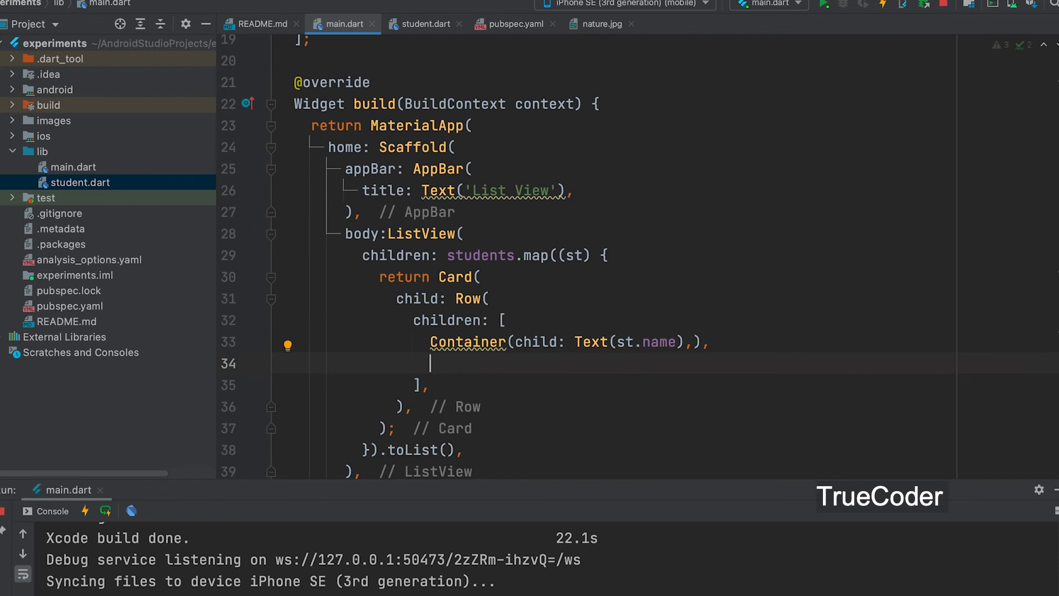
pyautogui.write('Container(child: Text(st.name),),')
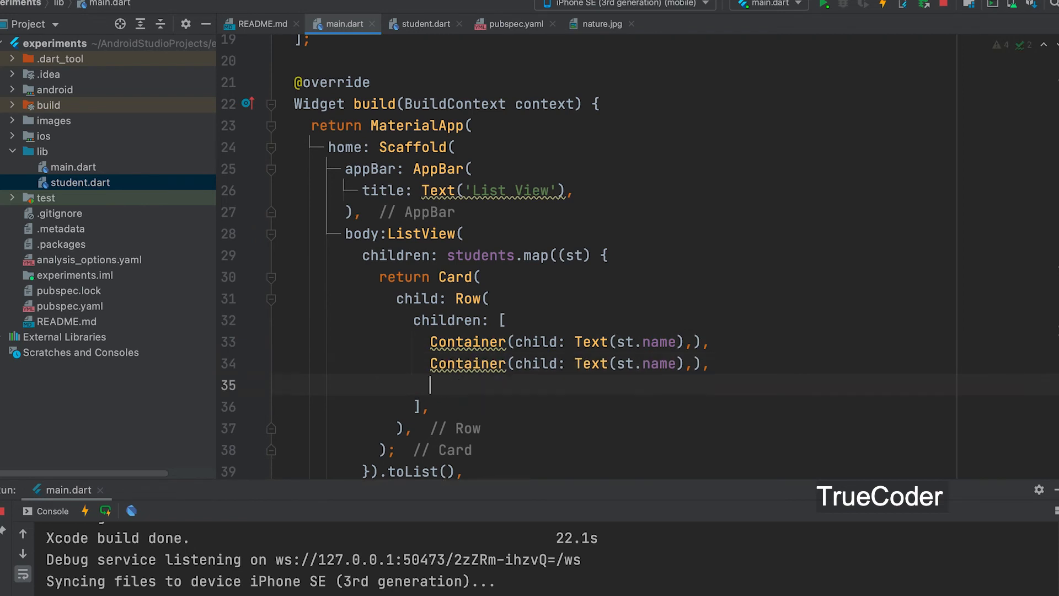
pyautogui.write('Container(child: Text(st.name),),')
pyautogui.click(570, 363)
pyautogui.write('id')
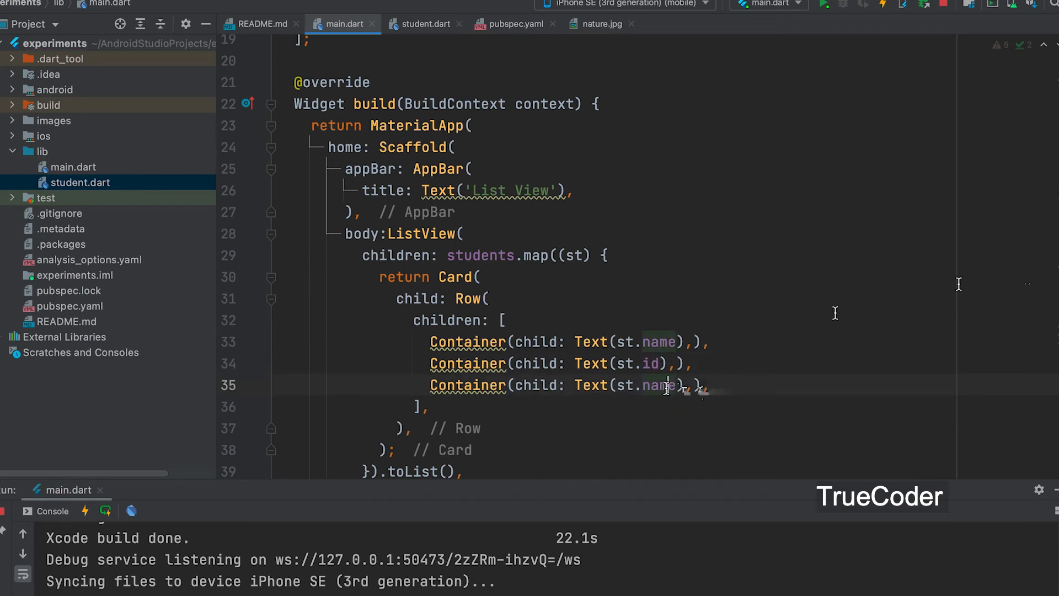
pyautogui.write('a')
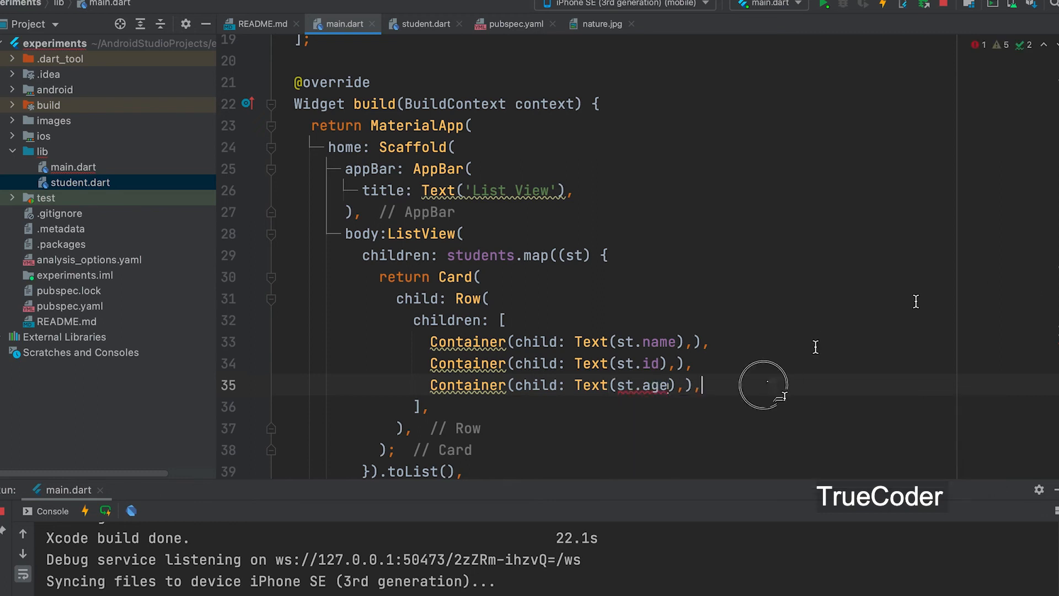
pyautogui.write('Container(child: Text(st.name),),')
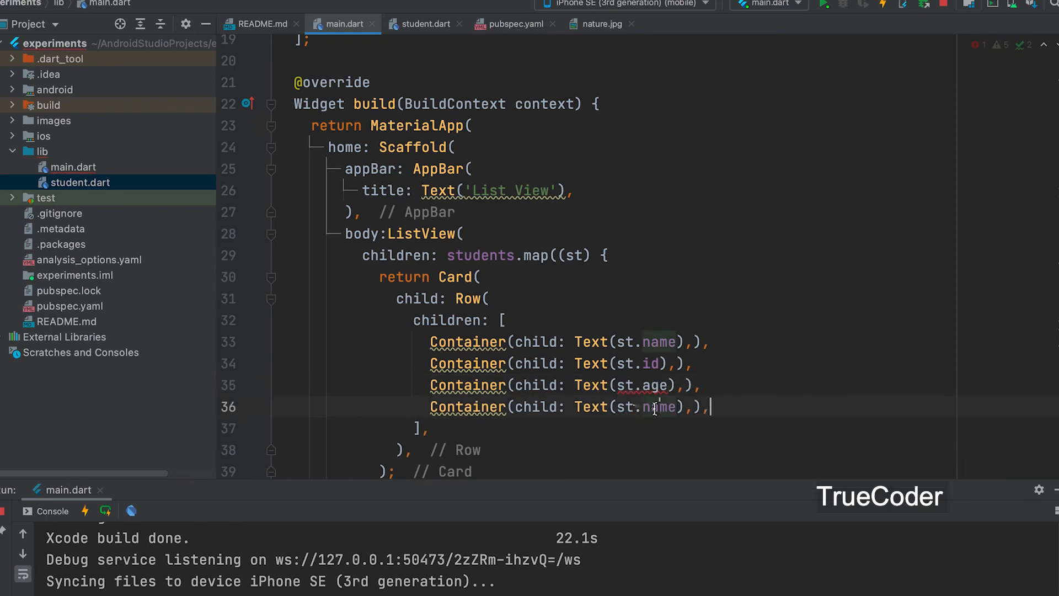
# - Start replacing the fourth Container's field with st.d for the date
pyautogui.doubleClick(664, 405)
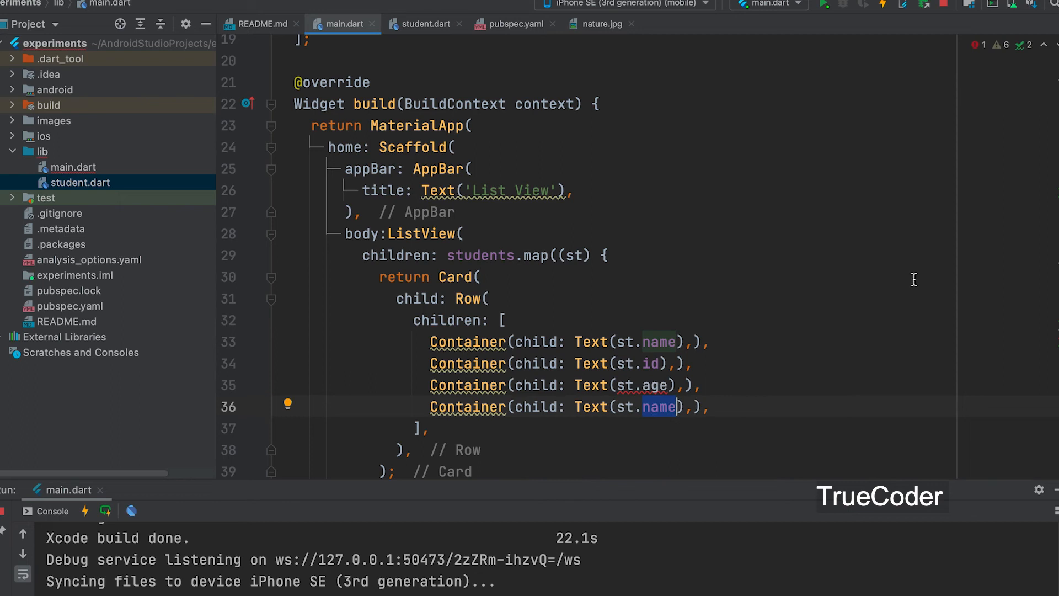
pyautogui.moveTo(1046, 275)
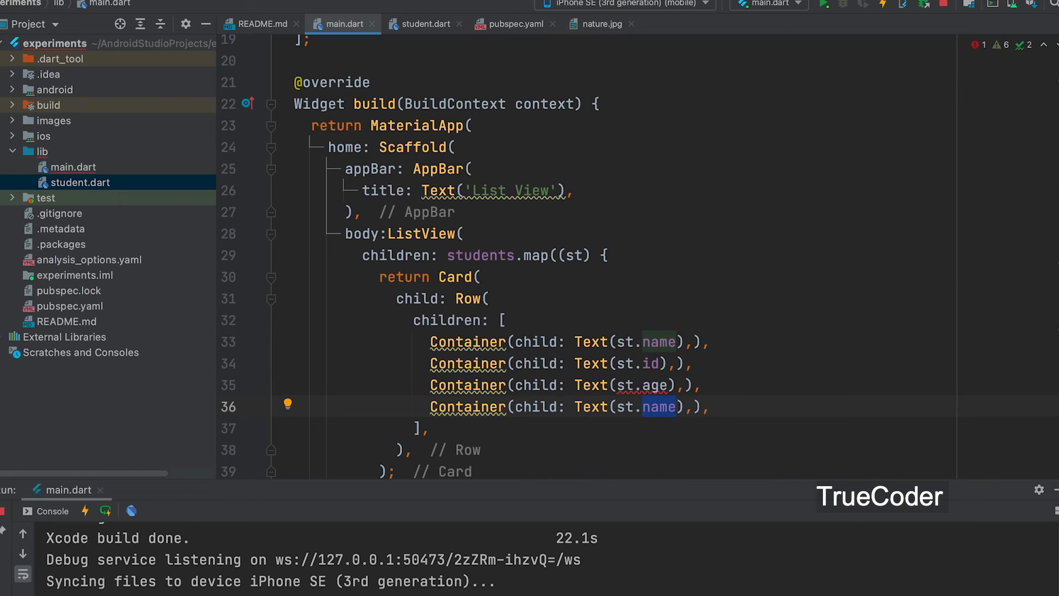
pyautogui.write('d')
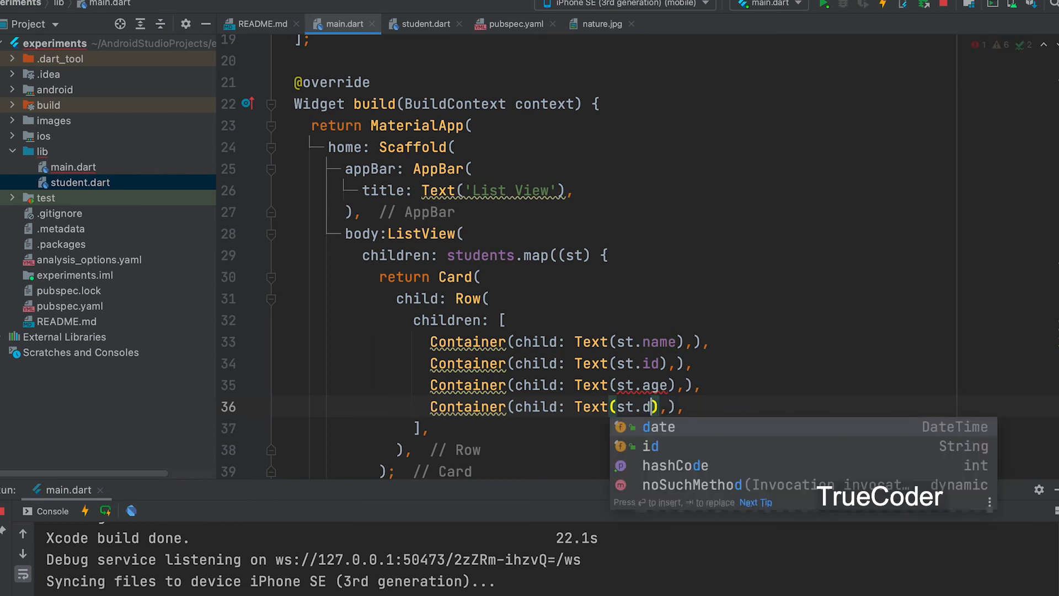
# - Make the fourth Container show st.date converted with .toString()
pyautogui.click(656, 425)
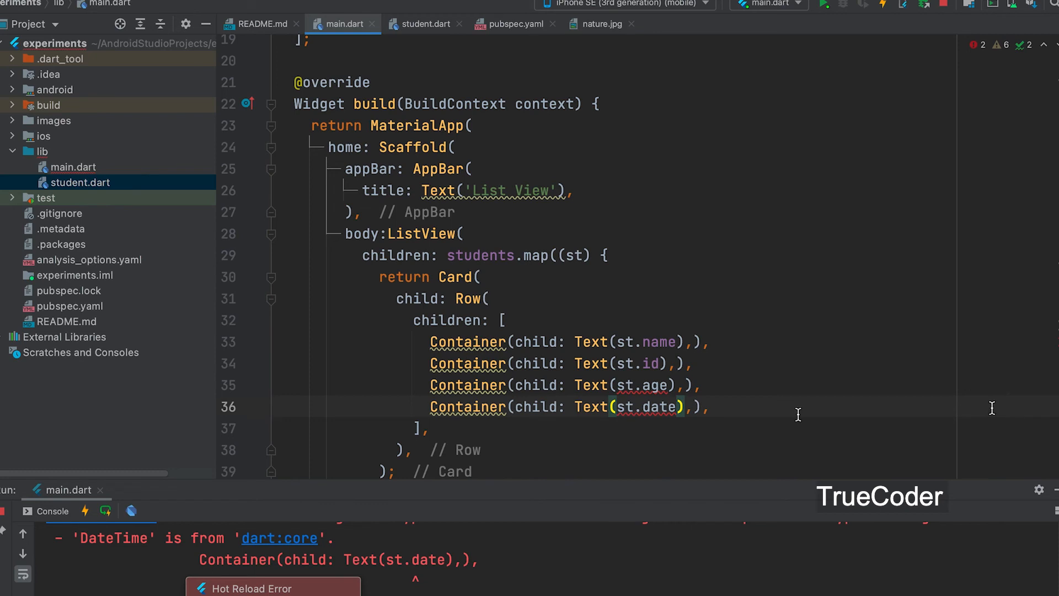
pyautogui.write('.')
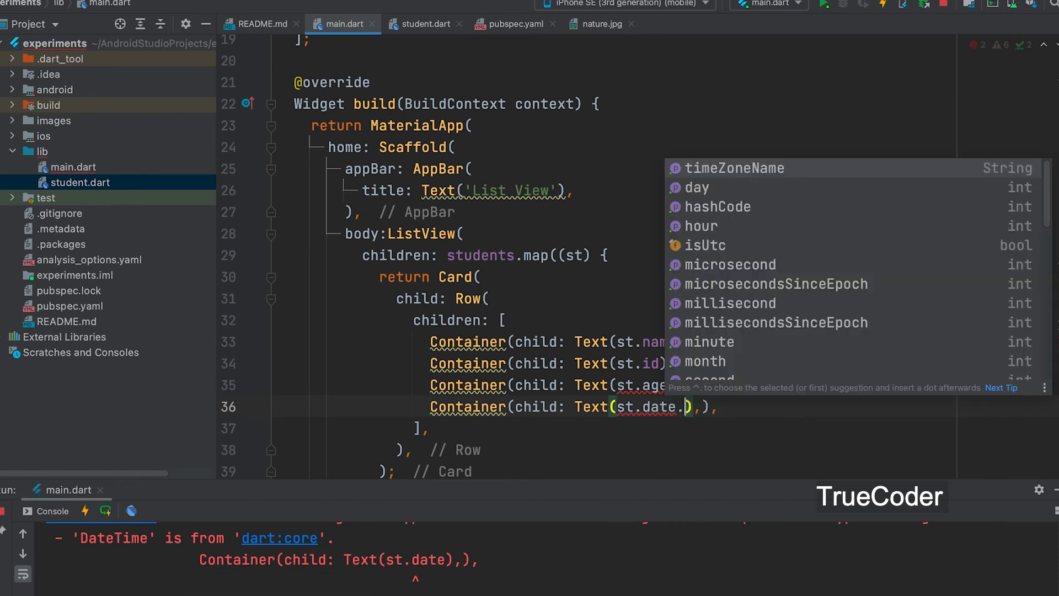
pyautogui.write('to')
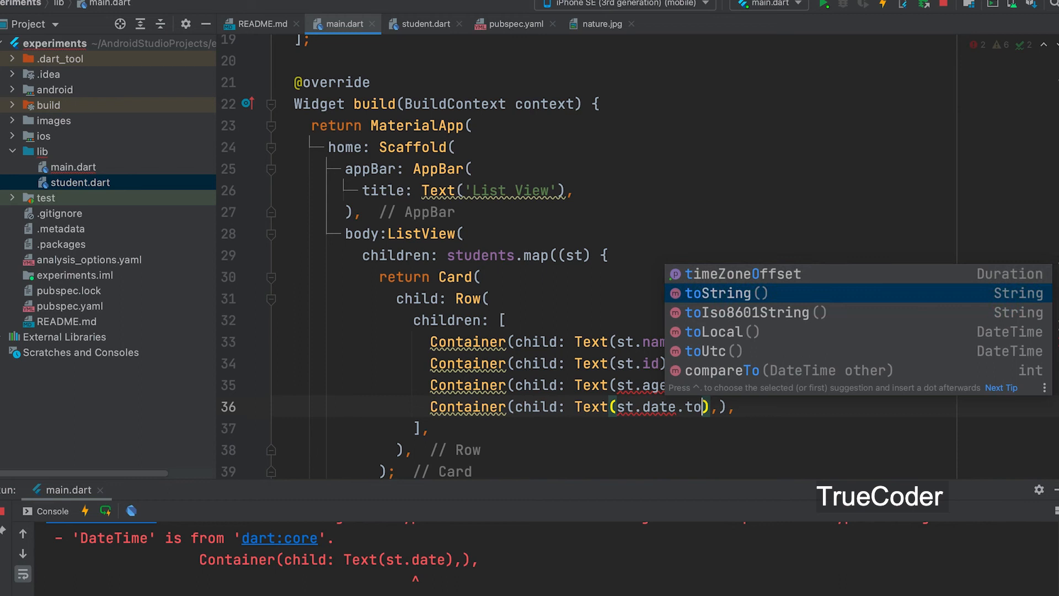
pyautogui.click(718, 293)
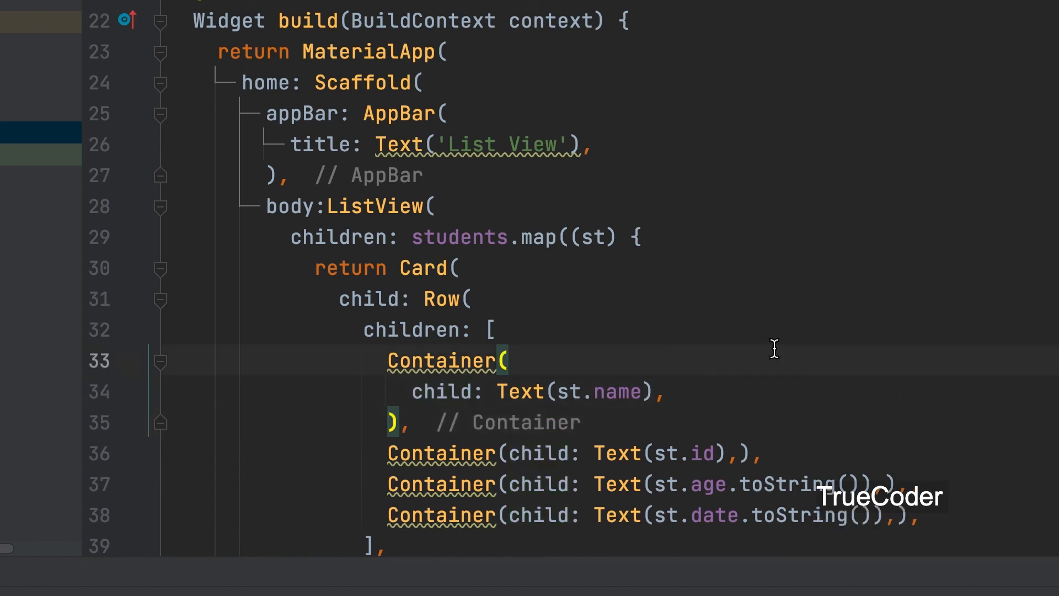
# - Give the name Container margin: EdgeInsets.all(5) on its own line
pyautogui.press('Enter')
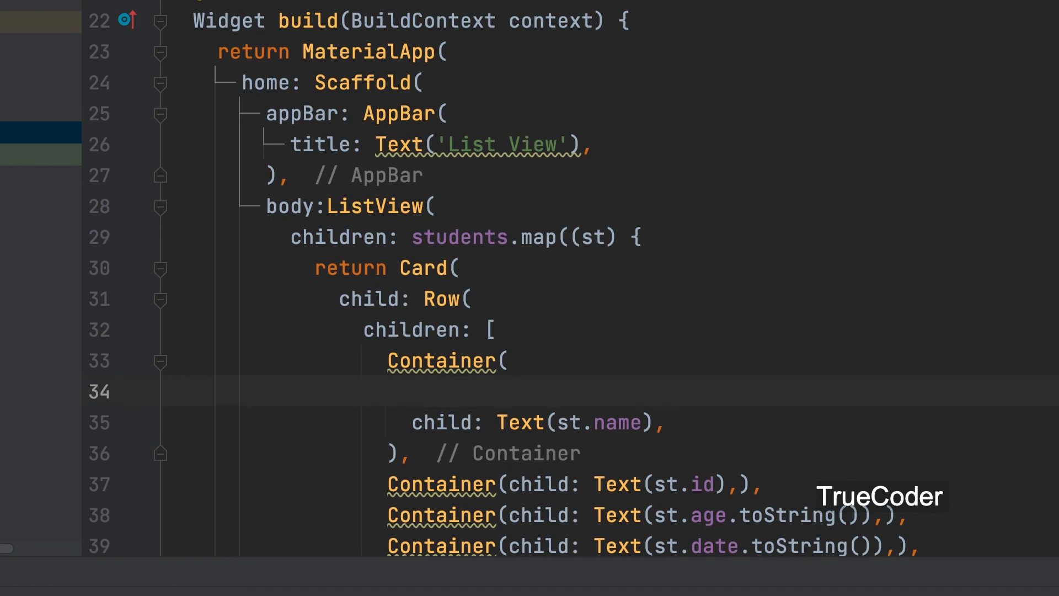
pyautogui.click(412, 390)
pyautogui.write('margin: ,')
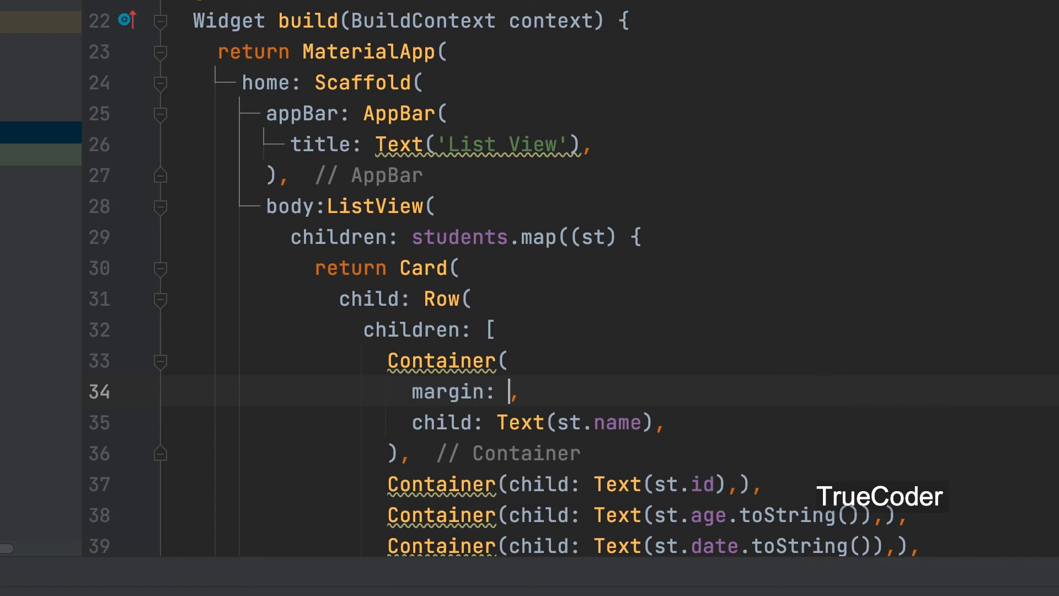
pyautogui.write('EdgeInsets.all(value')
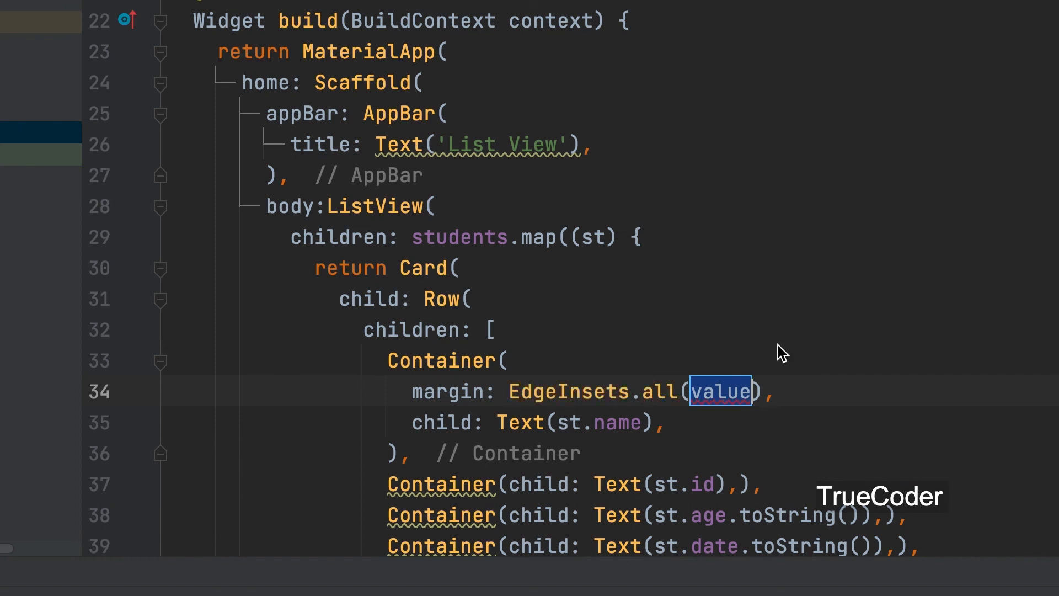
pyautogui.moveTo(722, 391)
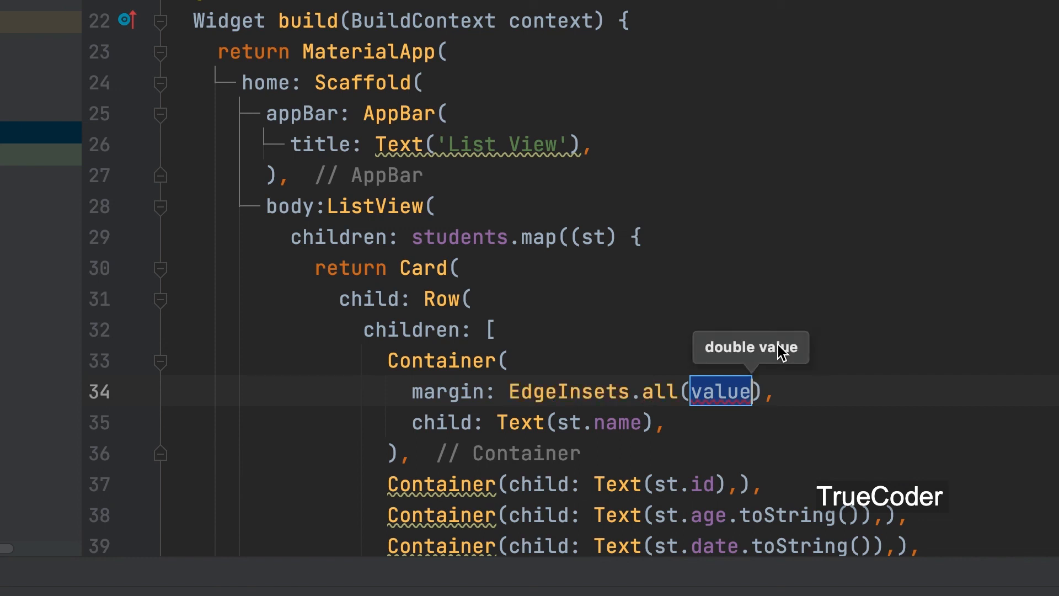
pyautogui.write('5')
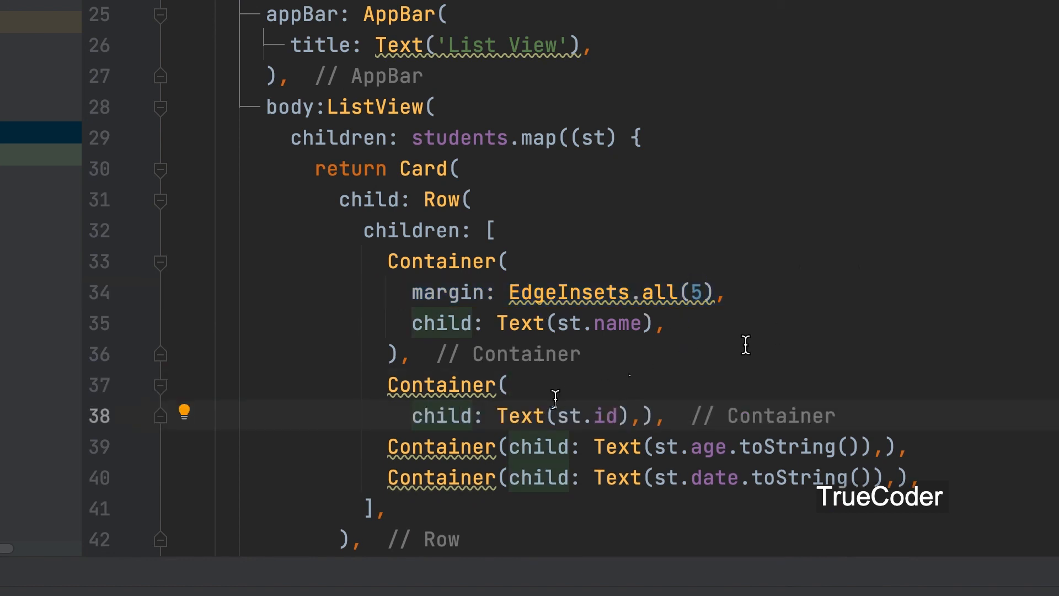
# - Paste margin: EdgeInsets.all(5) into the id and age Containers
pyautogui.write('margin: EdgeInsets.all(5),')
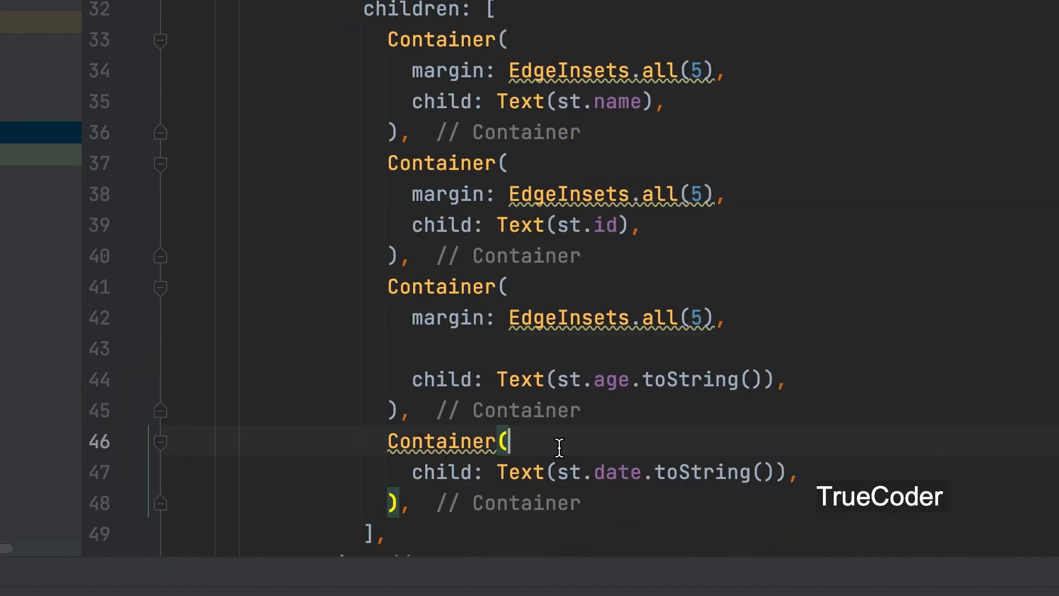
pyautogui.write('margin: EdgeInsets.all(5),')
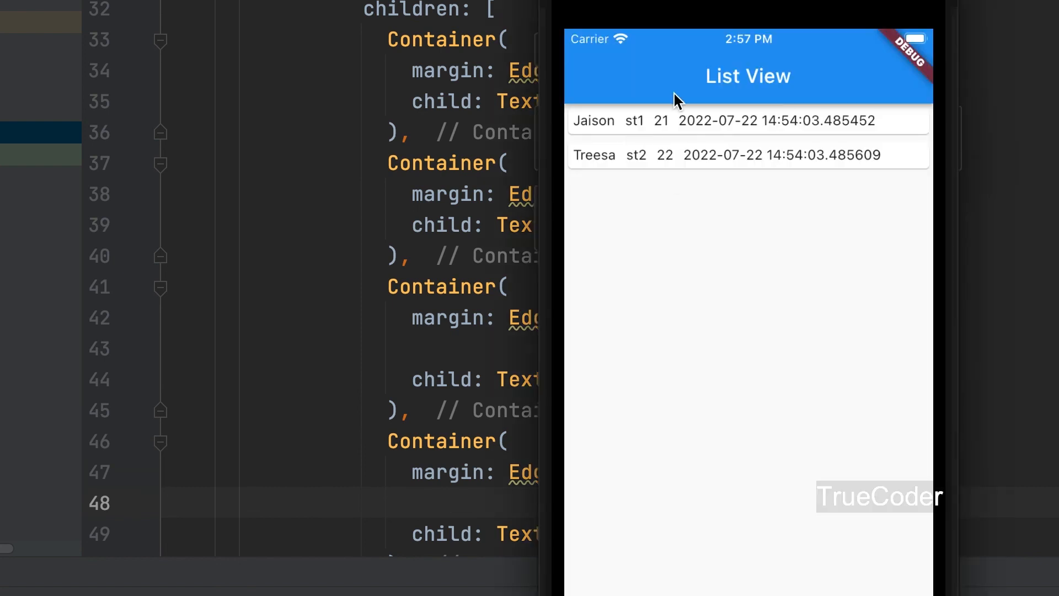
pyautogui.moveTo(645, 120)
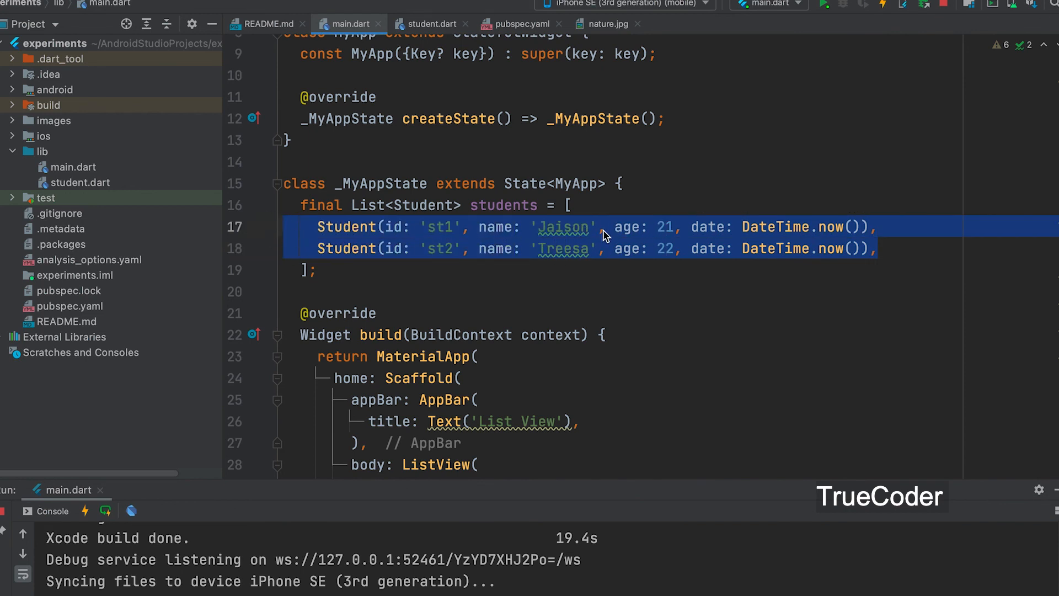
# - Paste the Jaison and Treesa Student entries repeatedly and scroll the long card list in the simulator
pyautogui.click(877, 249)
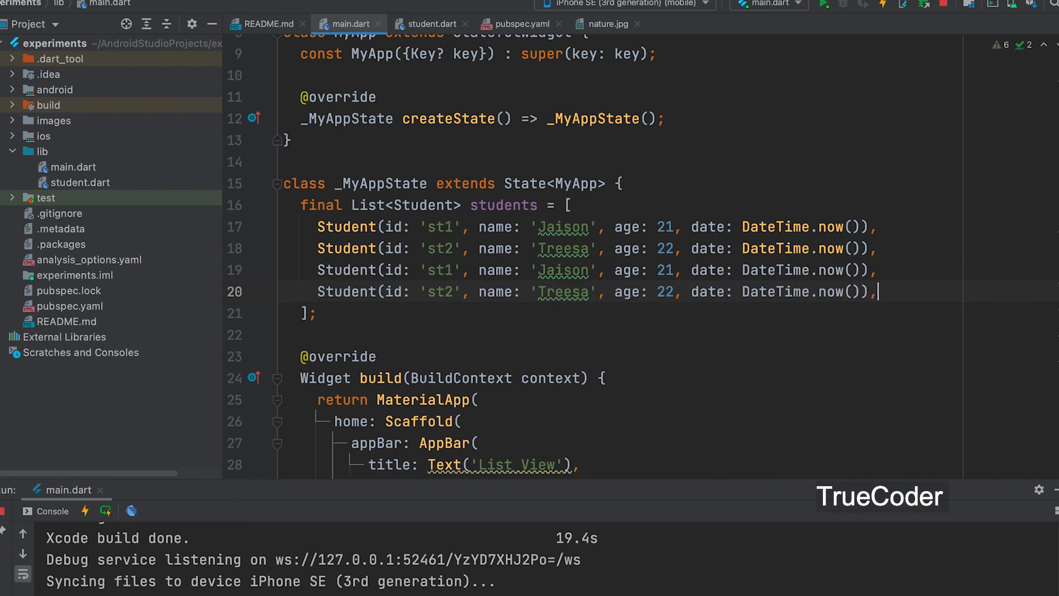
pyautogui.press('enter')
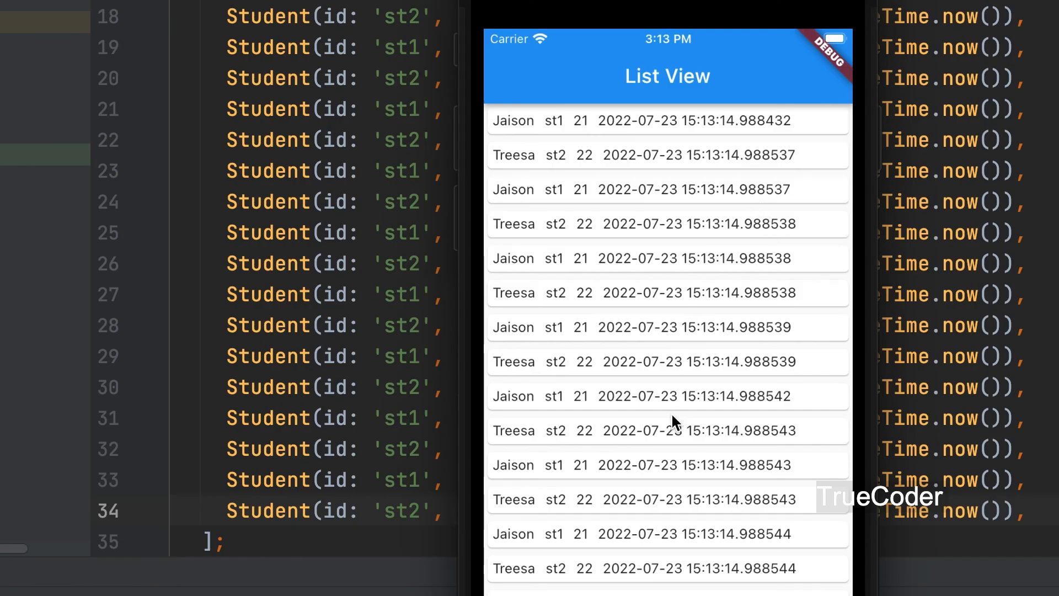
pyautogui.scroll(-3)
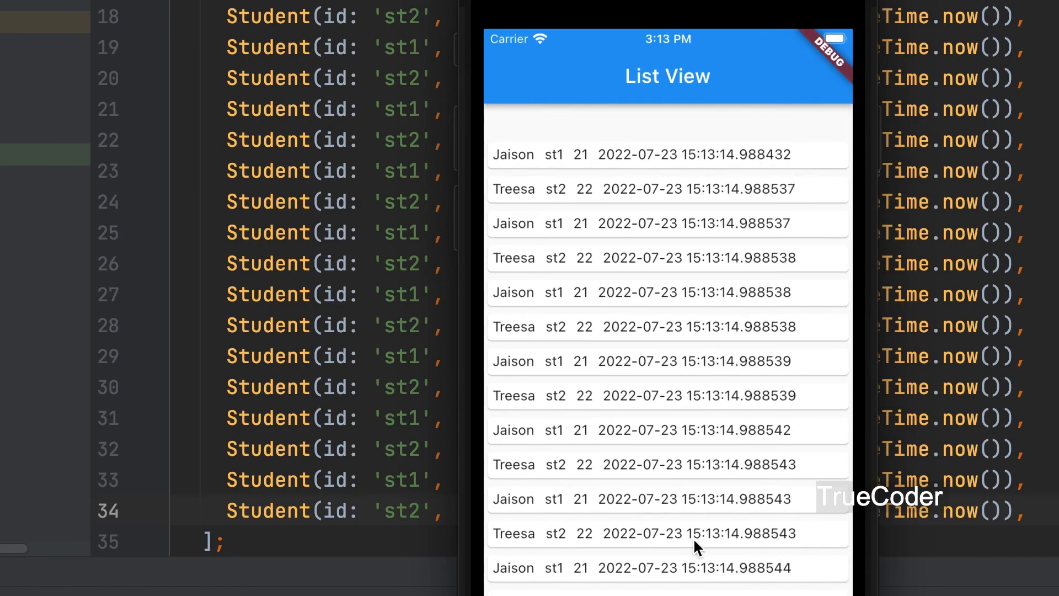